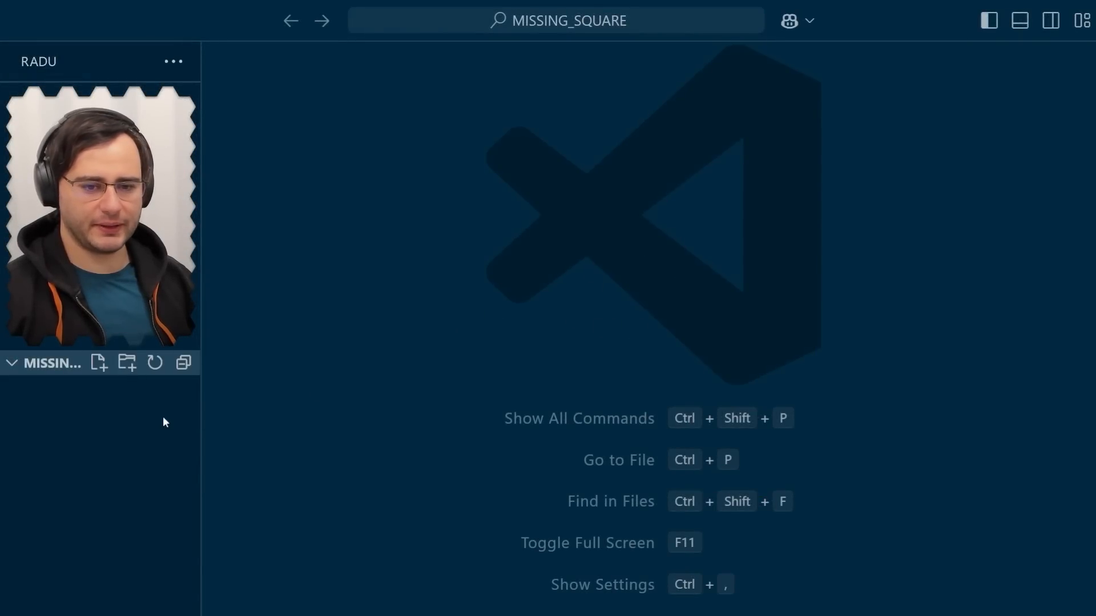
mouse_move(101, 418)
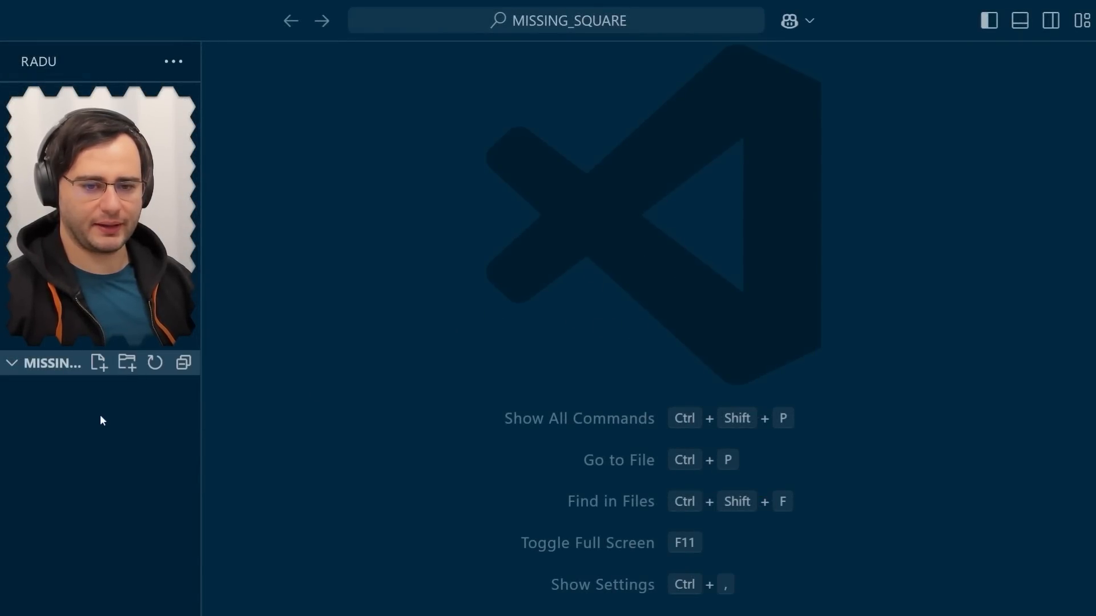
Create index.html and start it with the DOCTYPE and html tags.
click(98, 363)
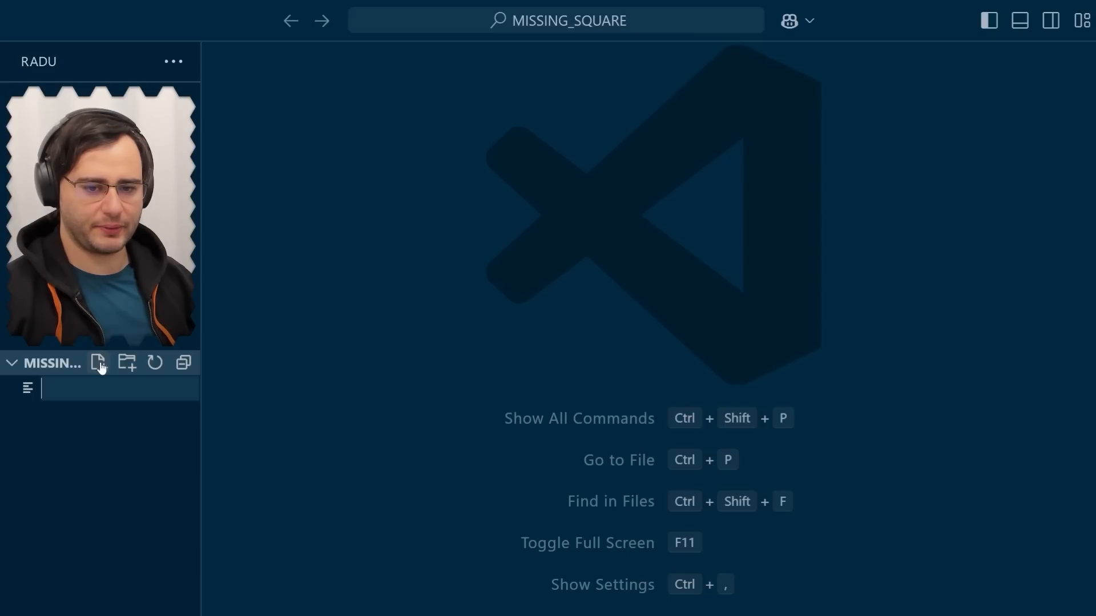
text(index.html)
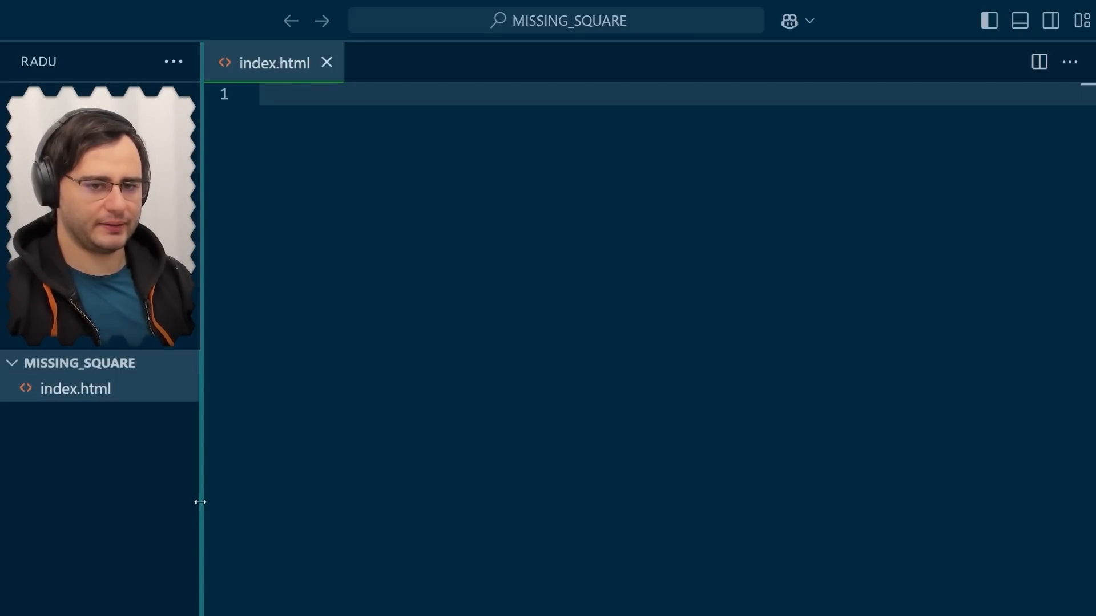
text(<!DOCTYPE html>)
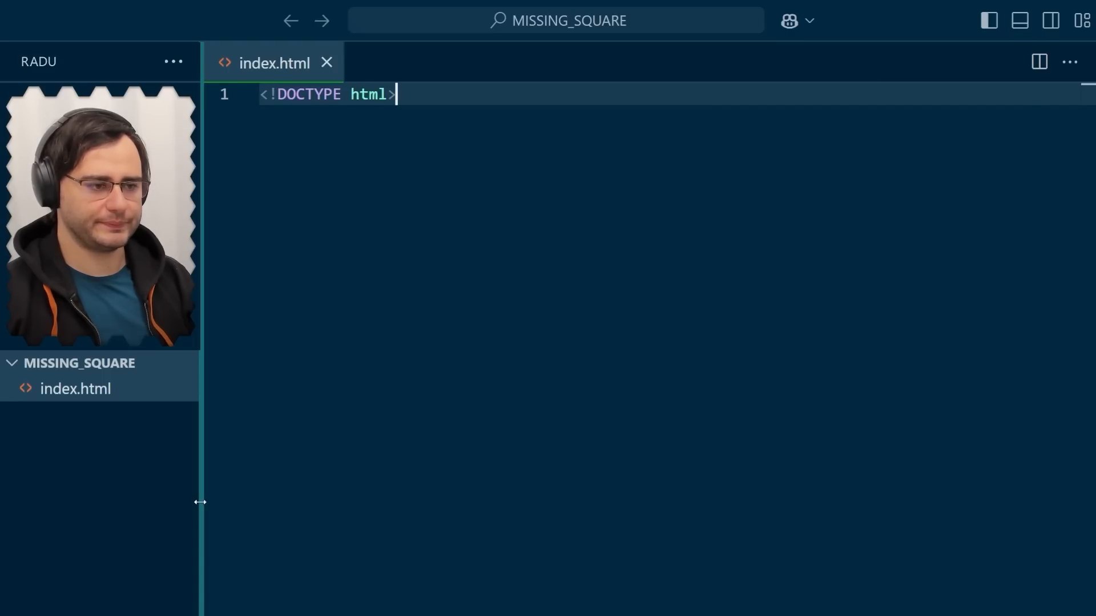
text(<html>)
text(<head>)
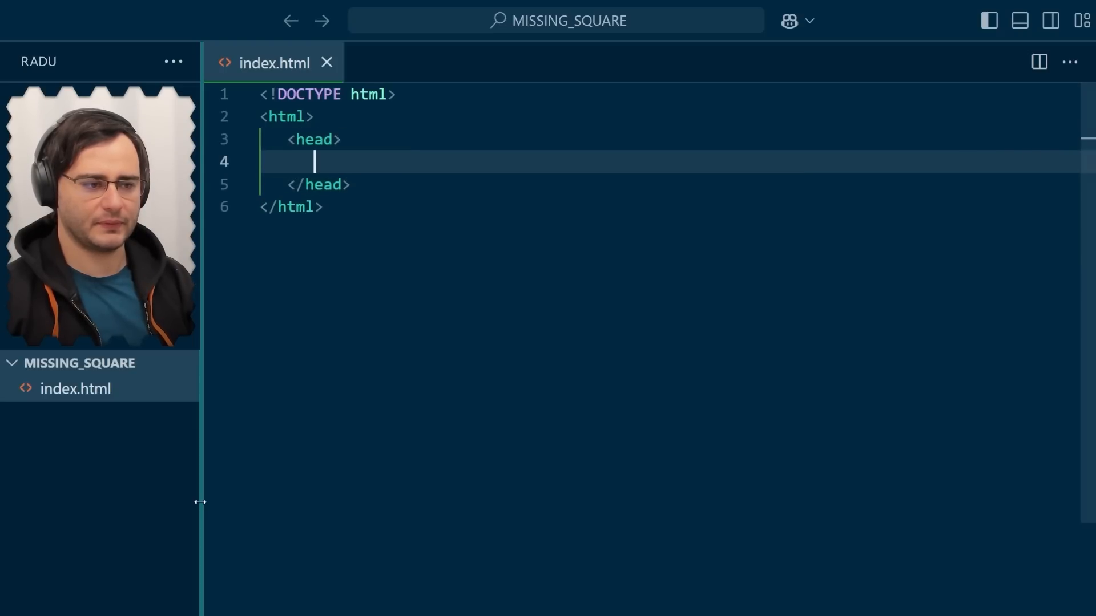
Add a head with the title 'Missing Square' and an empty body section.
text(<title>Miss)
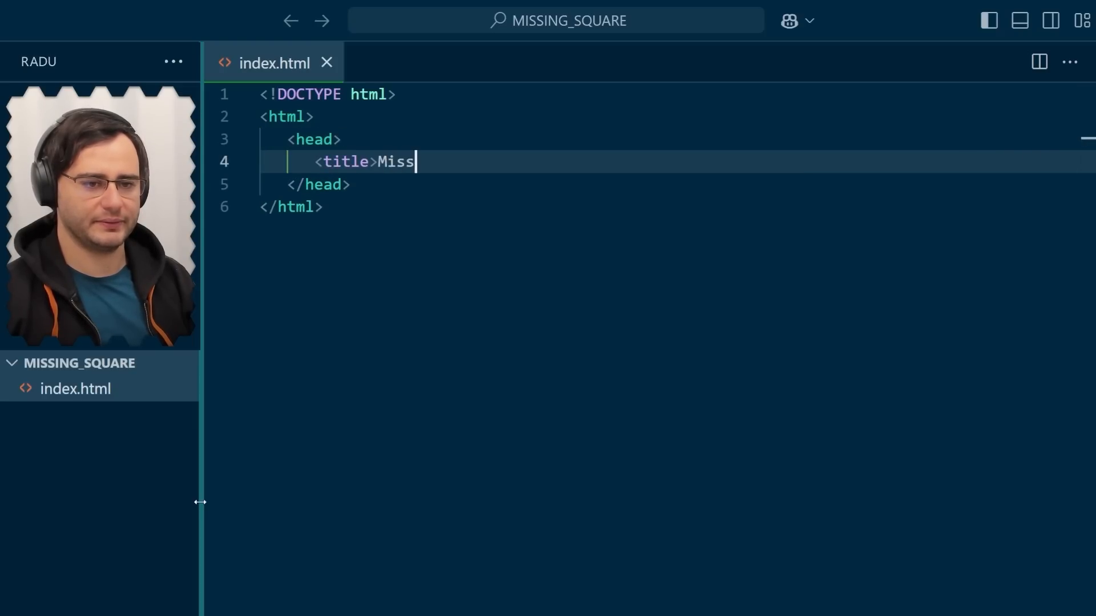
text(ing Square</t)
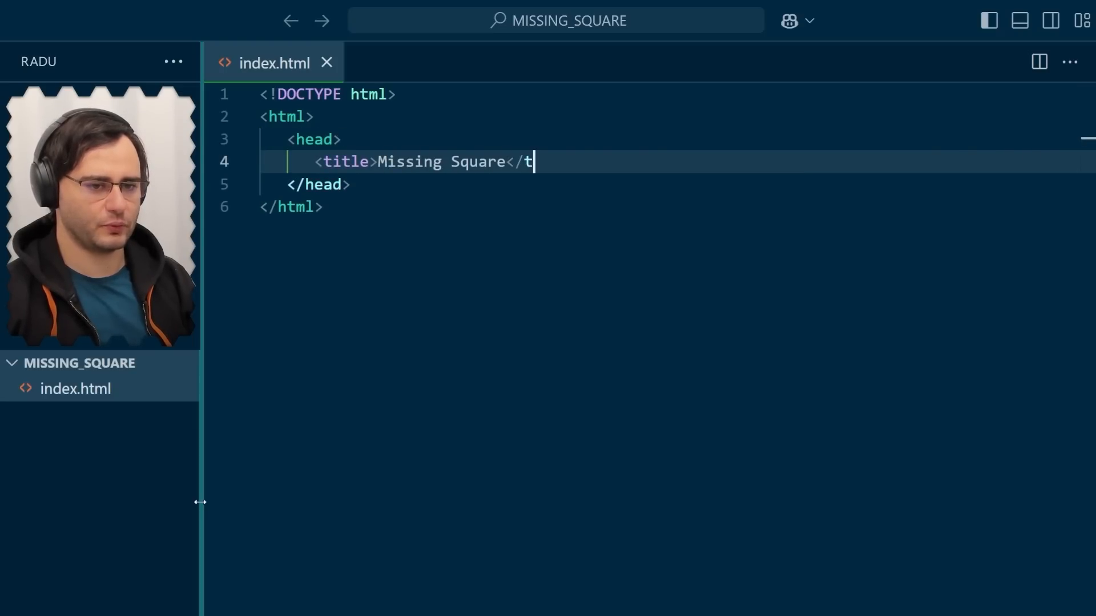
text(itle>)
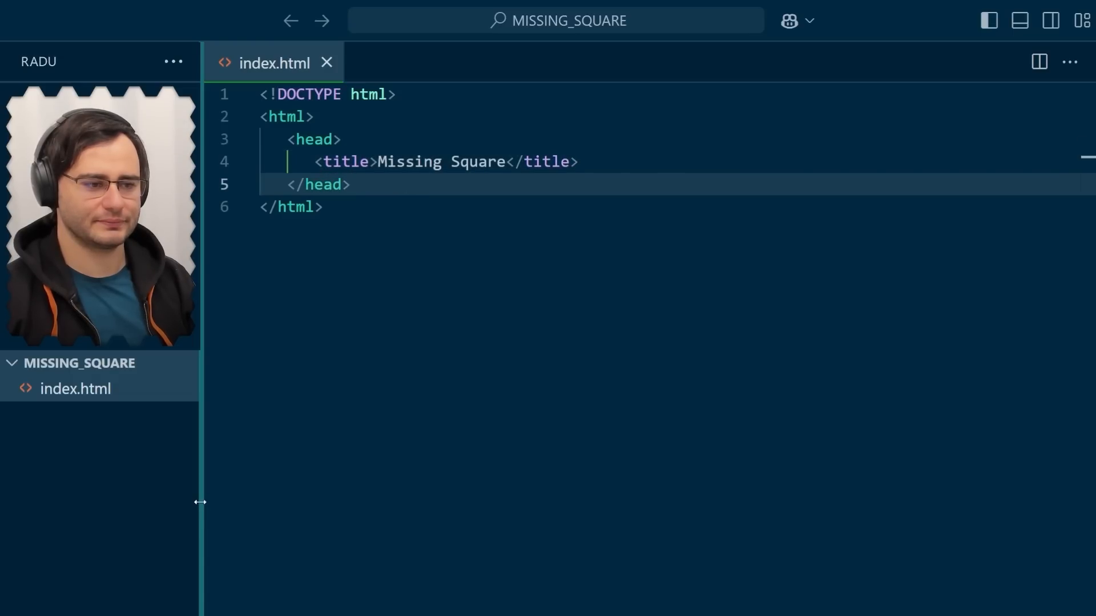
text(<body>)
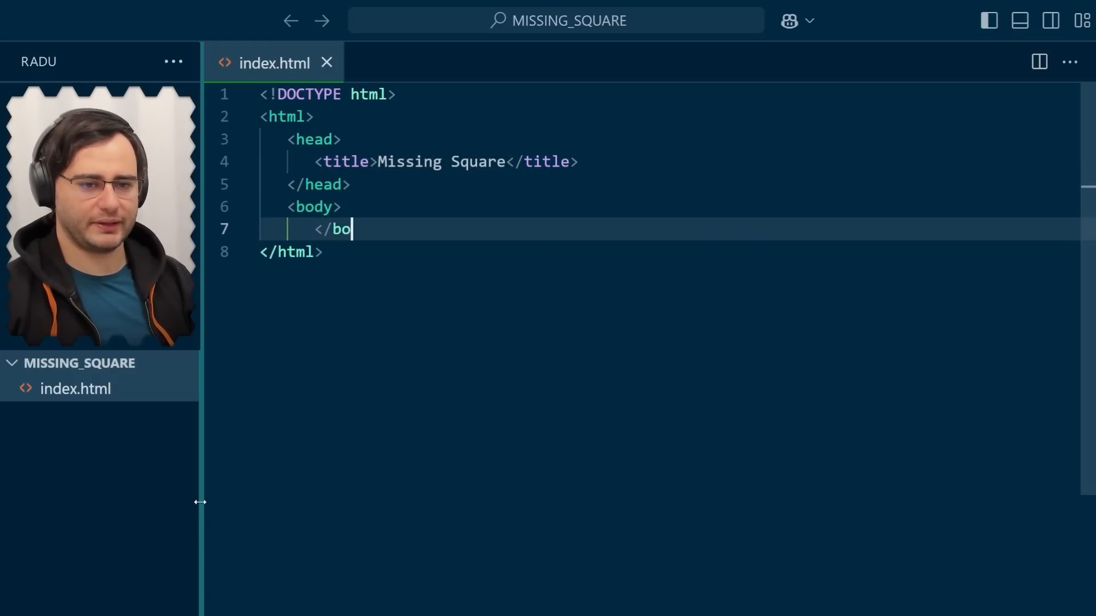
text(dy>)
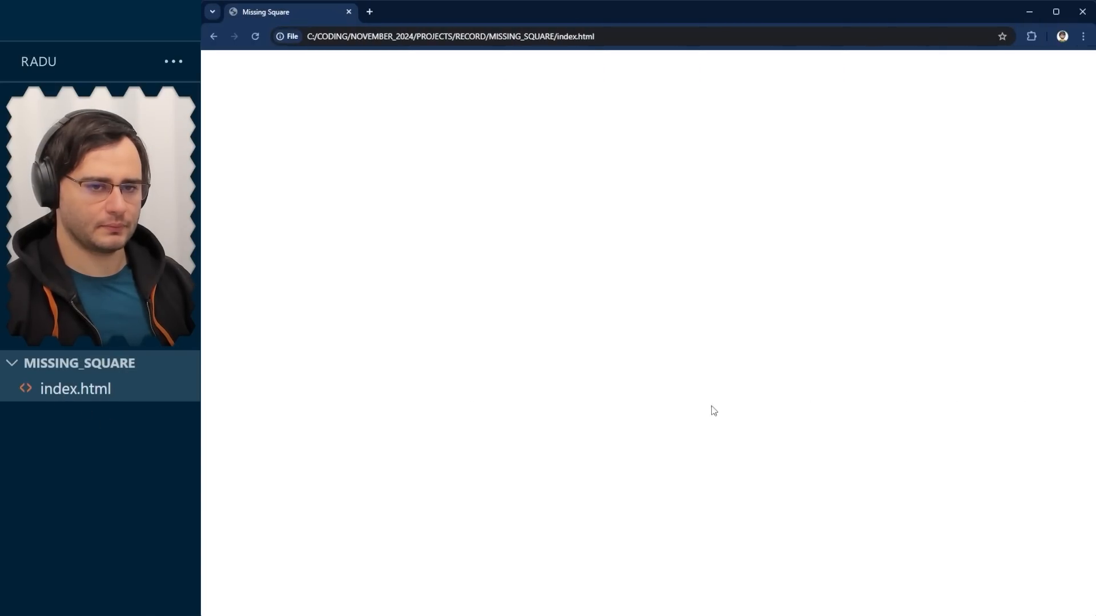
mouse_move(664, 356)
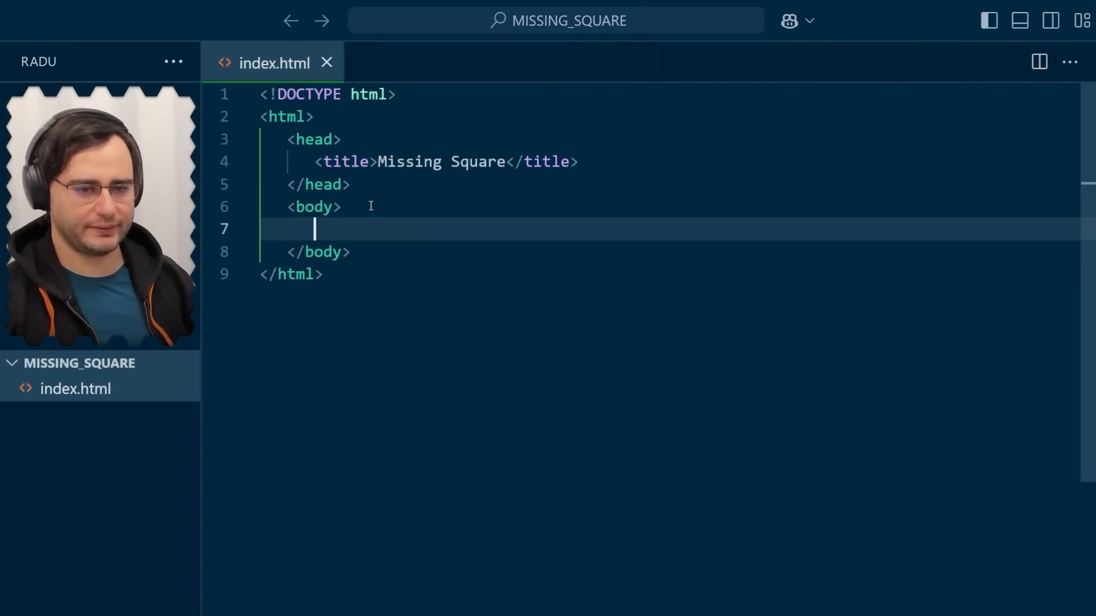
Add an empty canvas element inside the page body.
text(<canvas>)
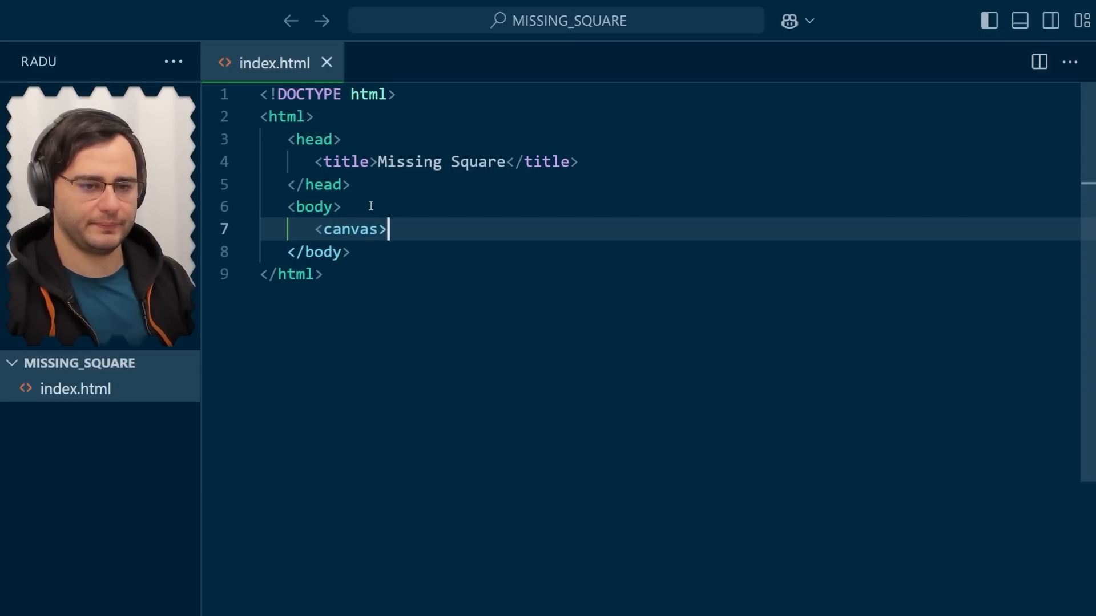
text(</canvas>)
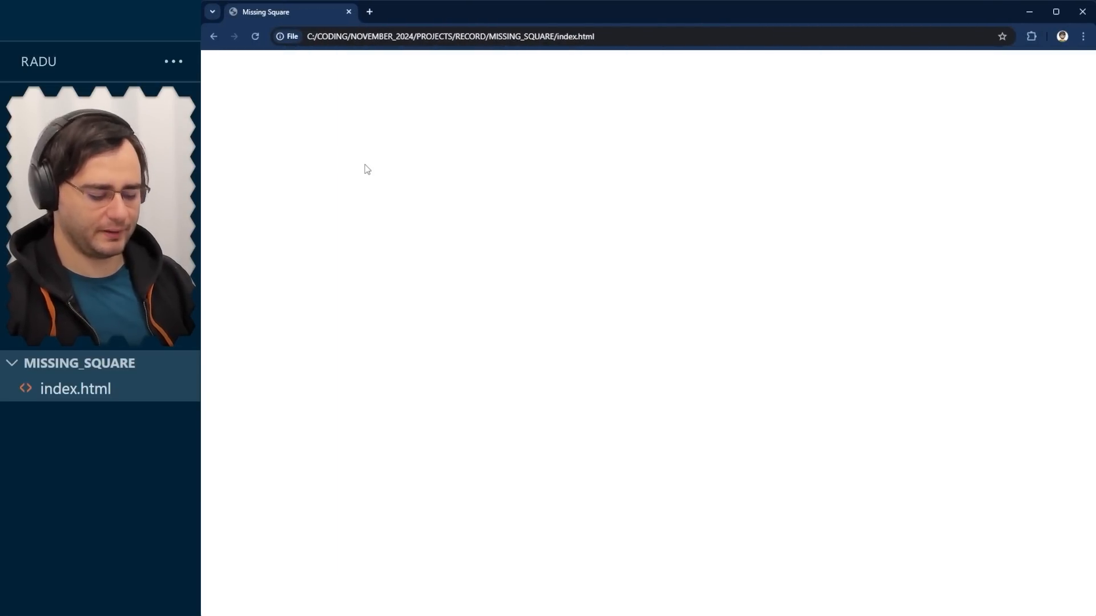
Show the browser's developer console beside the blank page.
key(F12)
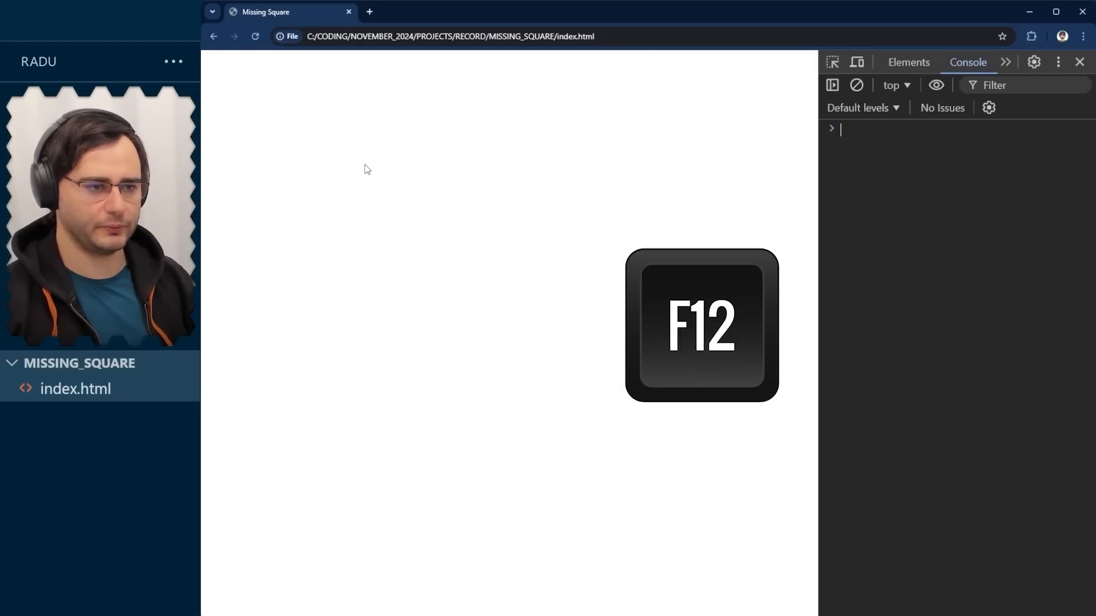
click(907, 61)
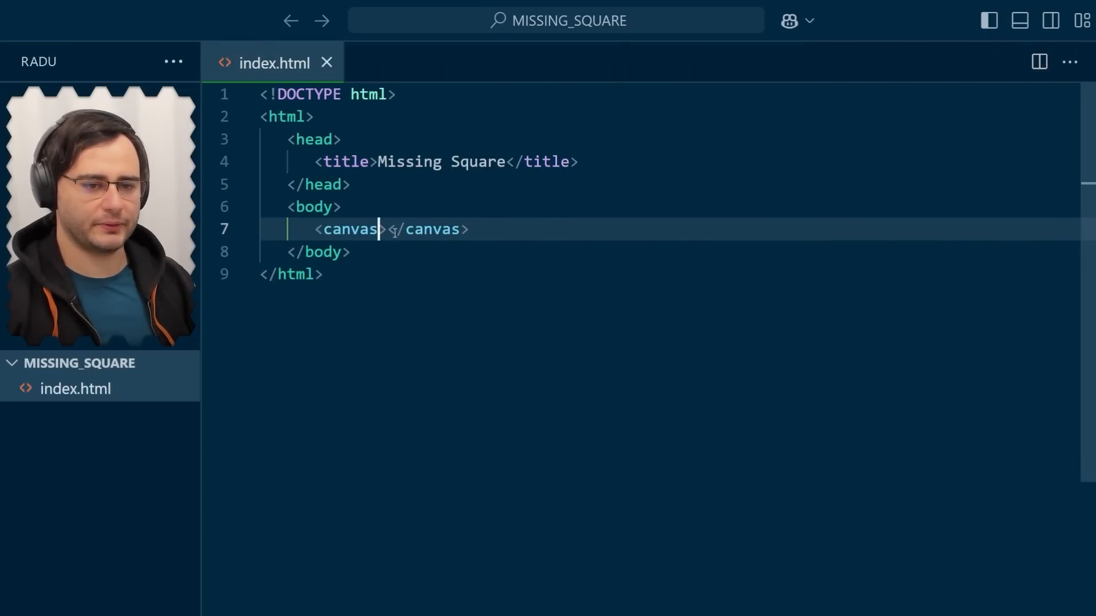
Give the canvas id myCanvas and a black background-color style, with a blank line below.
text(style="backg)
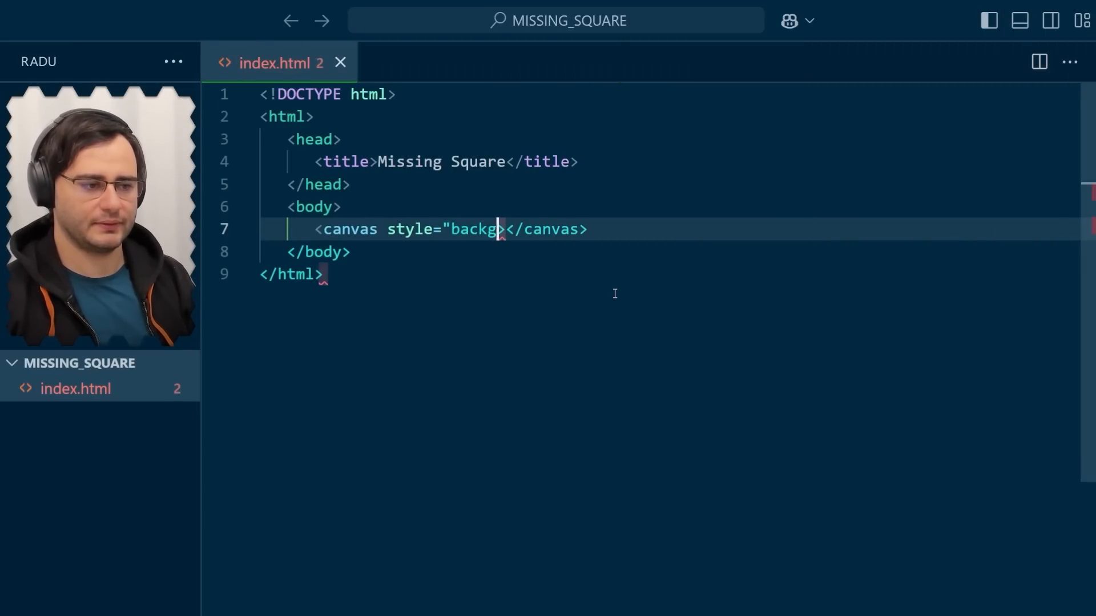
text(round-color: black;)
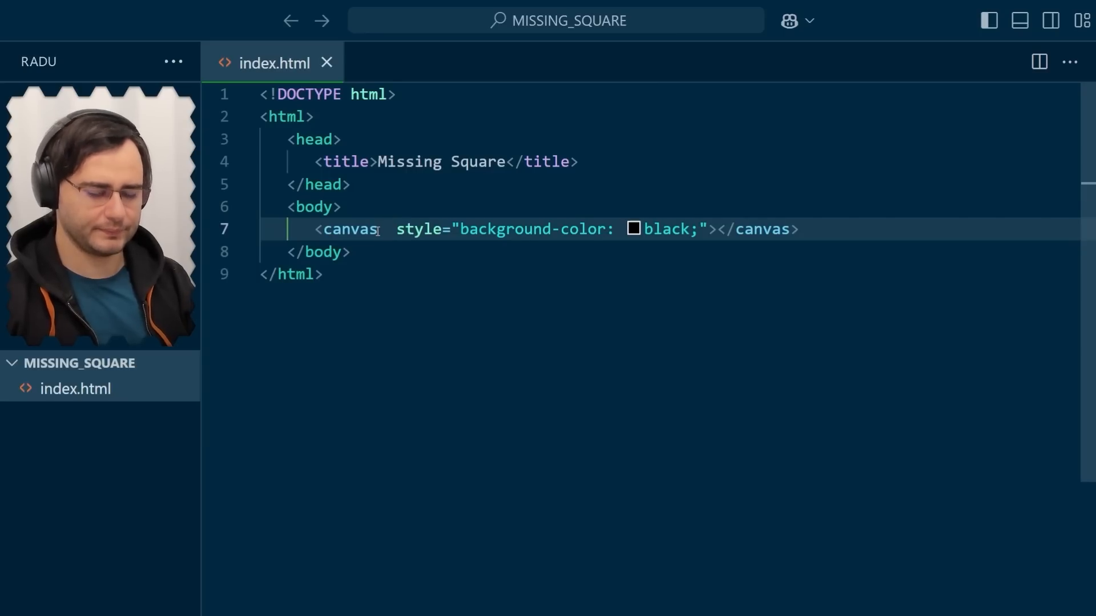
text(id="myCanvas")
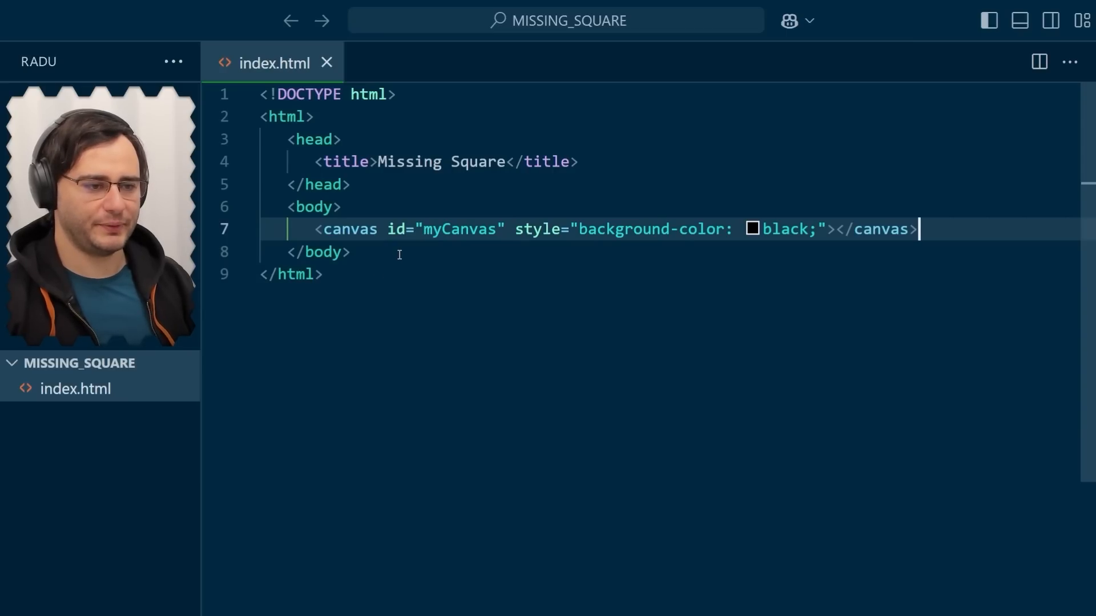
key(Enter)
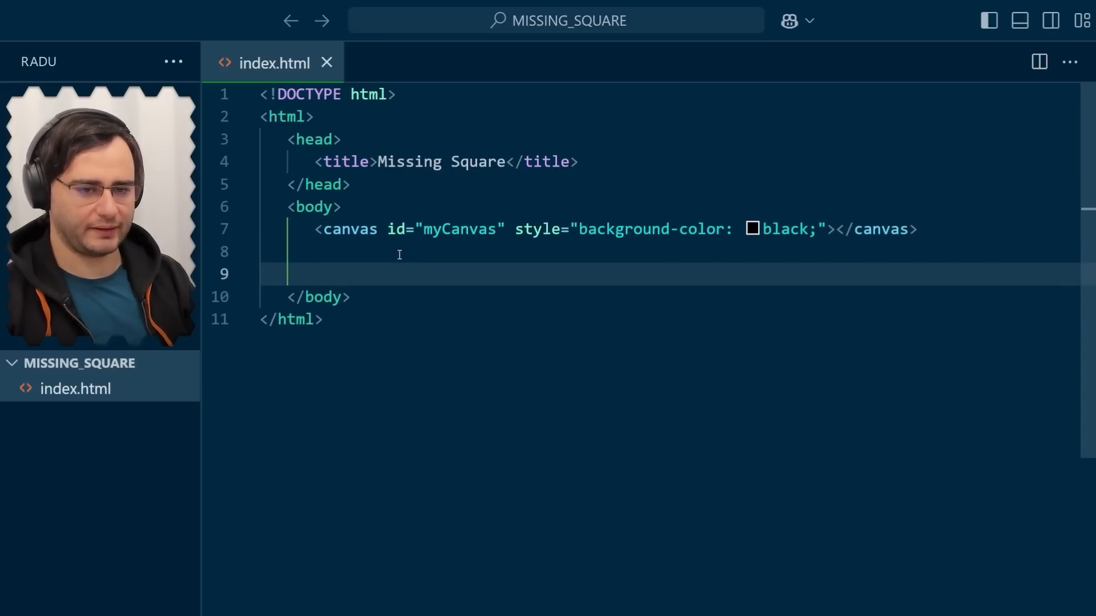
Add a script block defining rows 5, columns 10 and cellSize 50.
text(<script>)
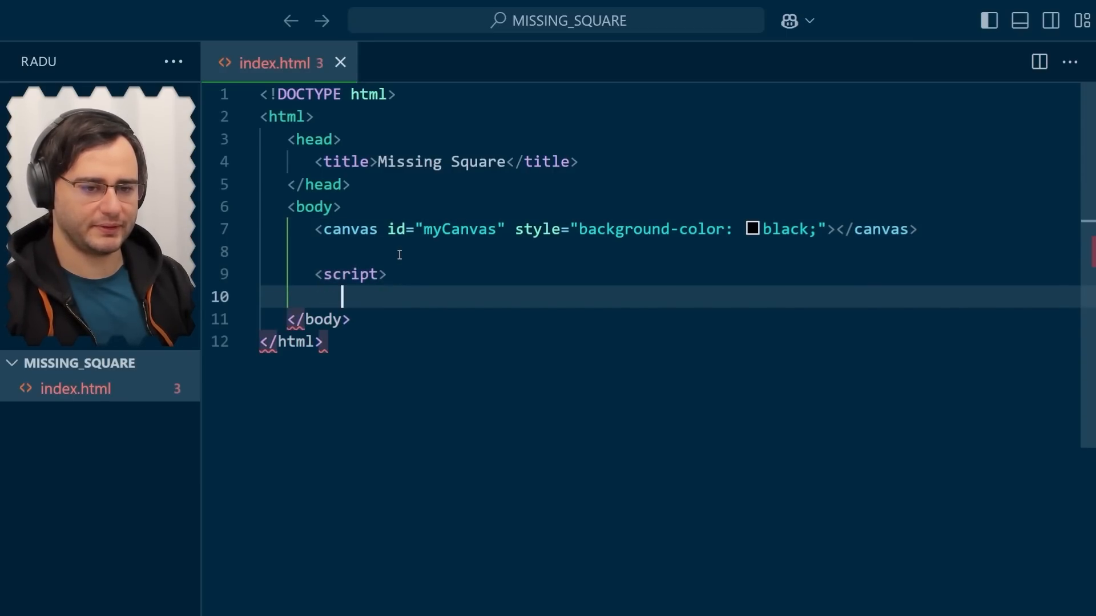
text(</script>)
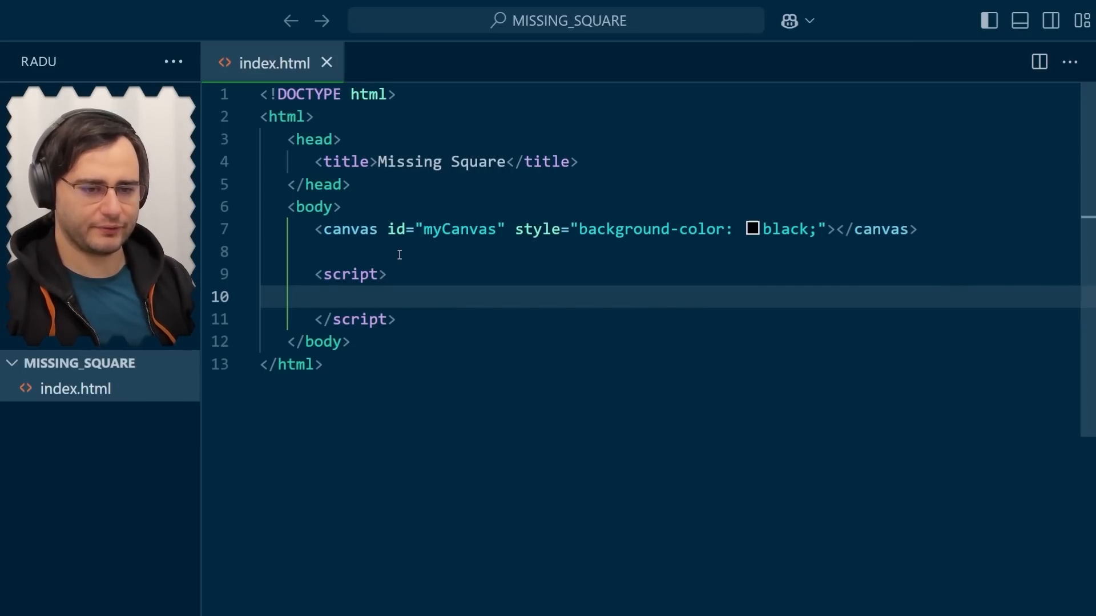
text(const rows)
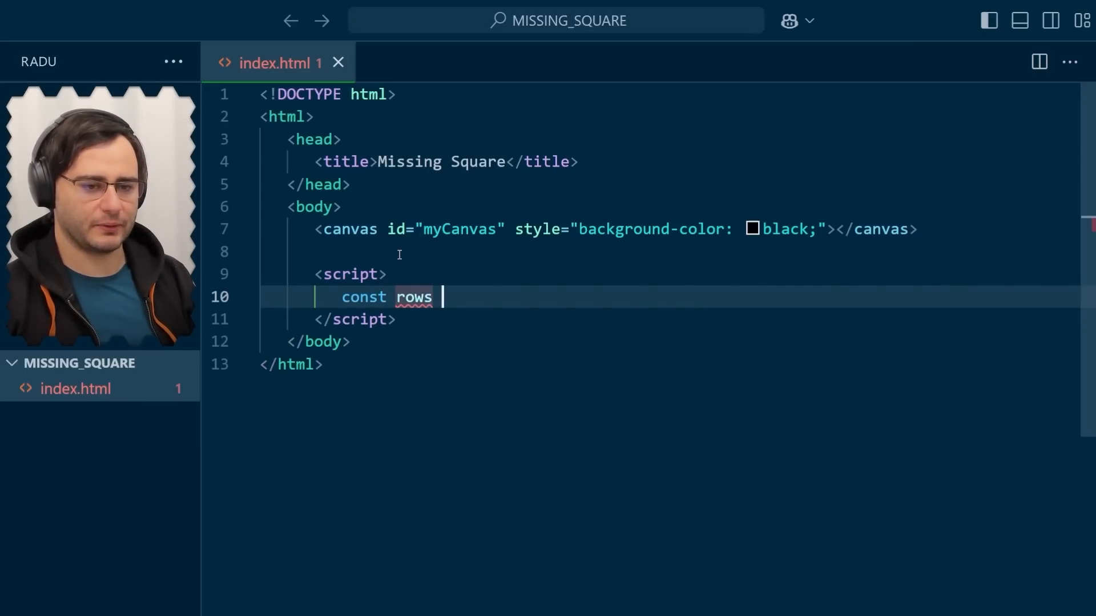
text(= 5;)
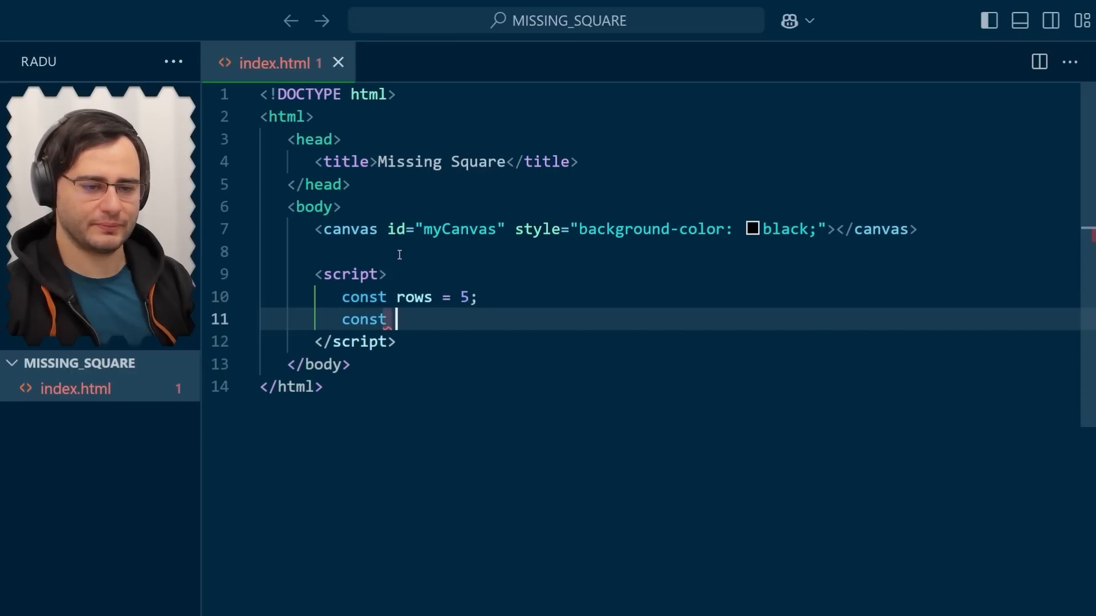
text(columns = 10;)
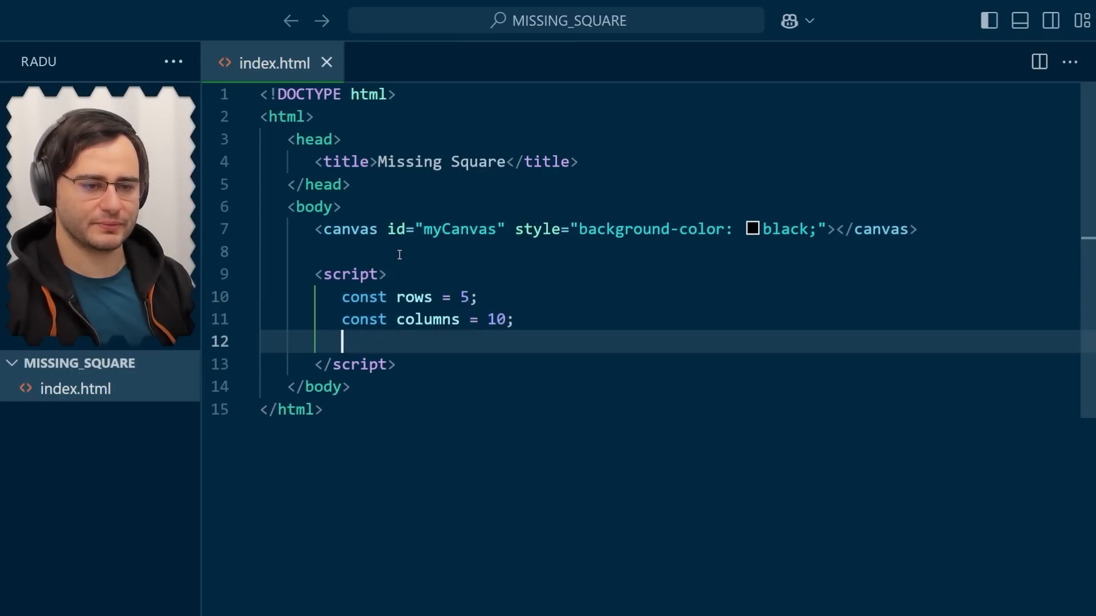
text(const cellSize)
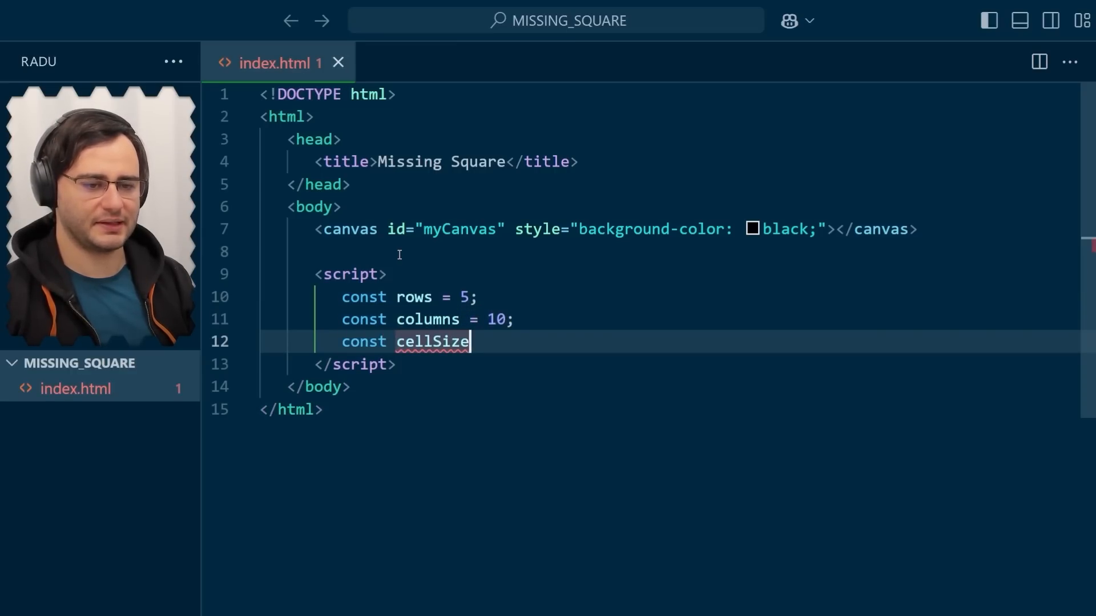
text(= 50;)
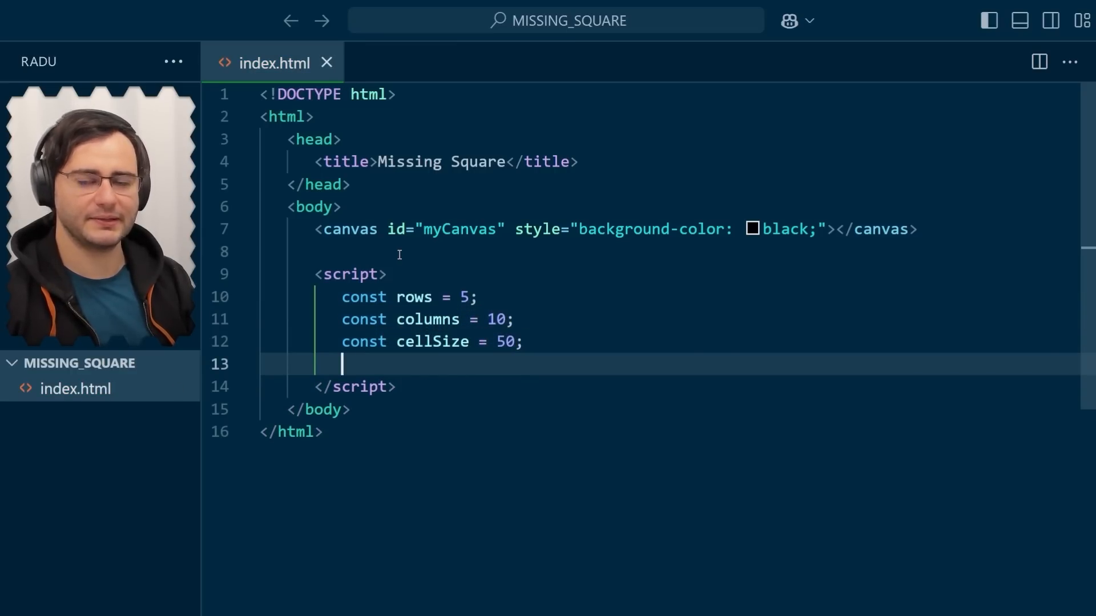
Get the 2D context from myCanvas and call drawGrid(ctx, rows, columns, cellSize).
text(cons)
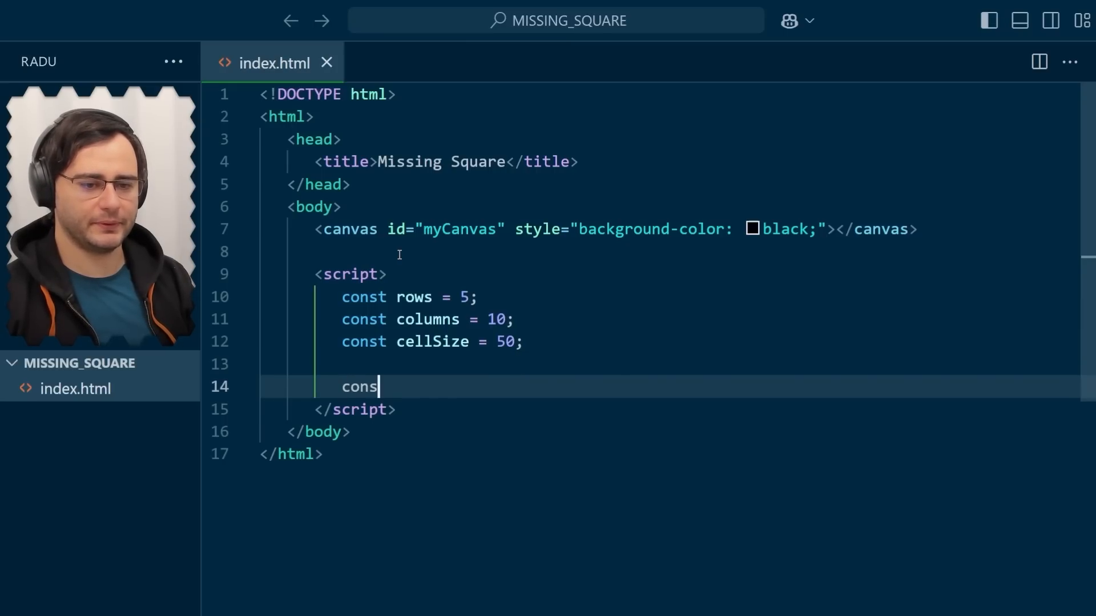
text(t ctx = myCanv)
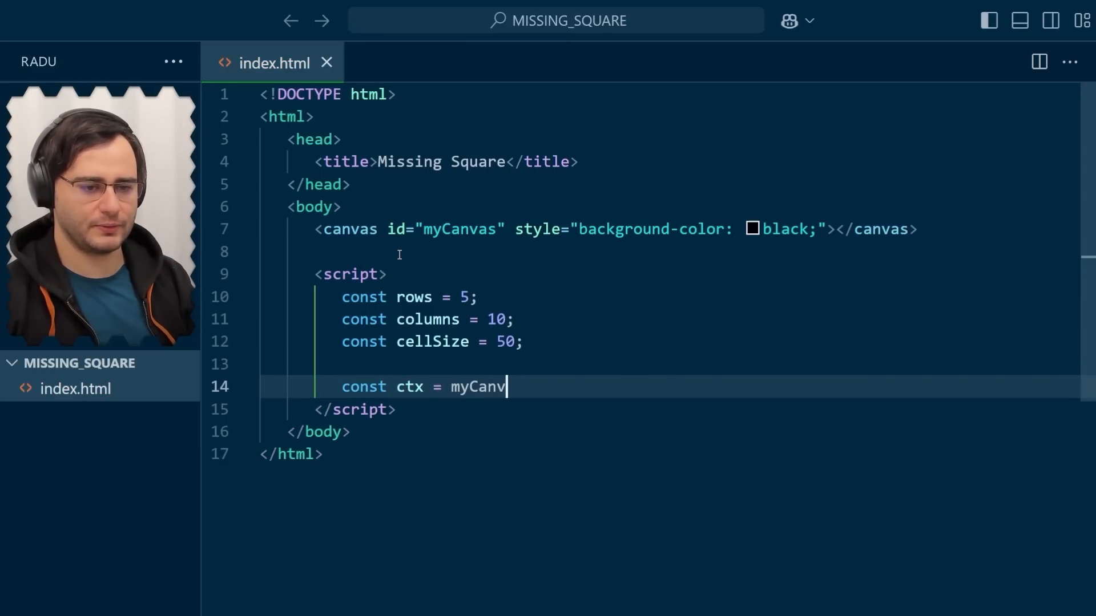
text(as.getContext(")
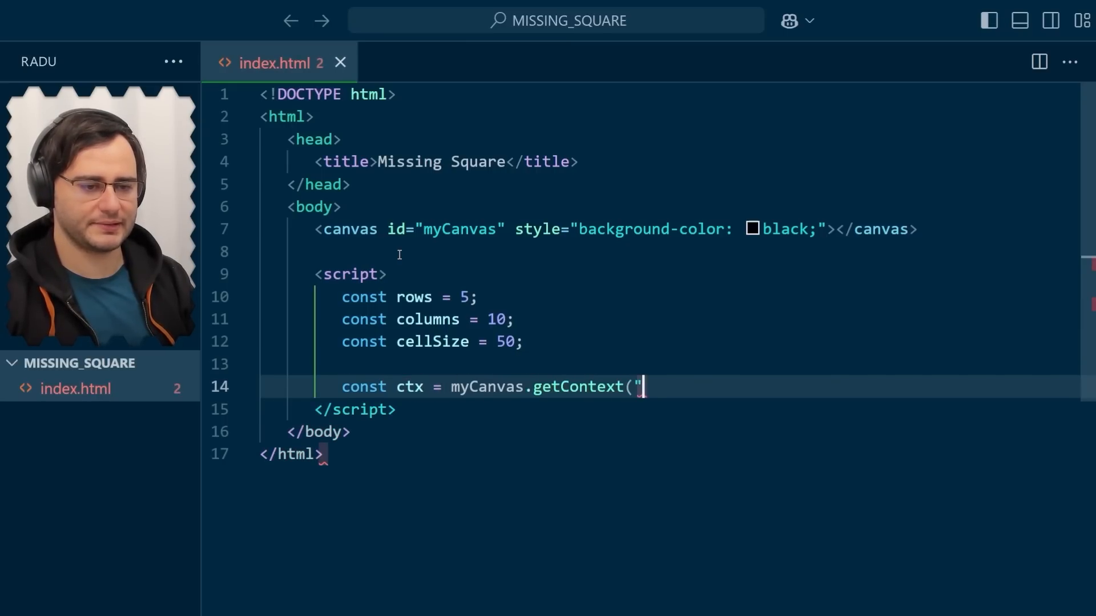
text(2d");)
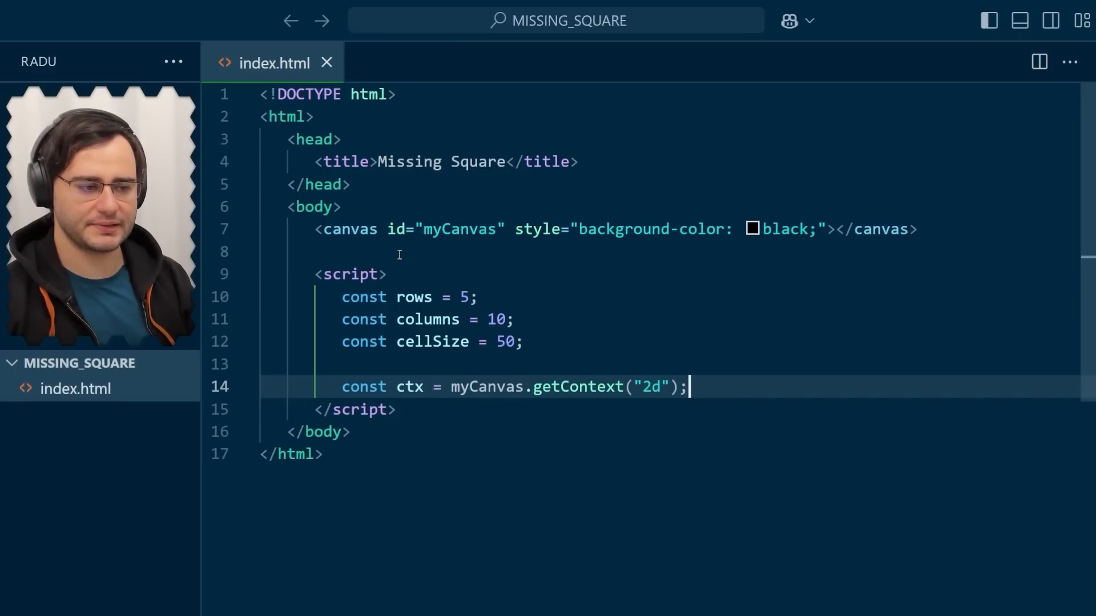
text(drawGri)
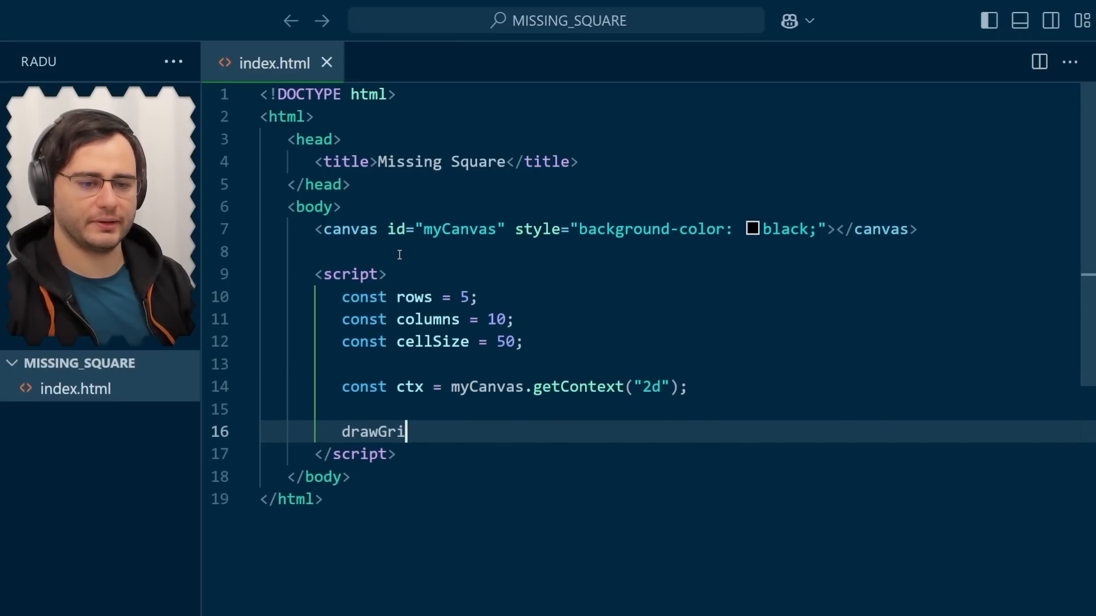
text(d(ctx, r)
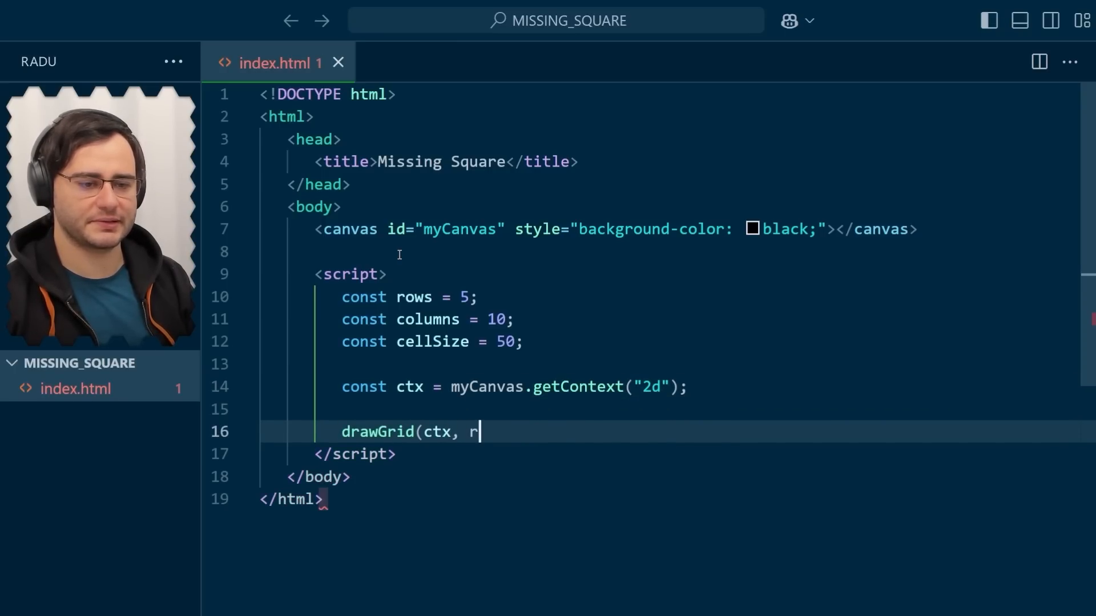
text(ows, columns,)
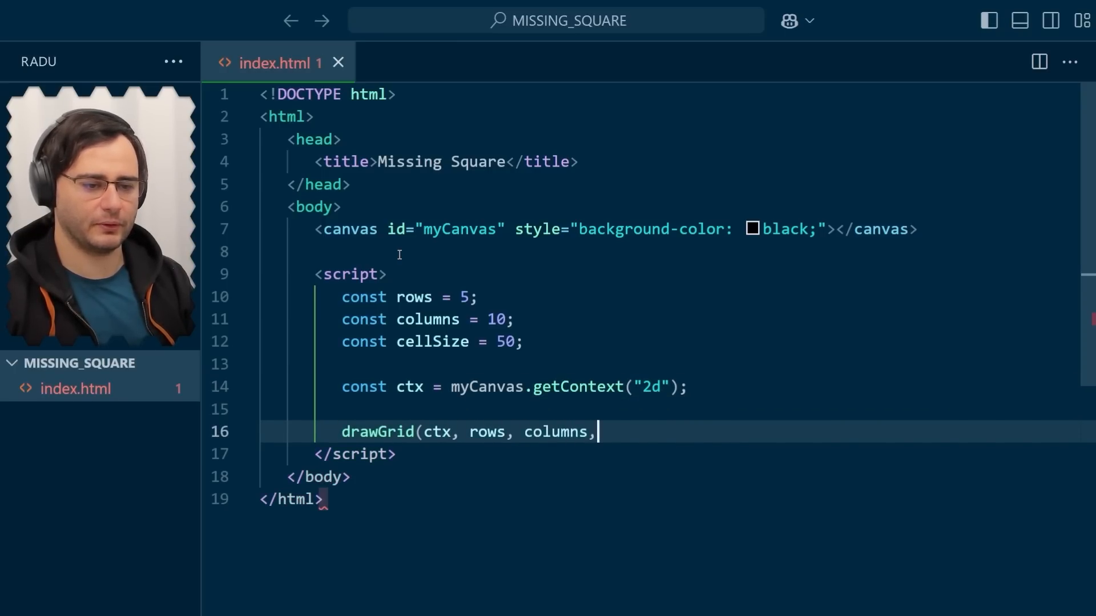
text(cellSize);)
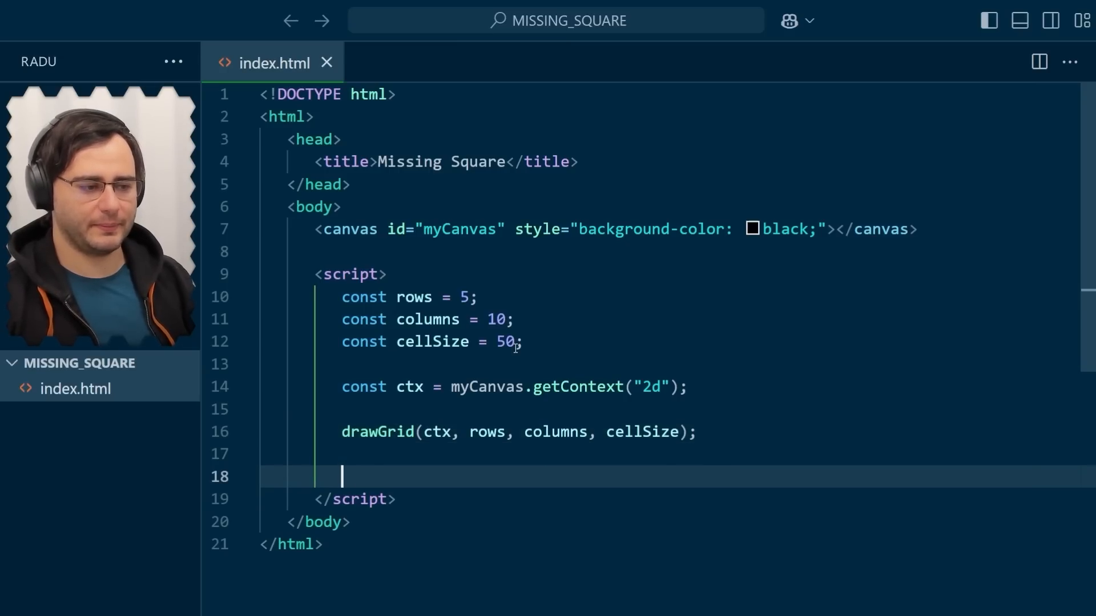
Define drawGrid setting canvas width to columns * cellSize and height to rows * cellSize.
text(function)
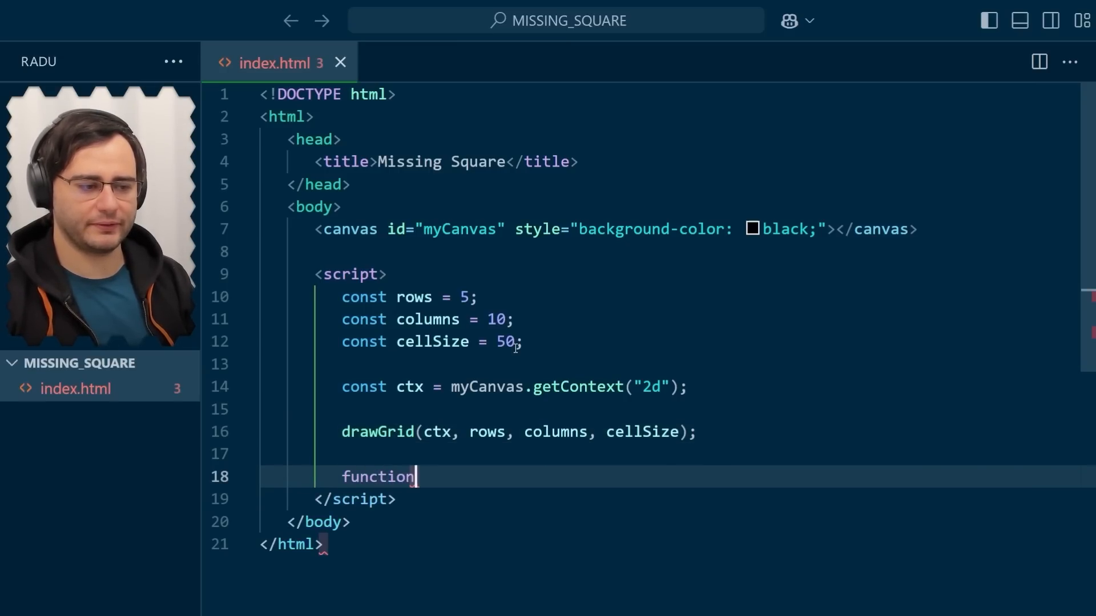
text(drawGrid(ctx, ro)
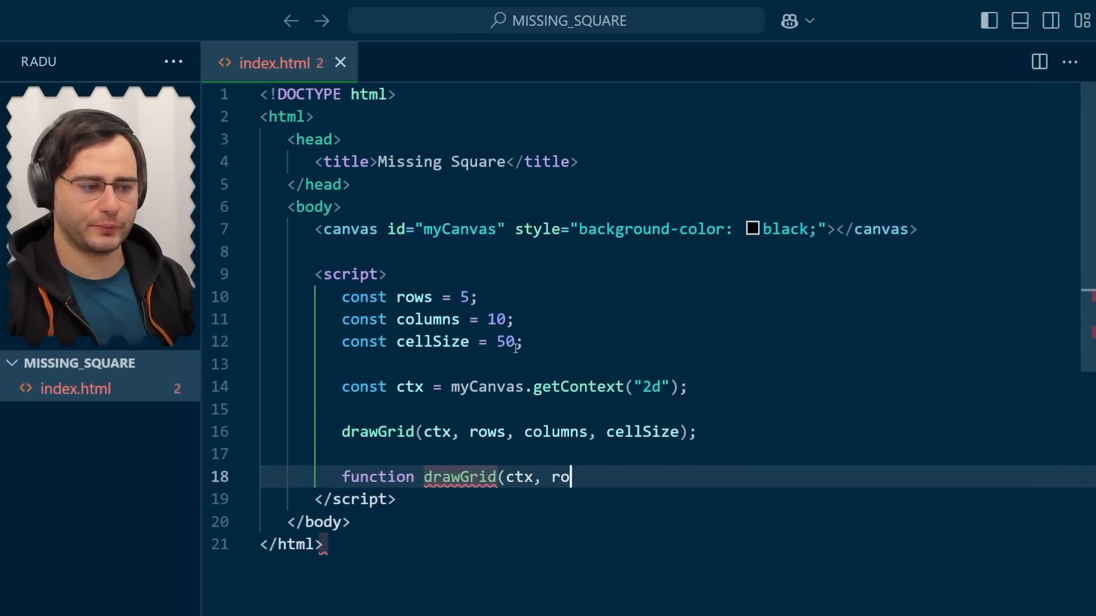
text(ws, columns, cellSize) {)
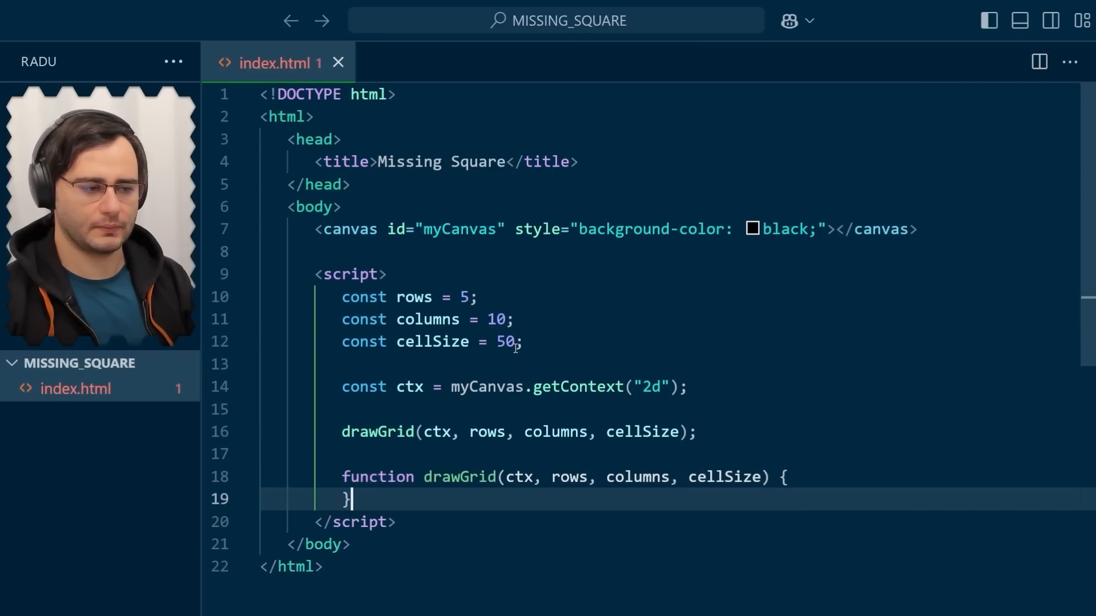
text(ctx.canvas.)
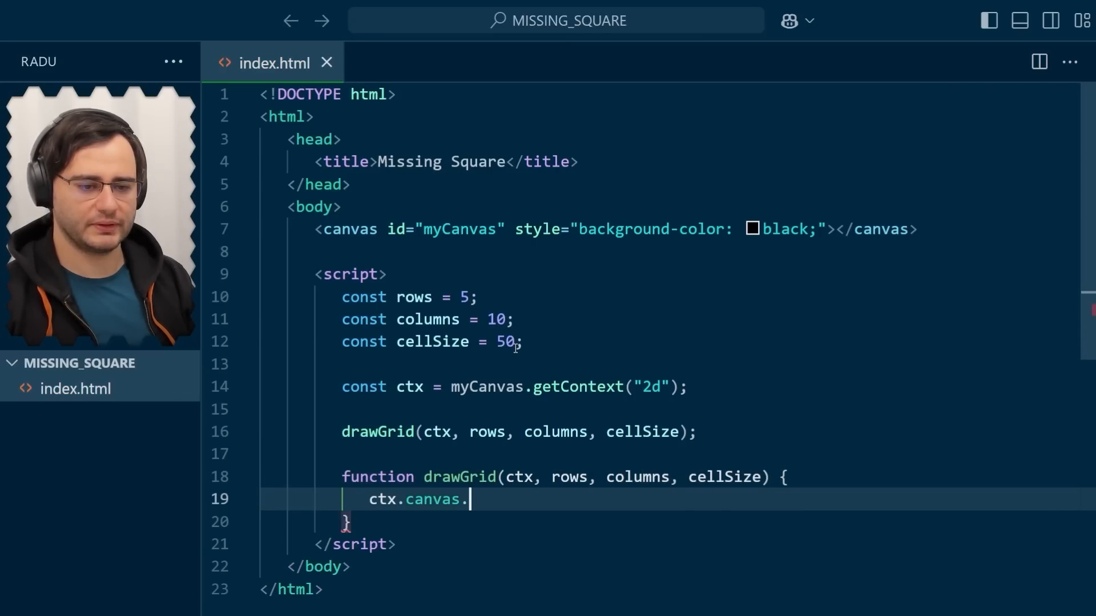
text(width = columns)
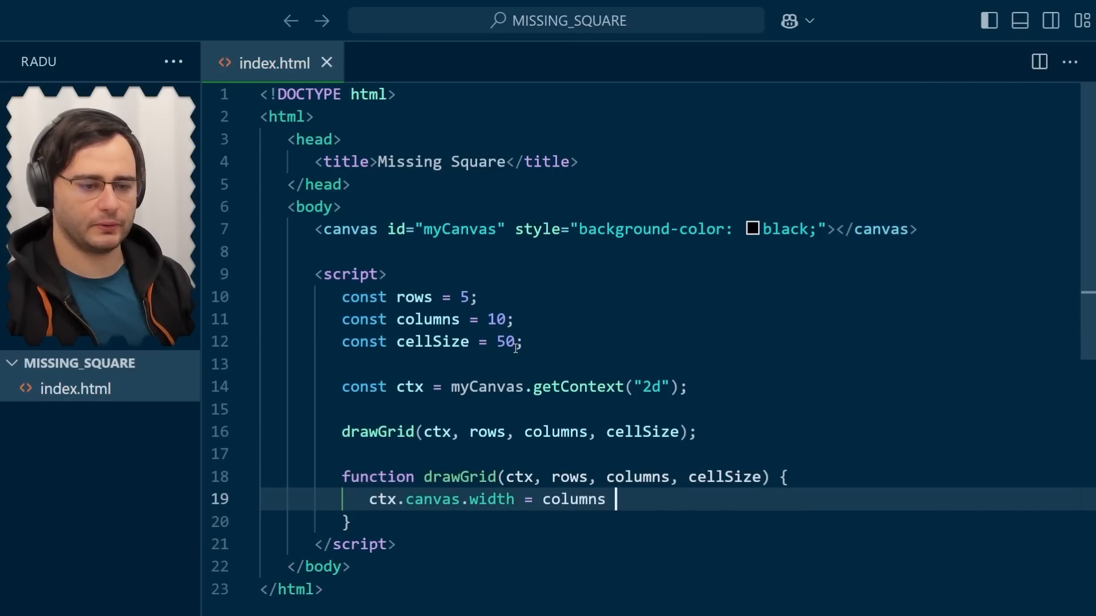
text(* cellSize;)
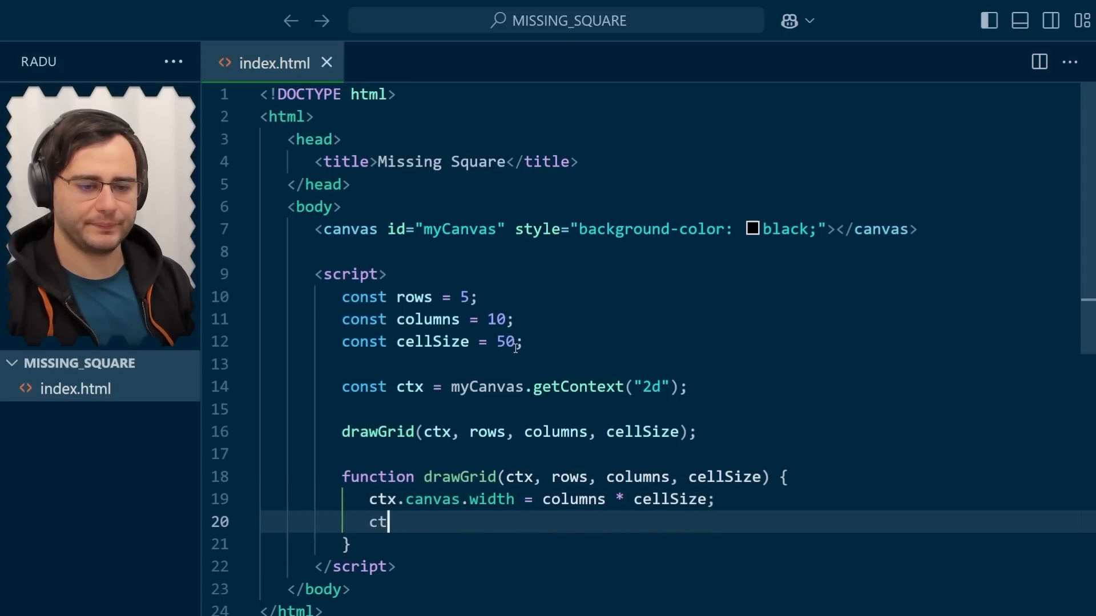
text(x.canvas.height)
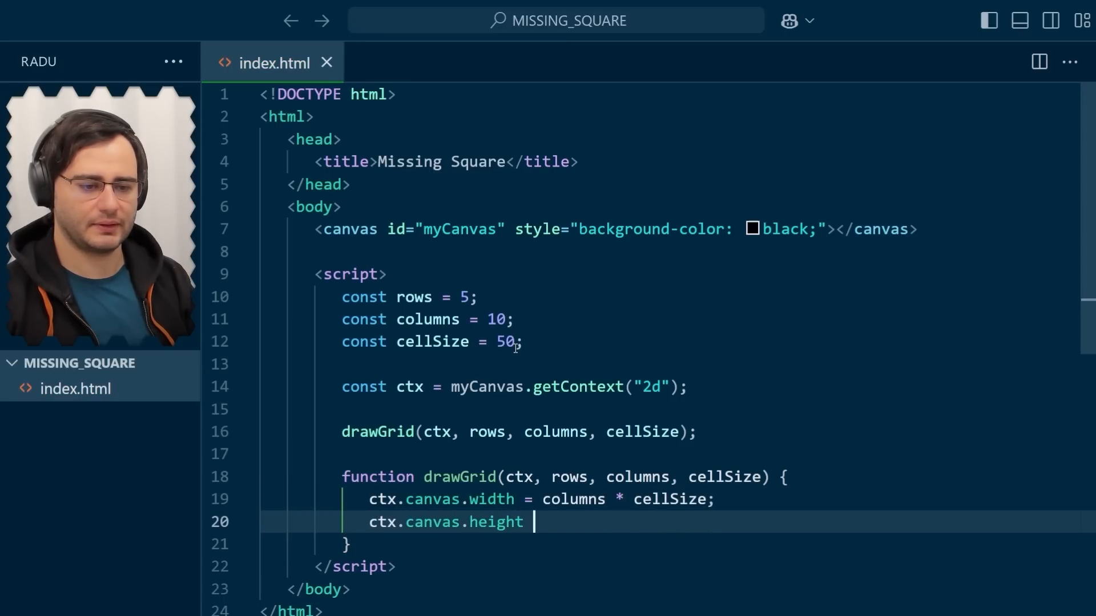
text(= rows * cellSi)
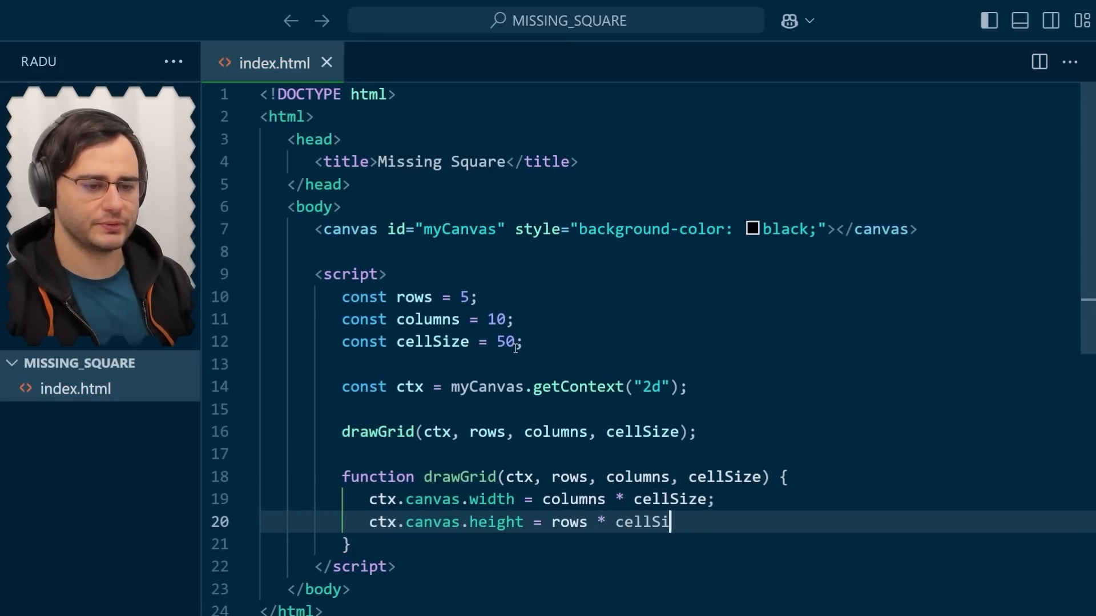
text(ze;)
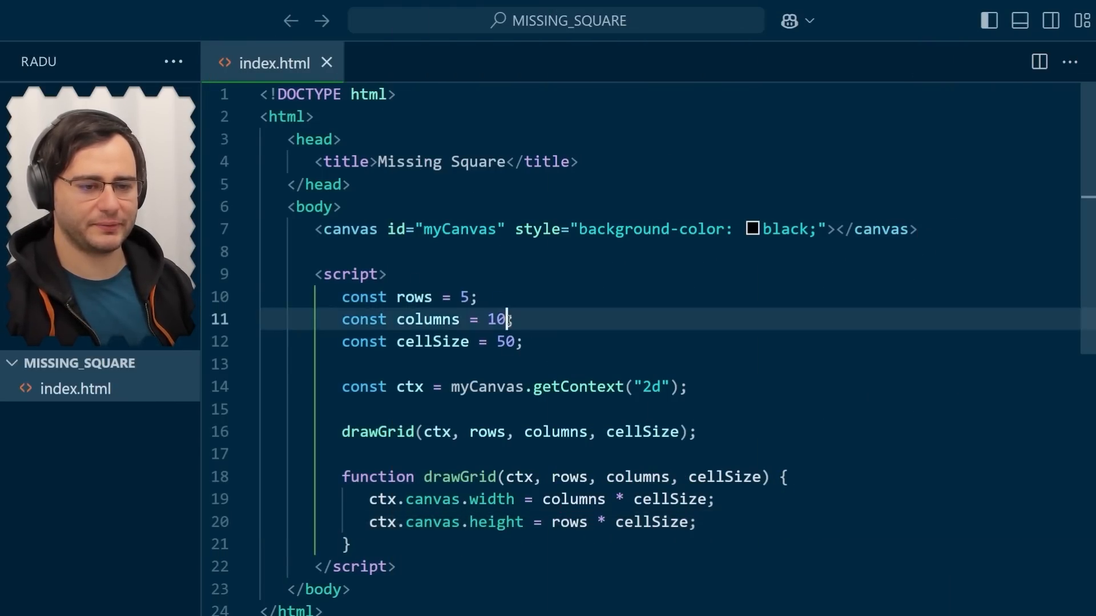
Edit the rows and columns constants at the top of the script to new values.
text(5)
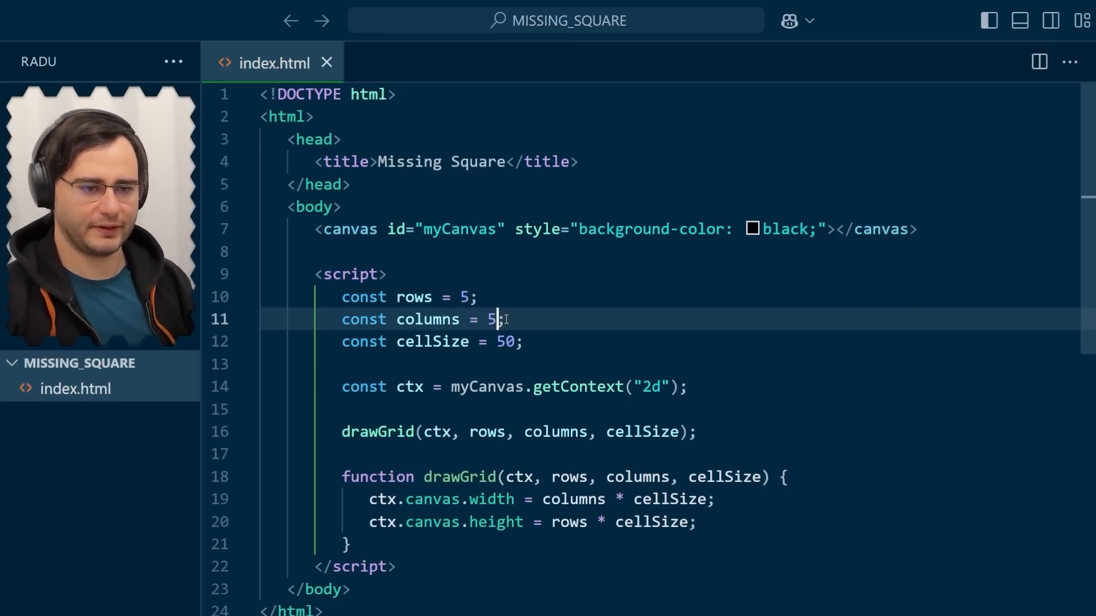
text(0)
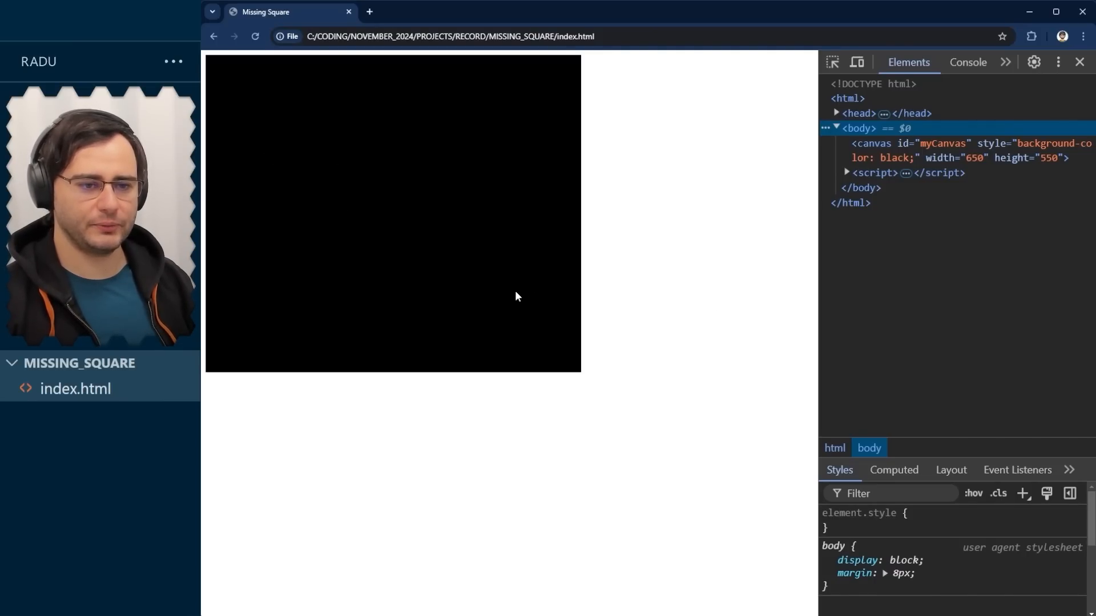
mouse_move(515, 210)
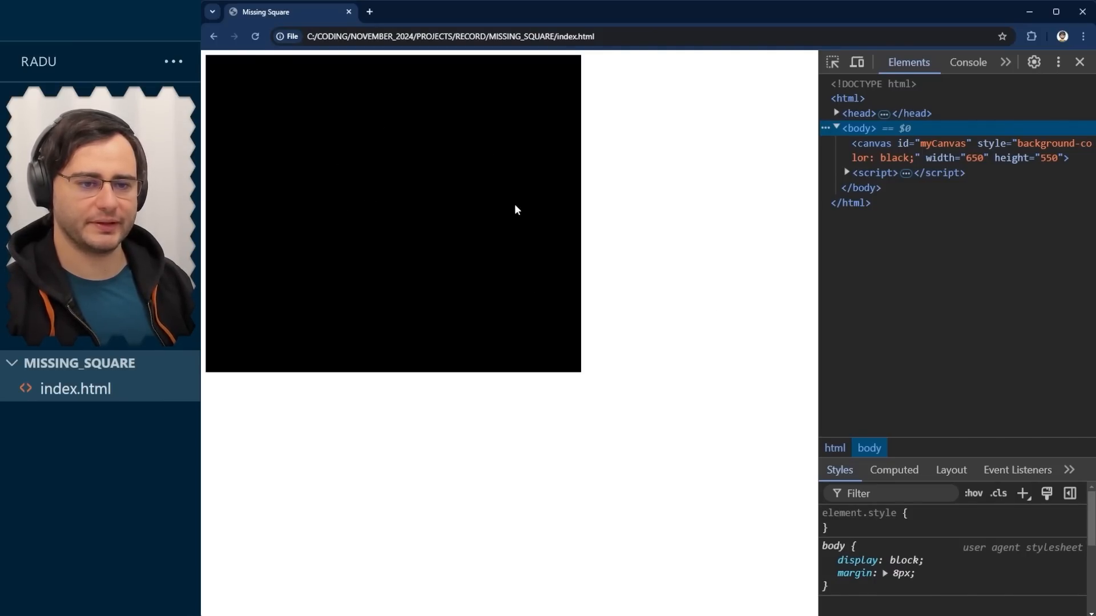
mouse_move(585, 329)
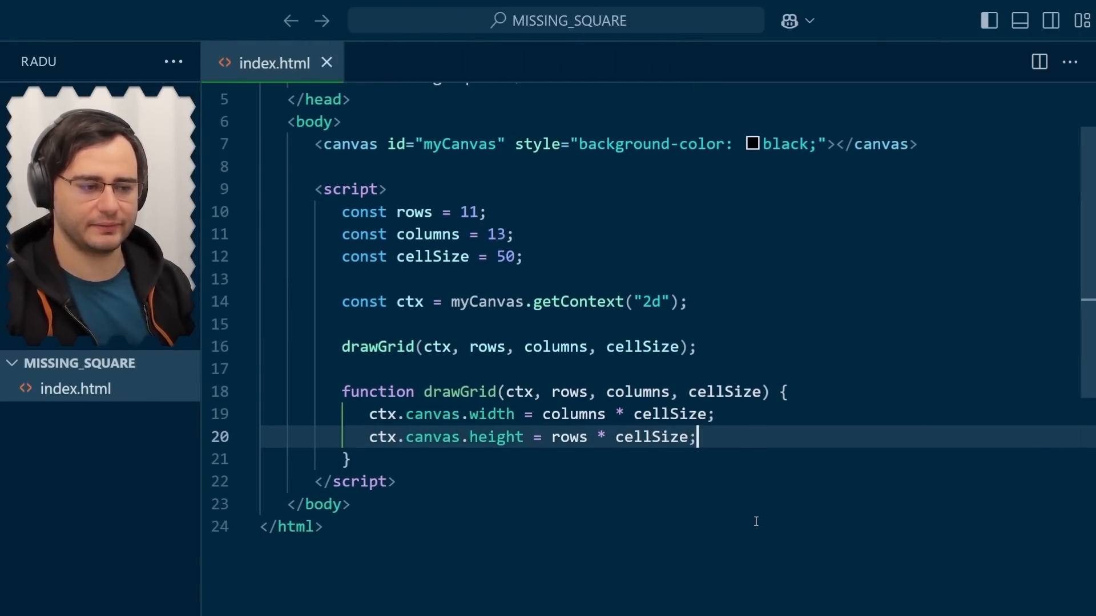
Scale the context by cellSize in both directions inside drawGrid.
text(ctx.sc)
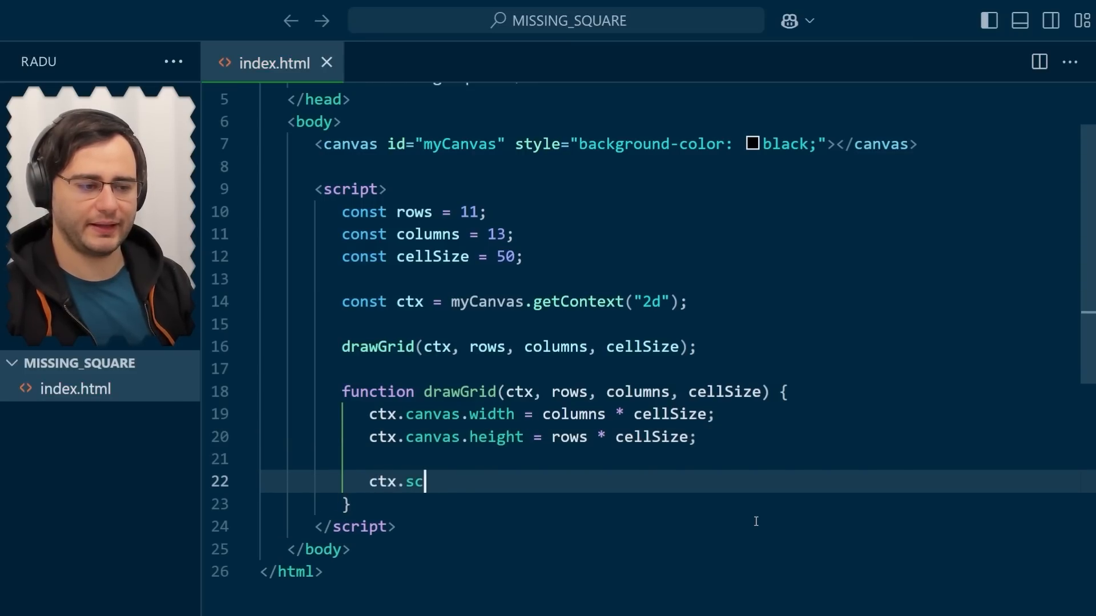
text(ale(cellSize, ce)
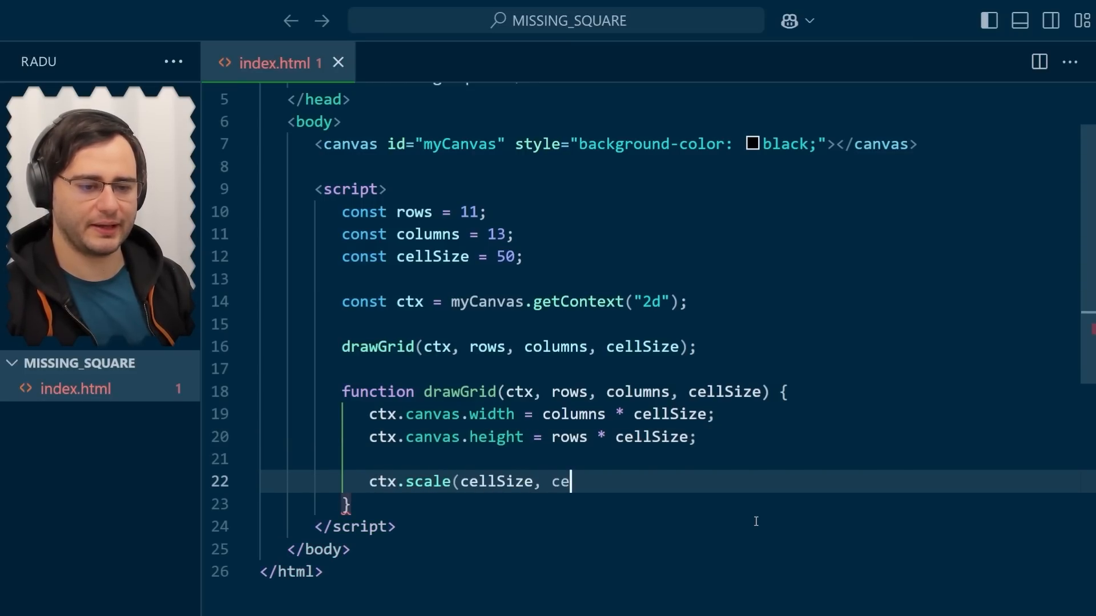
text(llSize);)
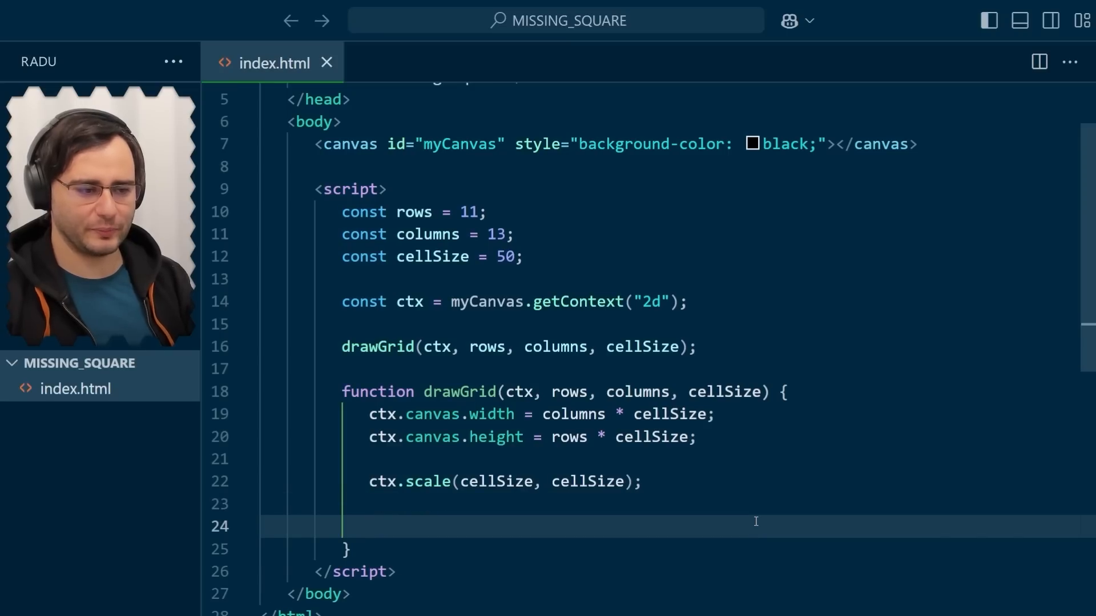
Write nested for loops over y up to rows and x up to columns.
text(for (let y =)
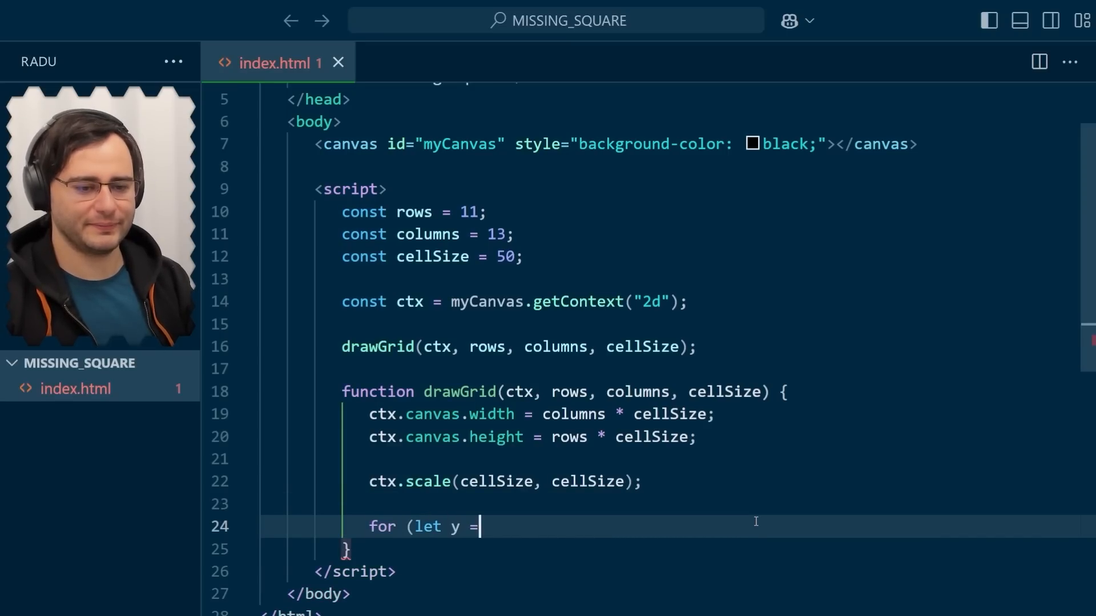
text(0; y < rows;)
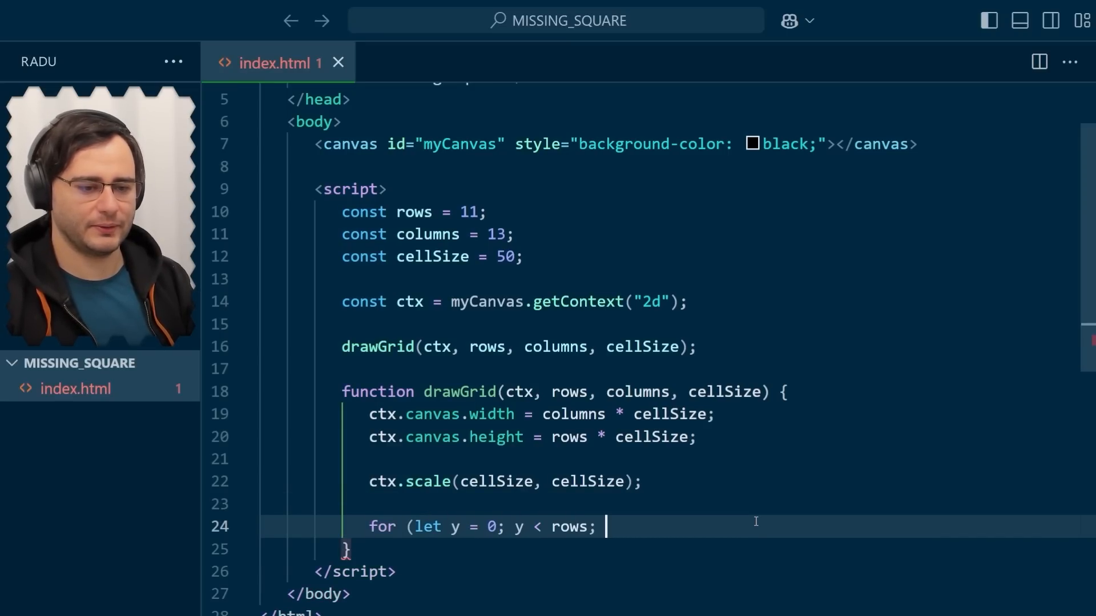
text(y++) {)
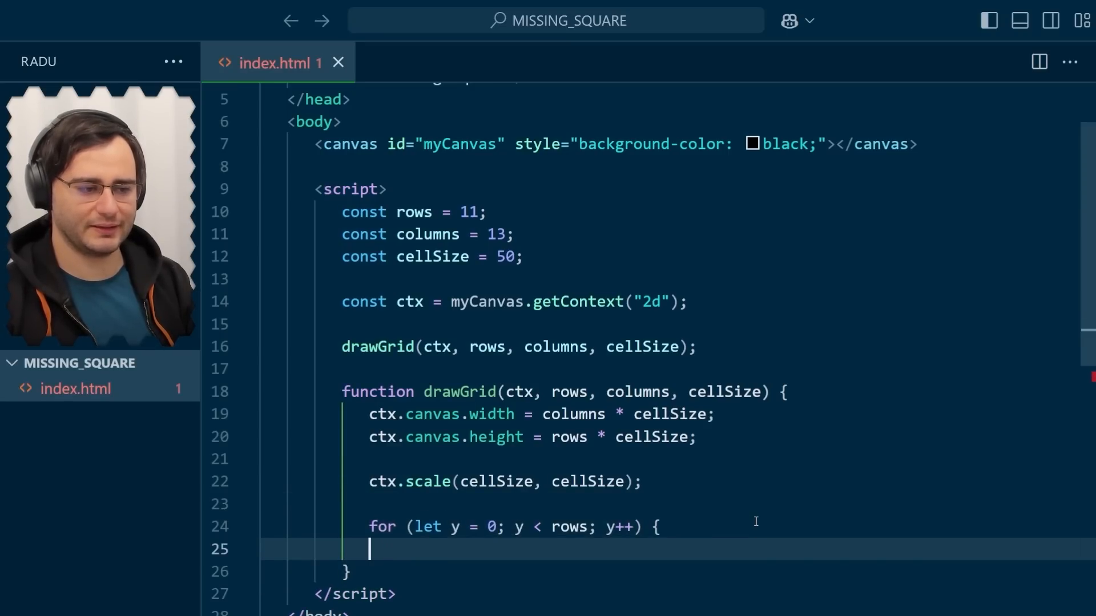
text(for (let x =)
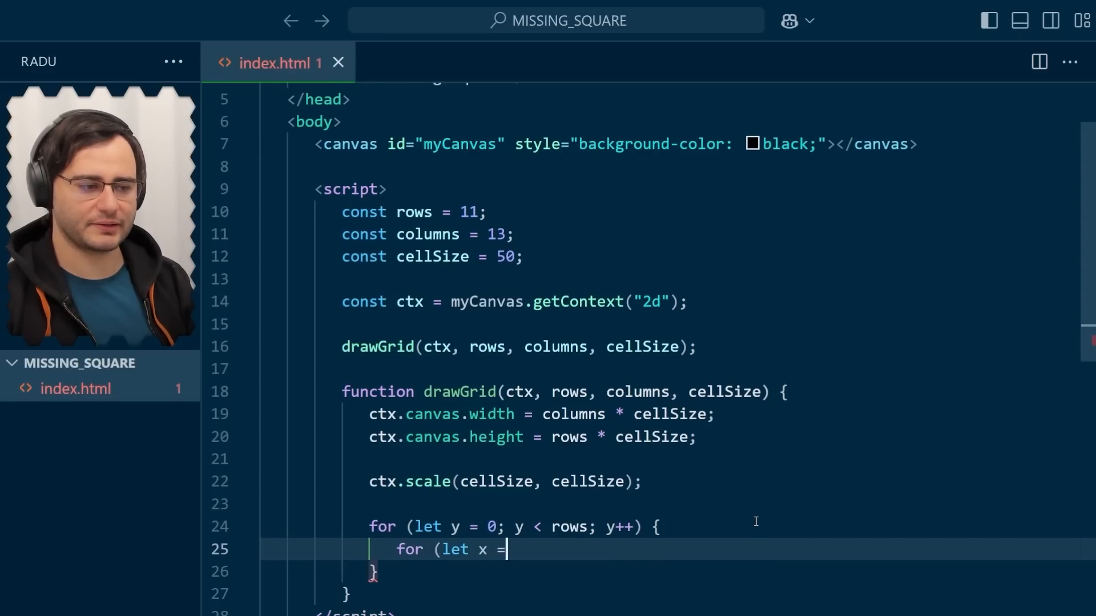
text(0; x < columns;)
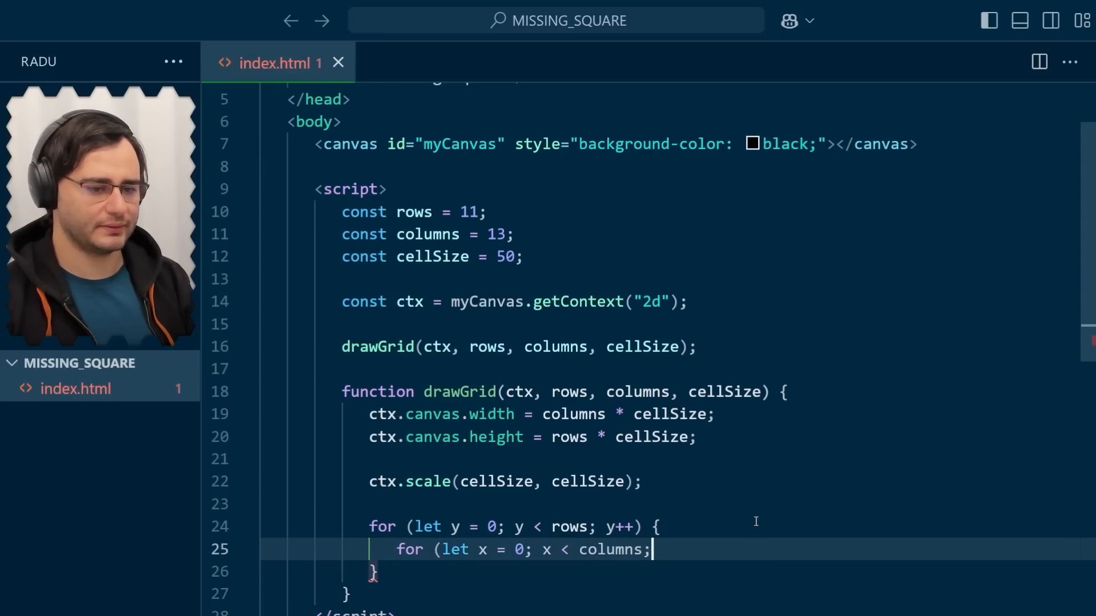
text(x++))
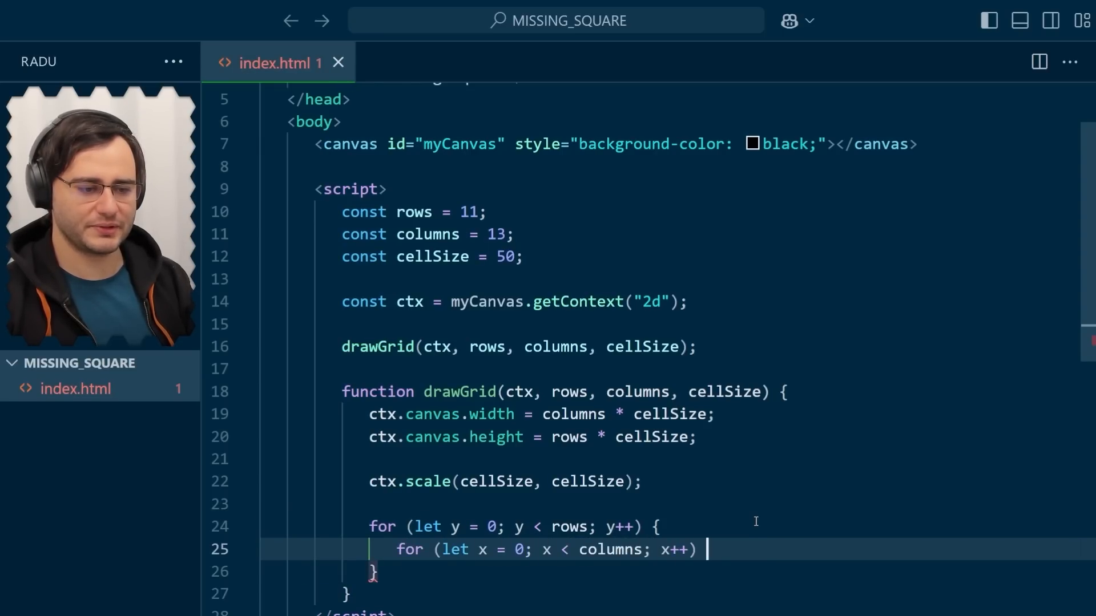
text({)
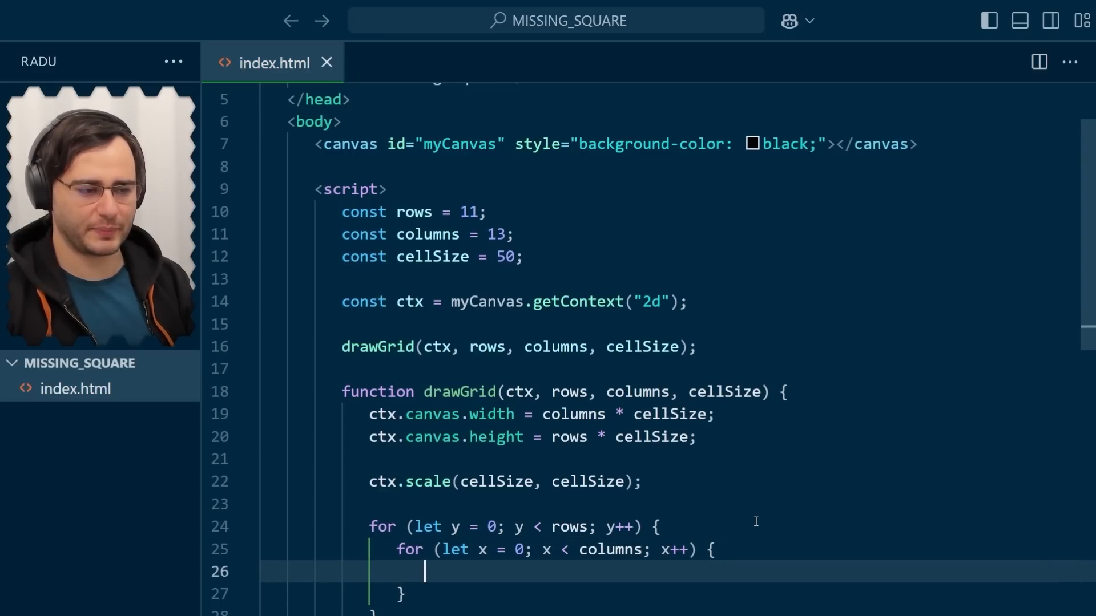
Fill each cell with hsl(random*360, 100%, 50%) via fillRect(x, y, 1, 1).
text(ctx.fillStyl)
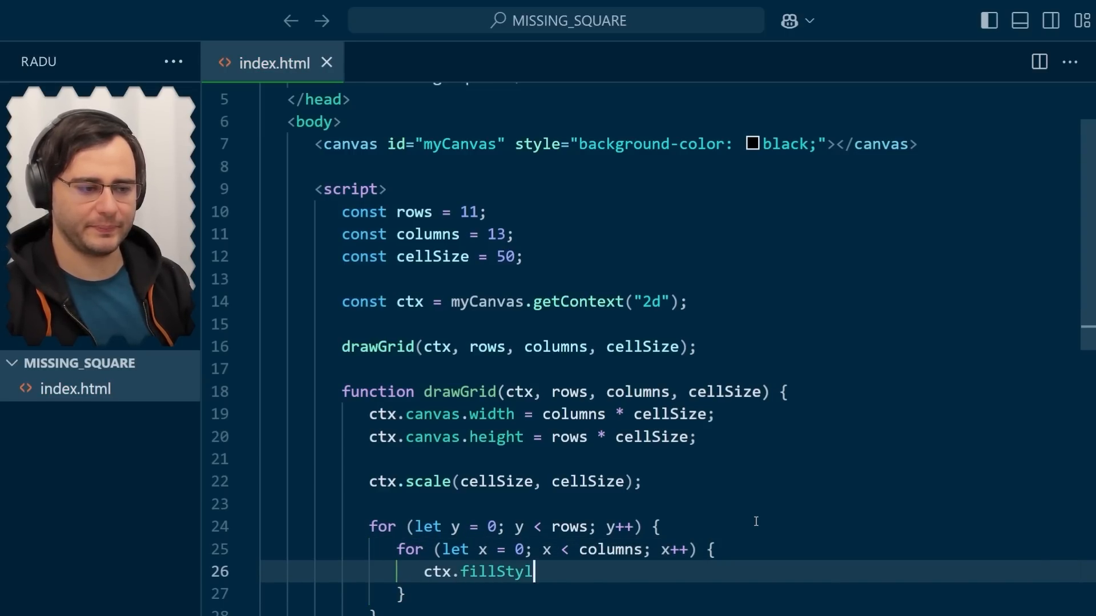
text(e = `)
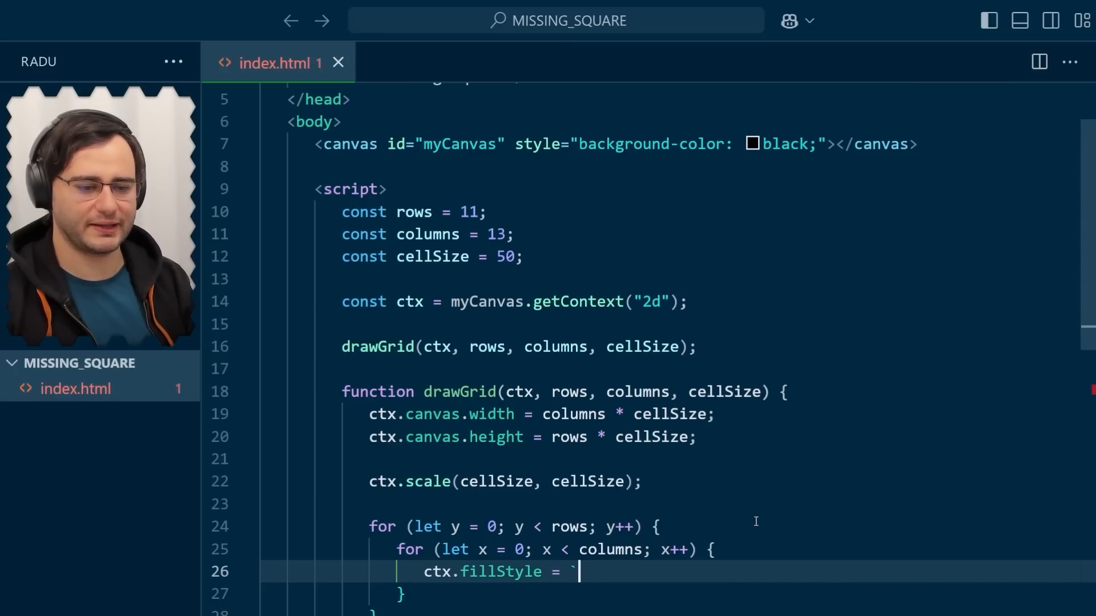
text(hsl()
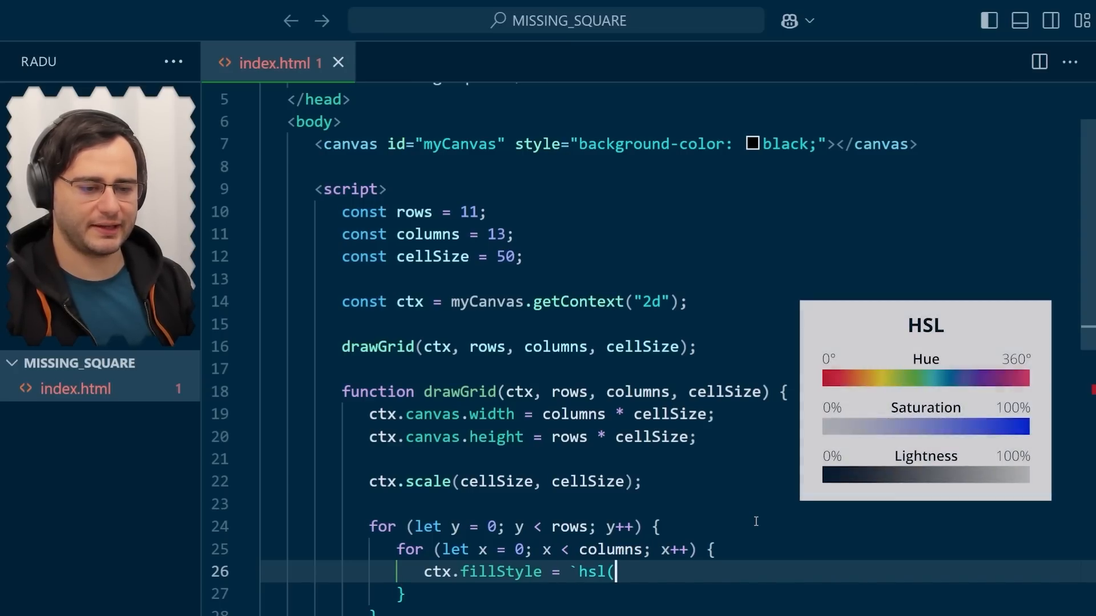
text(${Math.random()
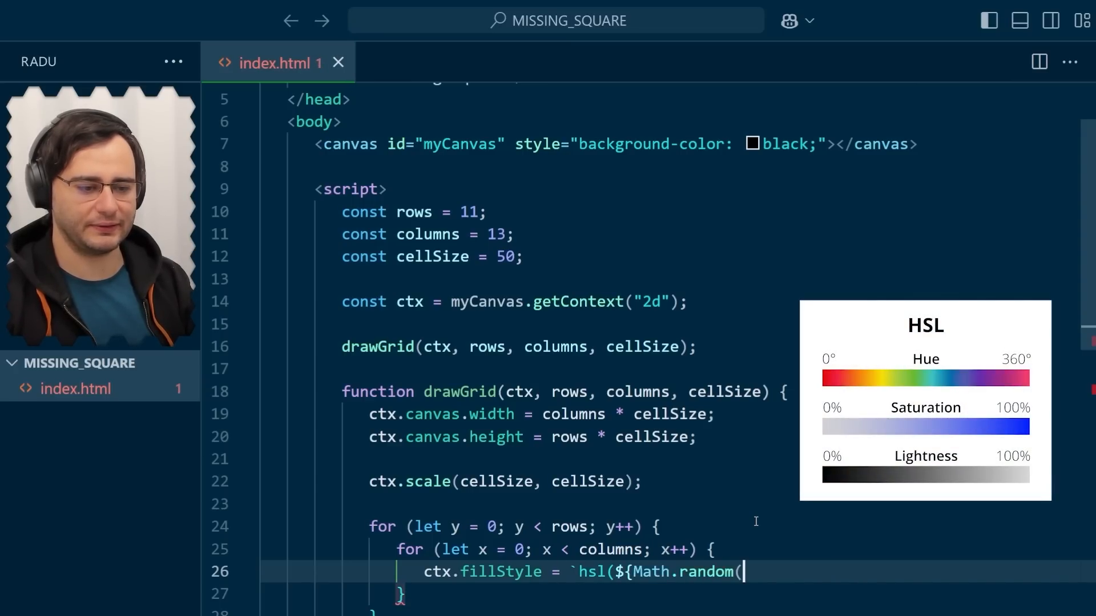
text()*360})
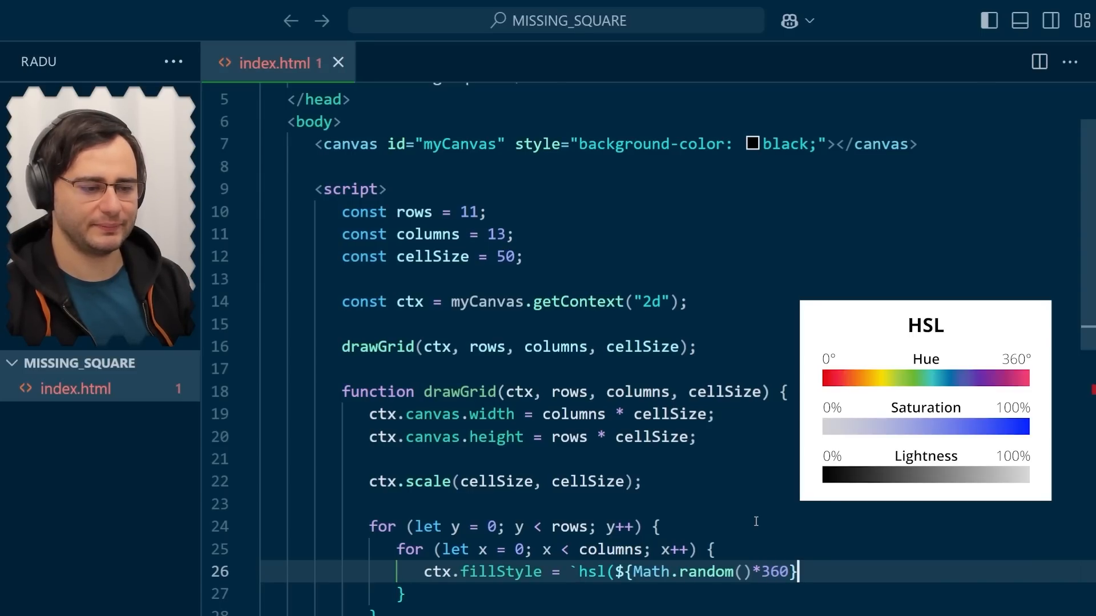
text(, 100%)
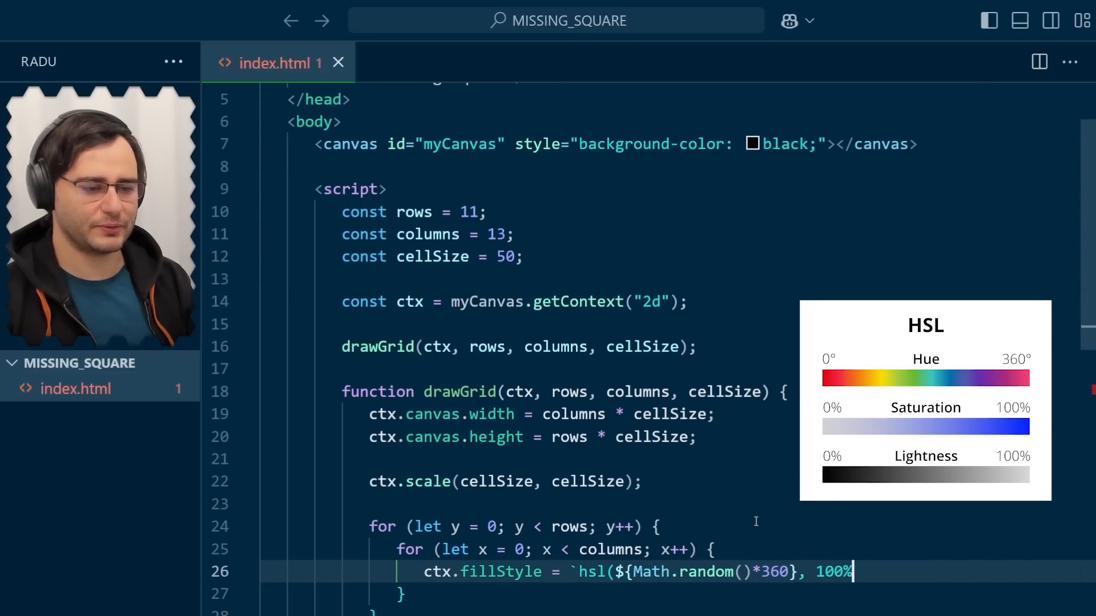
text(, 50%))
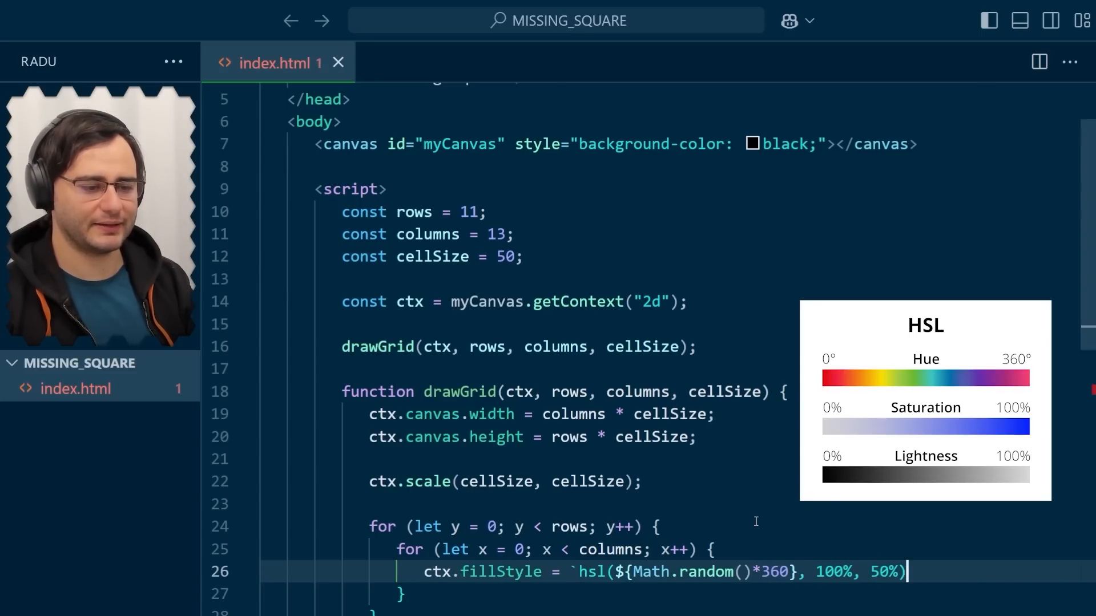
text(;)
text(c)
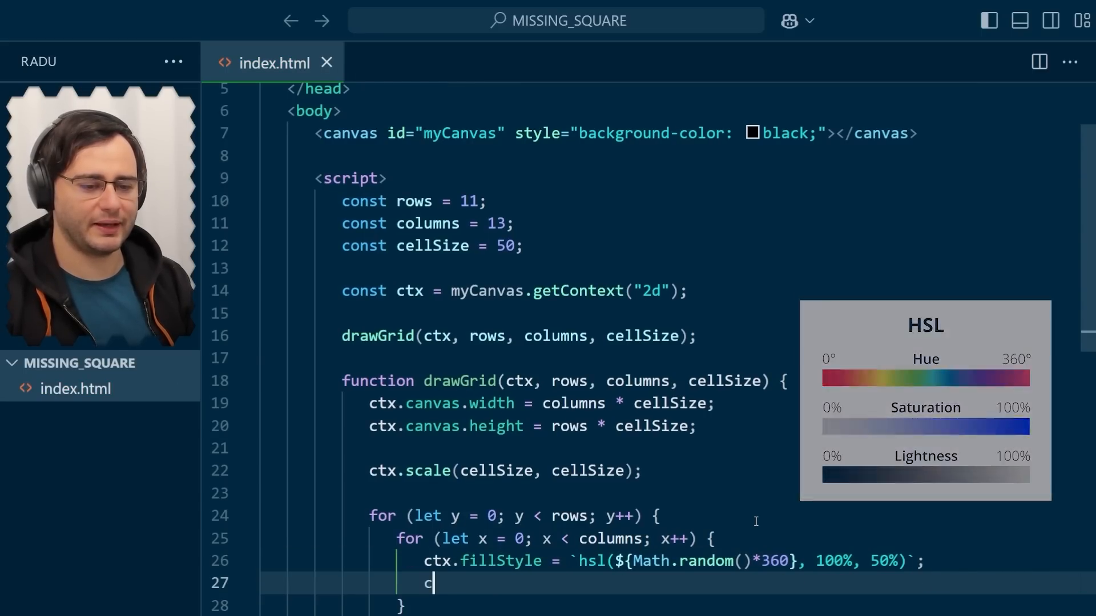
text(tx.fillRect()
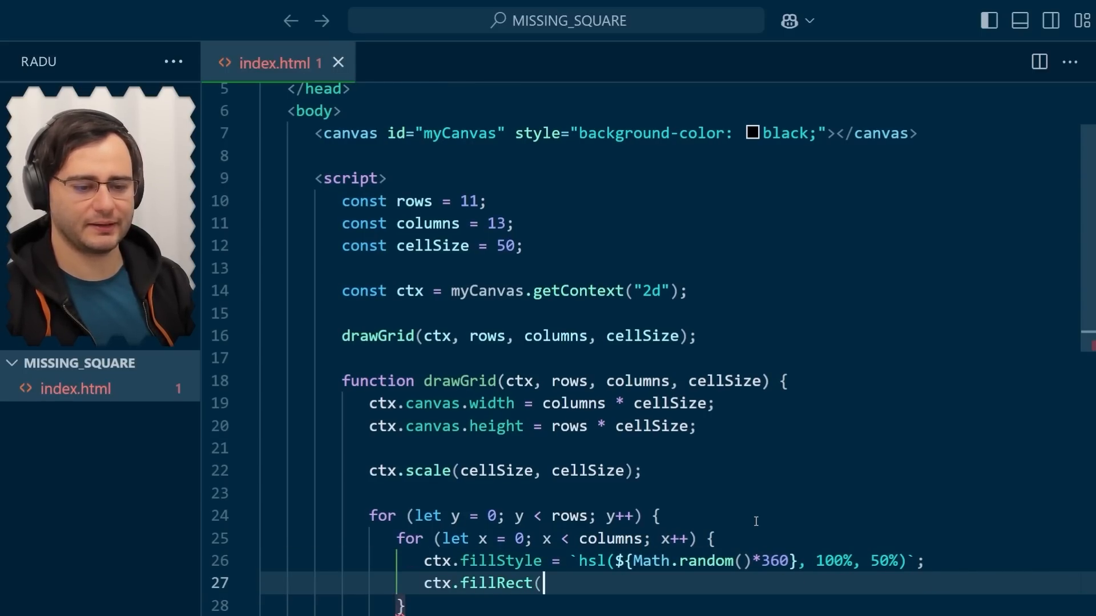
text(x, y,)
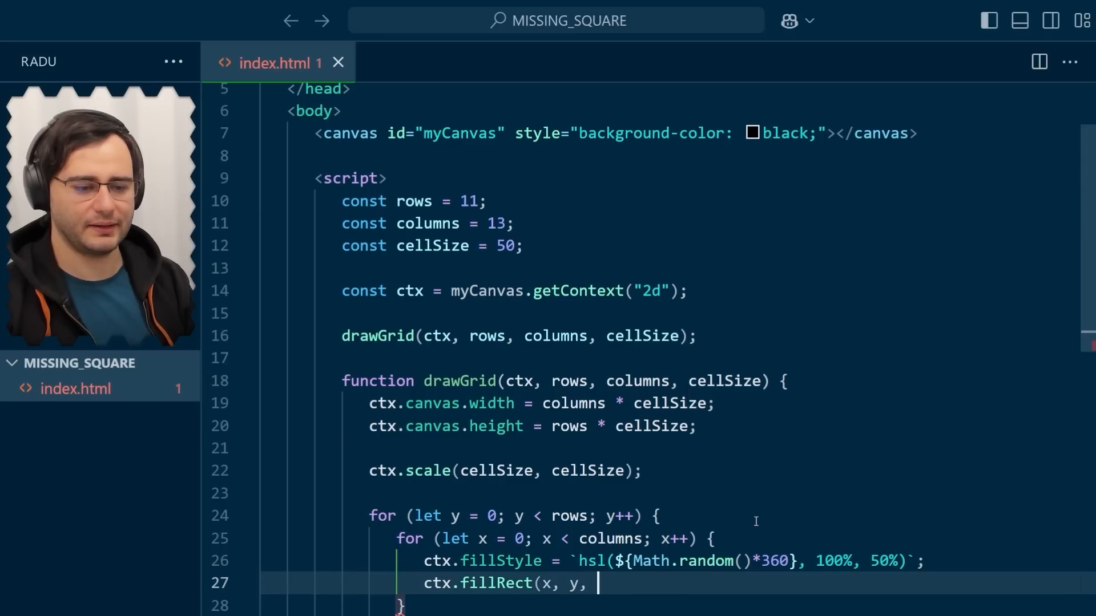
text(1, 1))
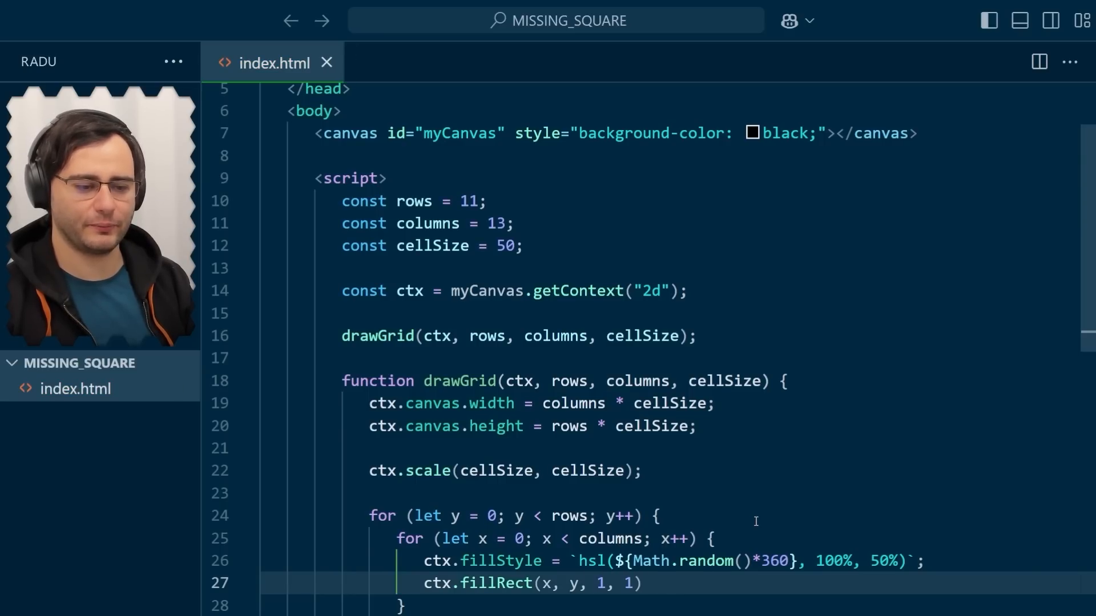
text(;)
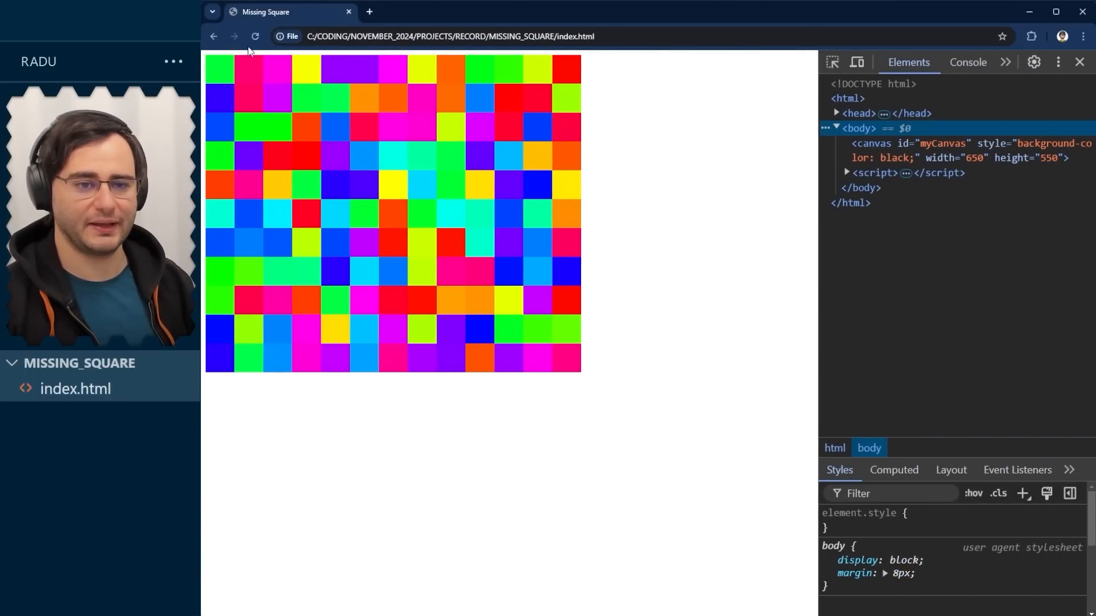
Change cellSize to 10 so the grid renders as a small 130 by 110 canvas.
click(254, 37)
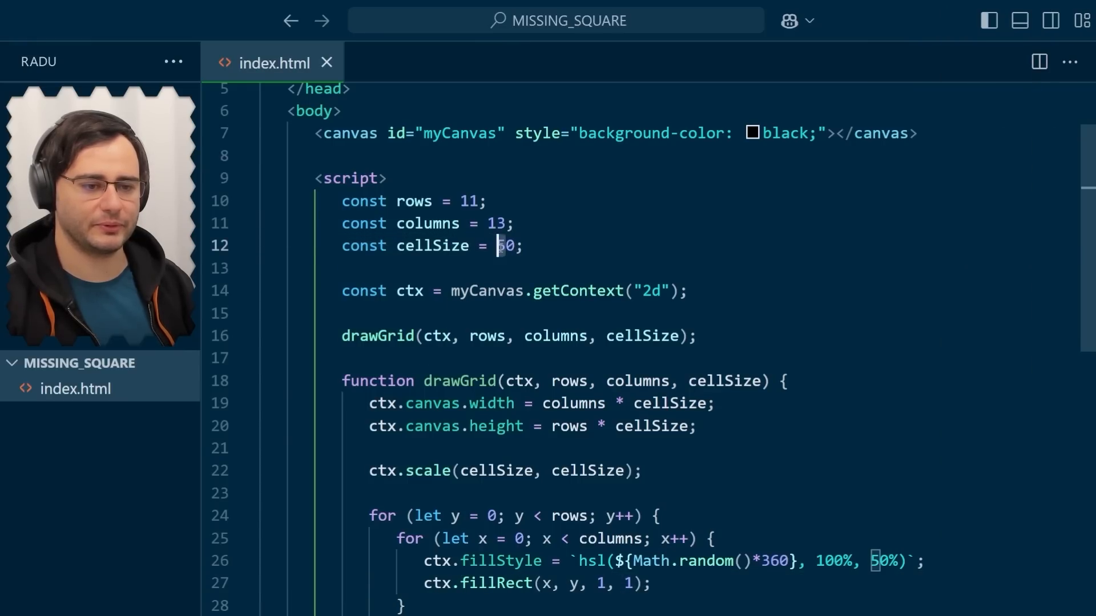
text(1)
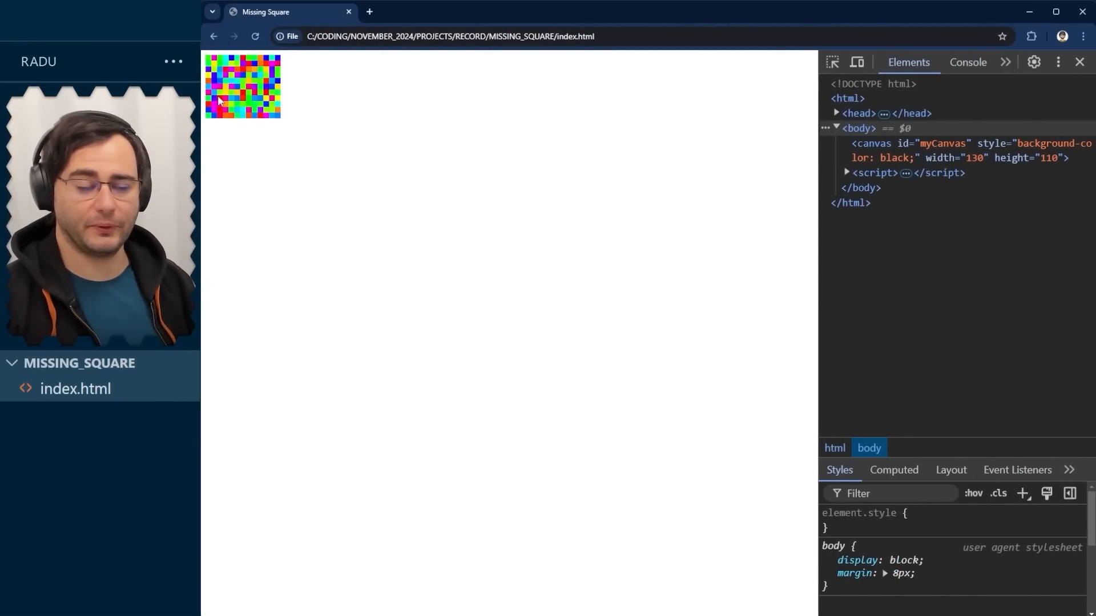
mouse_move(317, 143)
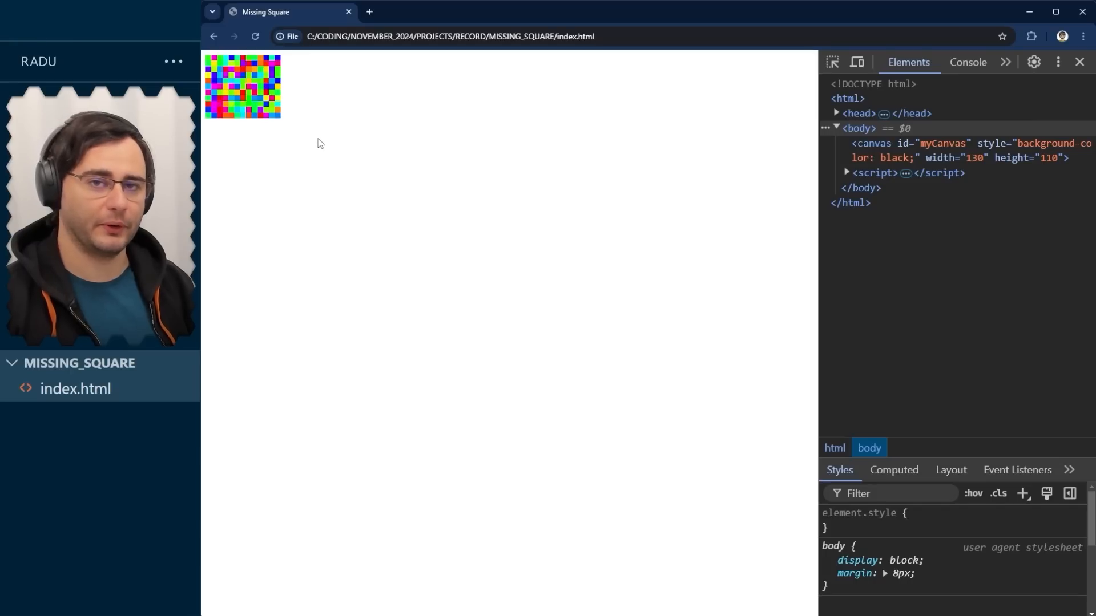
mouse_move(304, 161)
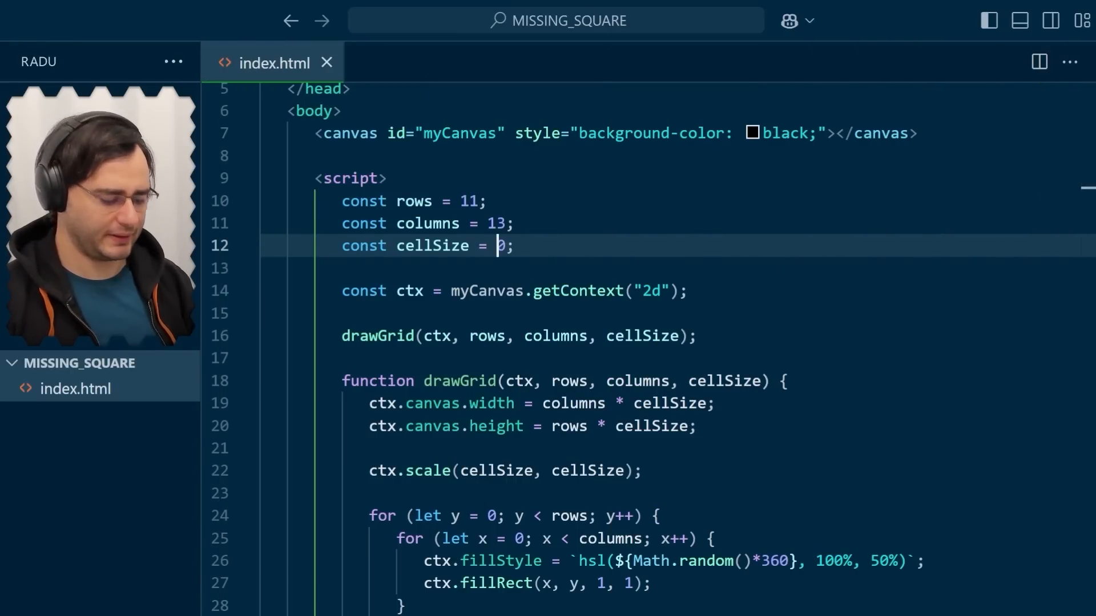
Restore cellSize to 50 and give drawGrid a color parameter defaulting to "white".
text(5)
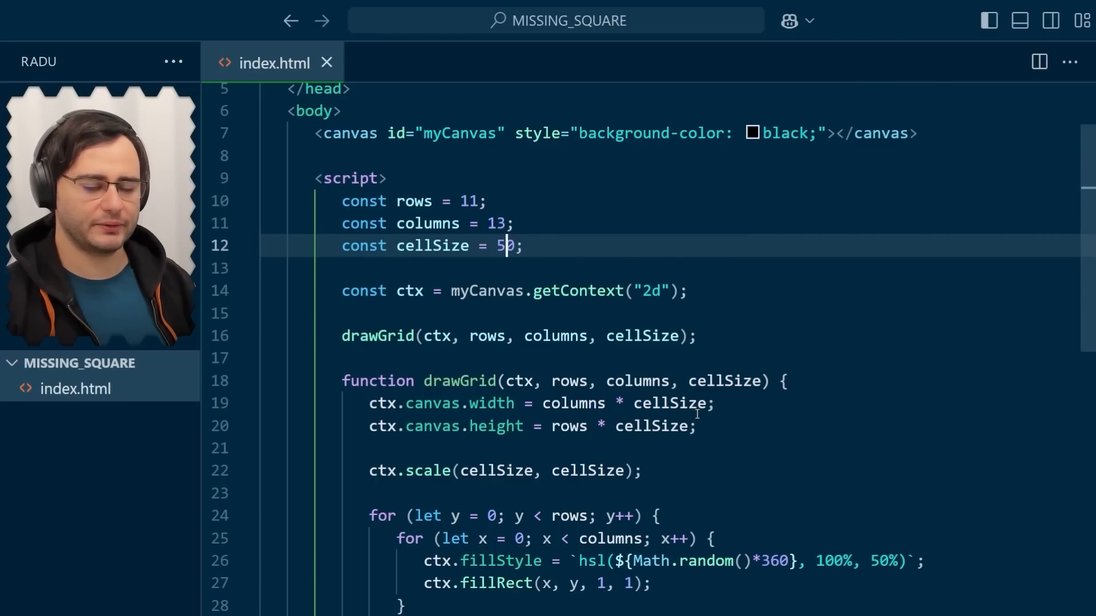
scroll(down, 3)
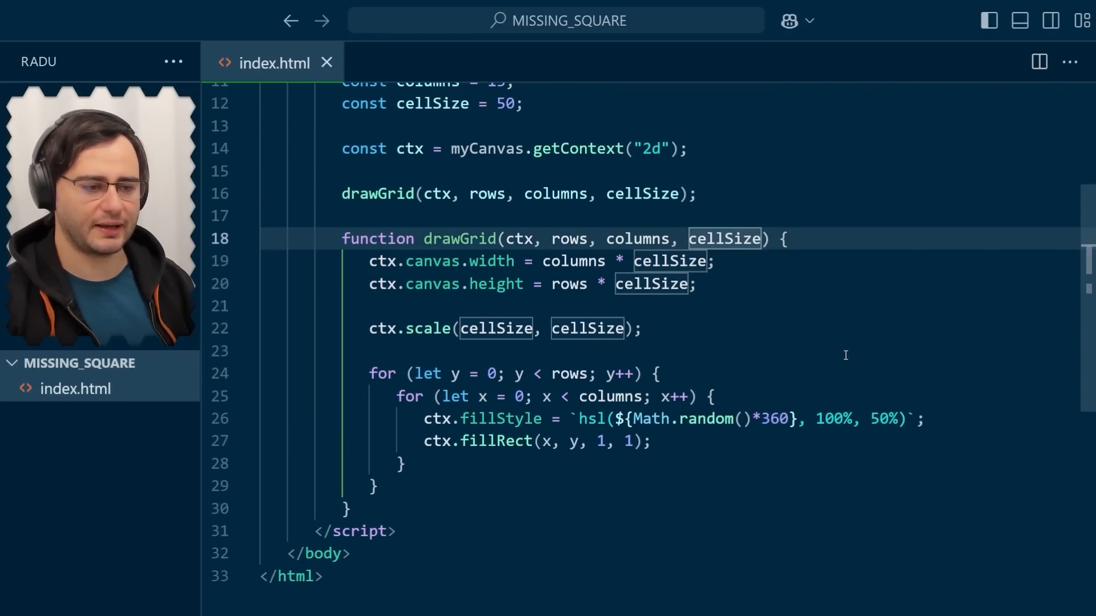
text(, color)
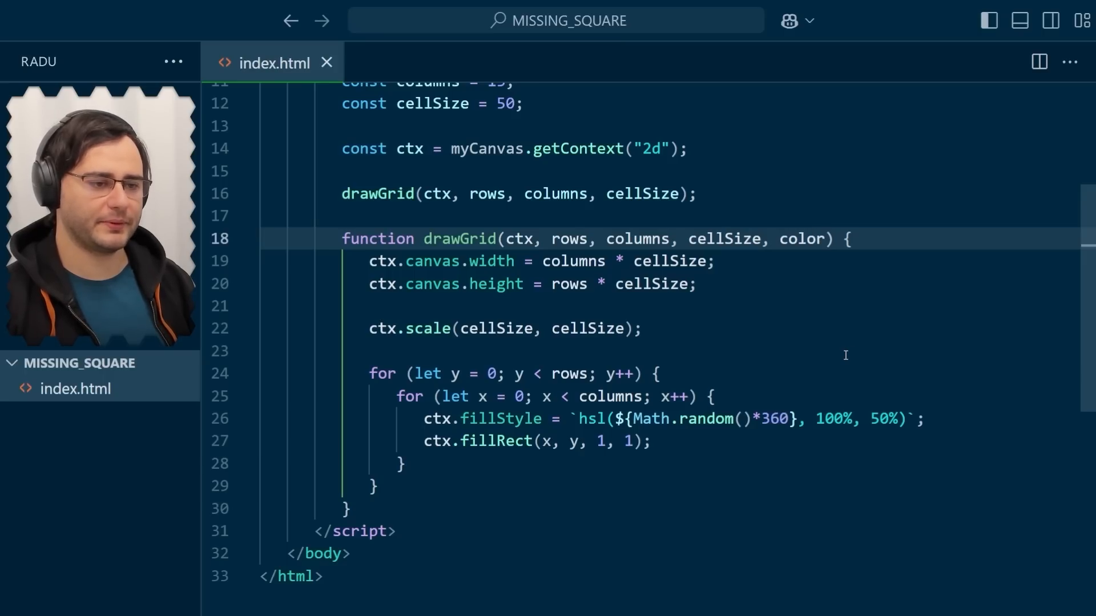
text(= "whit)
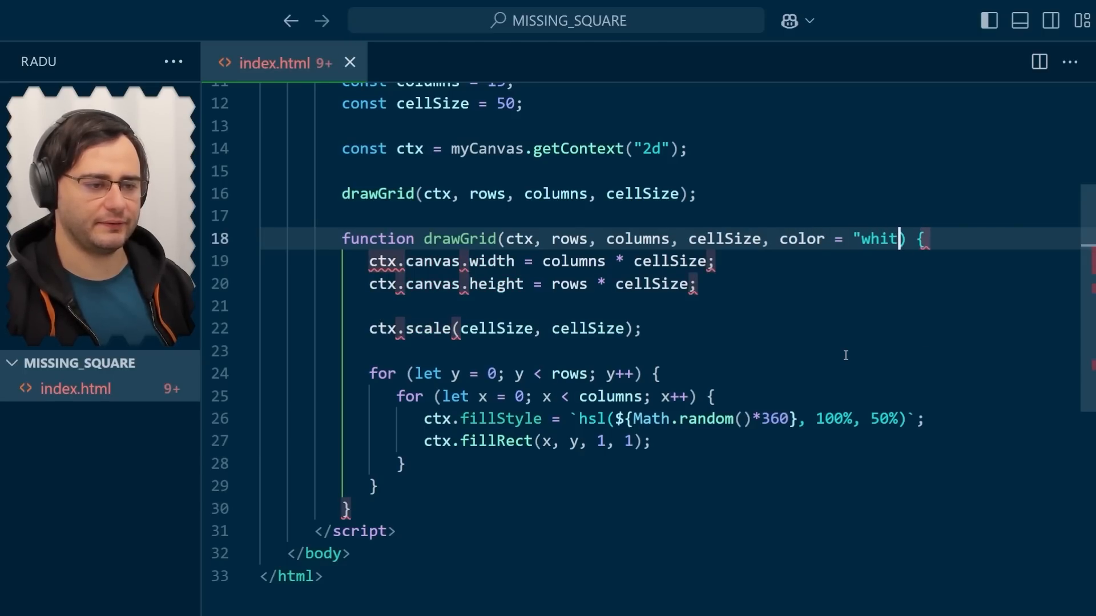
text(e")
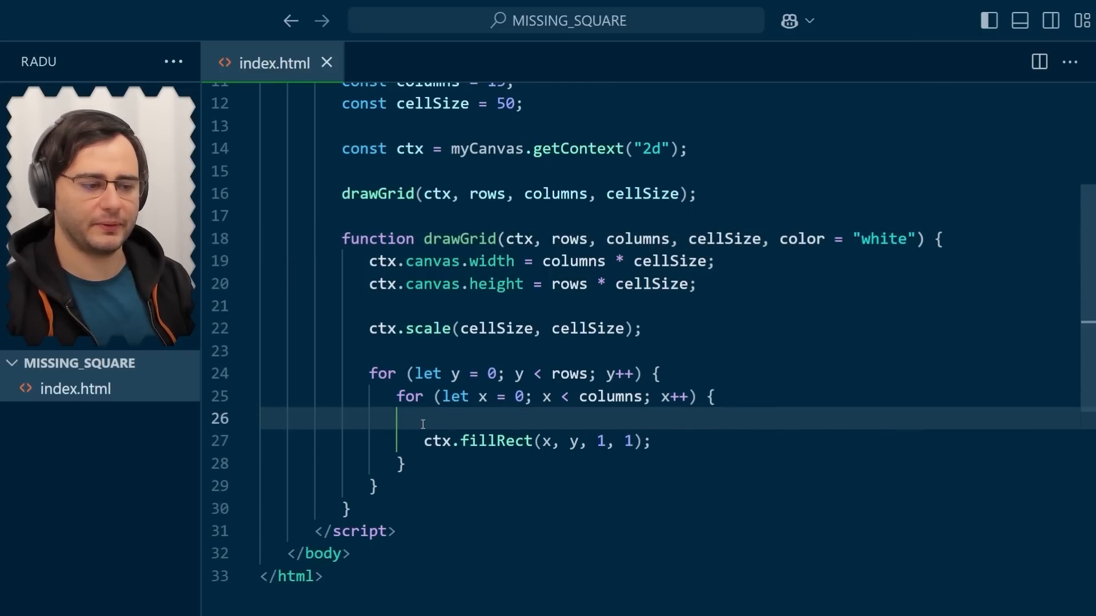
Stroke grid lines with ctx.strokeStyle = color and ctx.lineWidth = 1 / cellSize instead of random fills.
text(ctx.strokeSt)
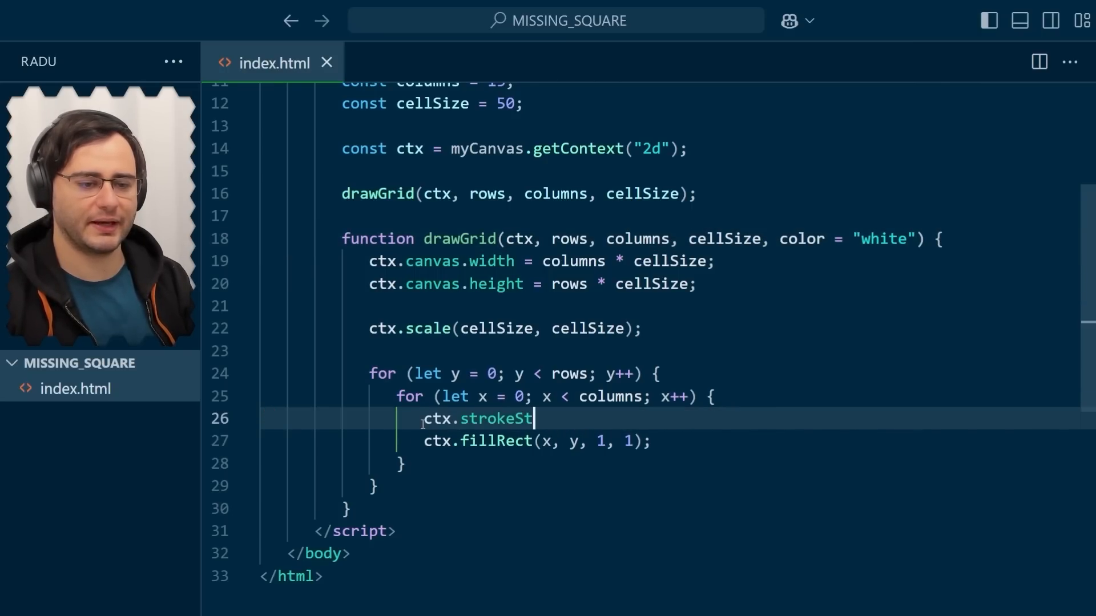
text(yle = color;)
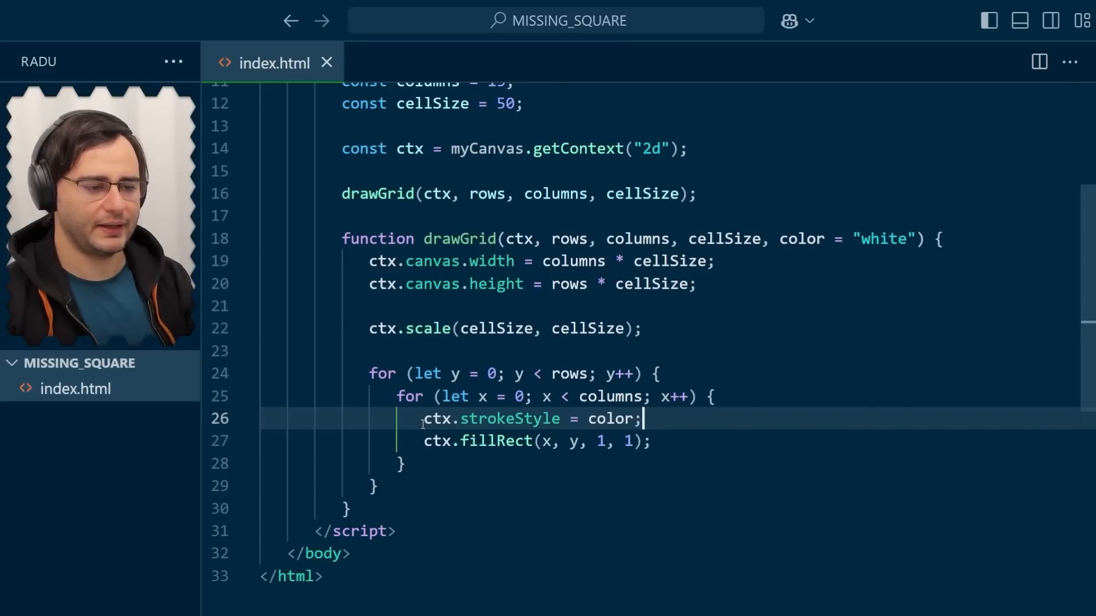
text(ctx.lineWi)
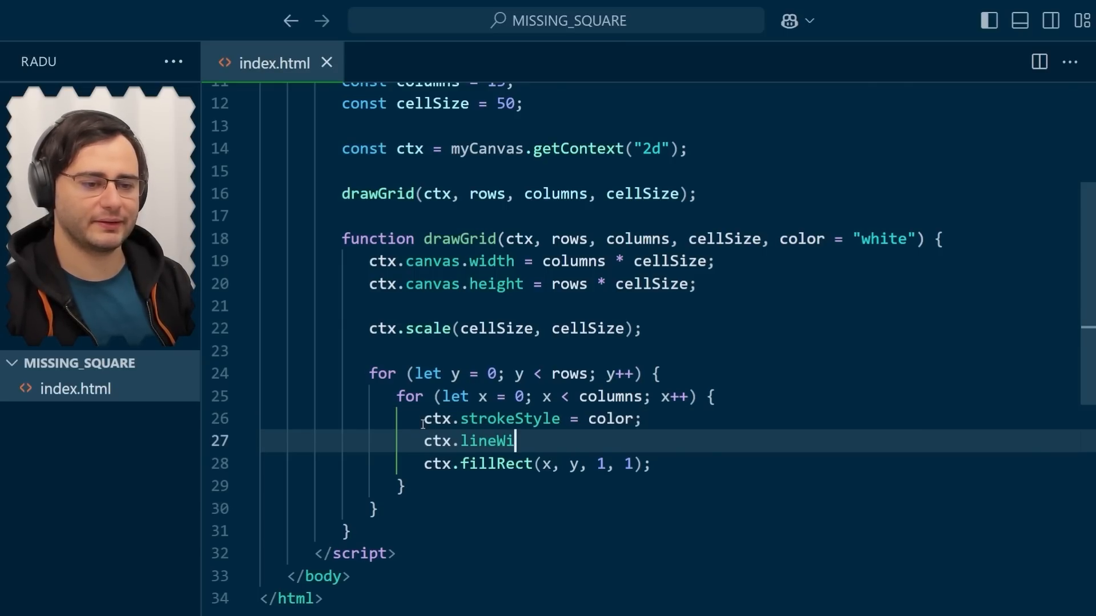
text(dth)
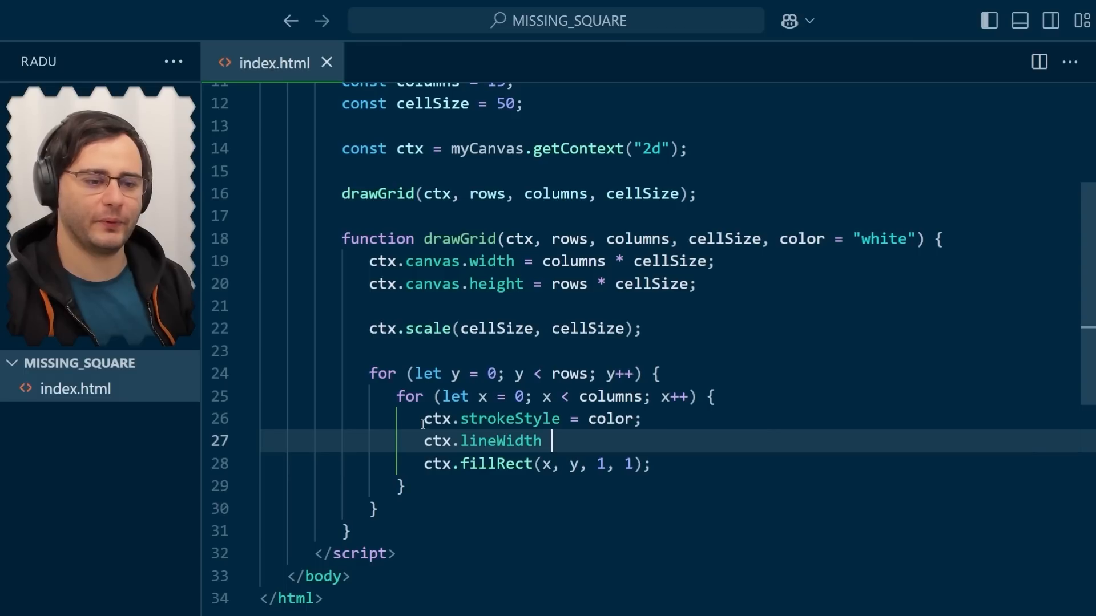
text(= 1 / cell)
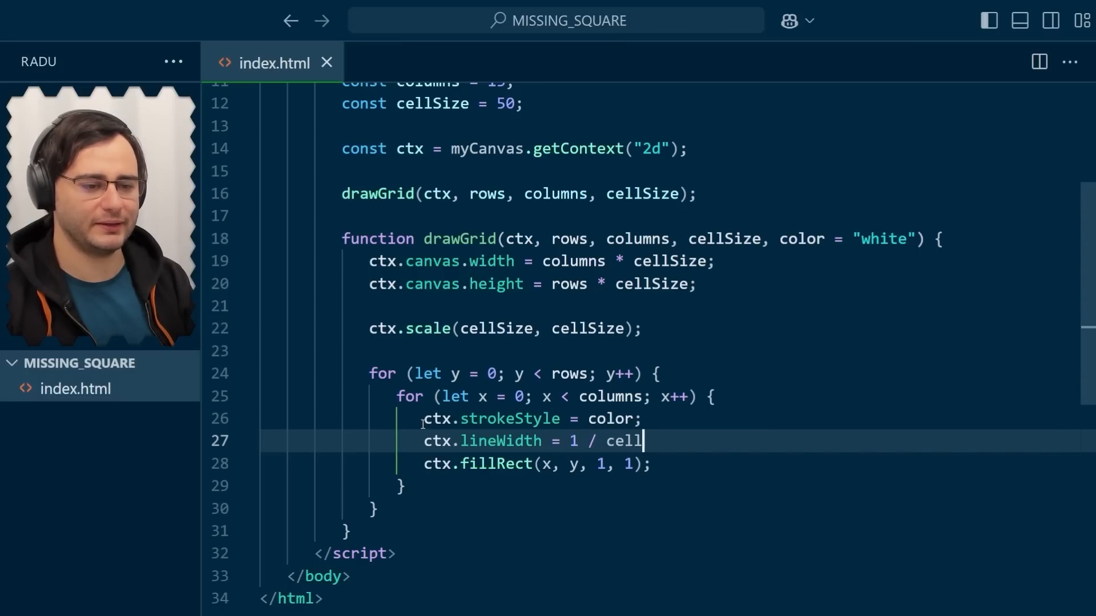
text(Size;)
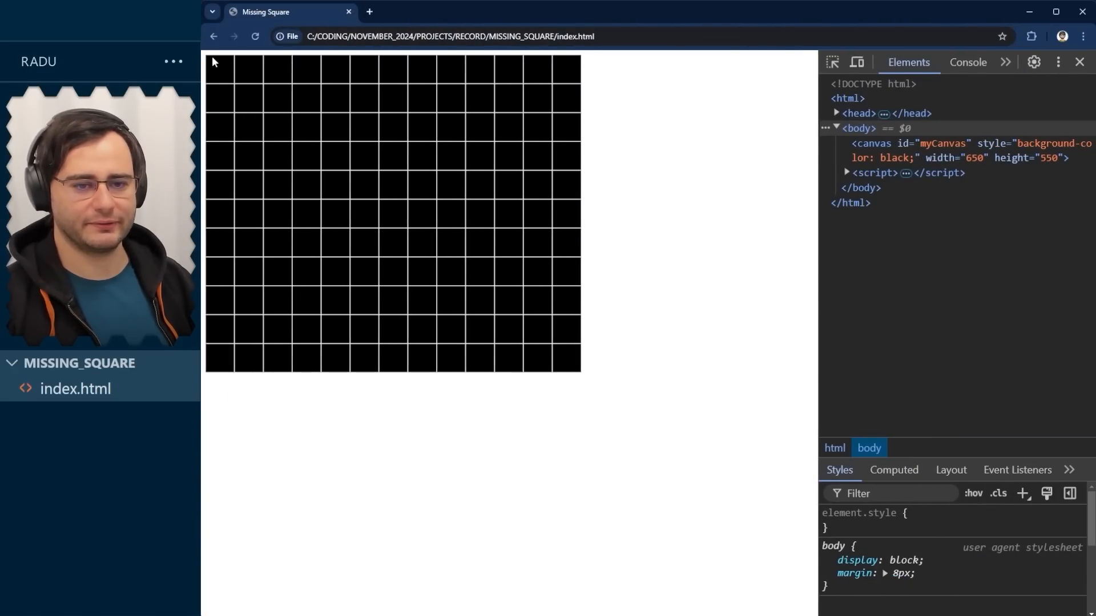
mouse_move(209, 100)
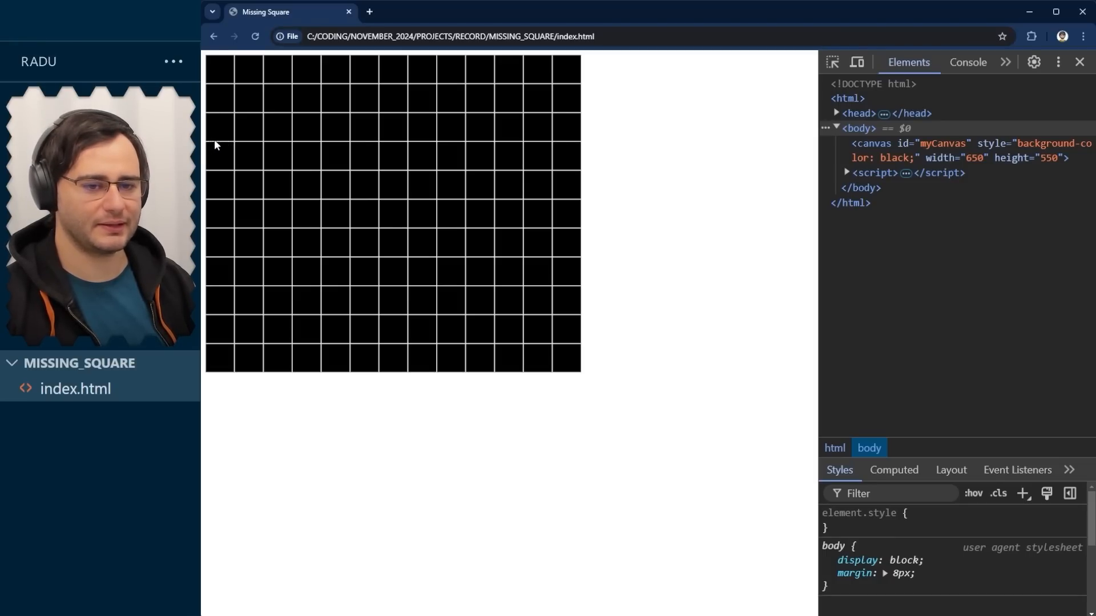
mouse_move(317, 146)
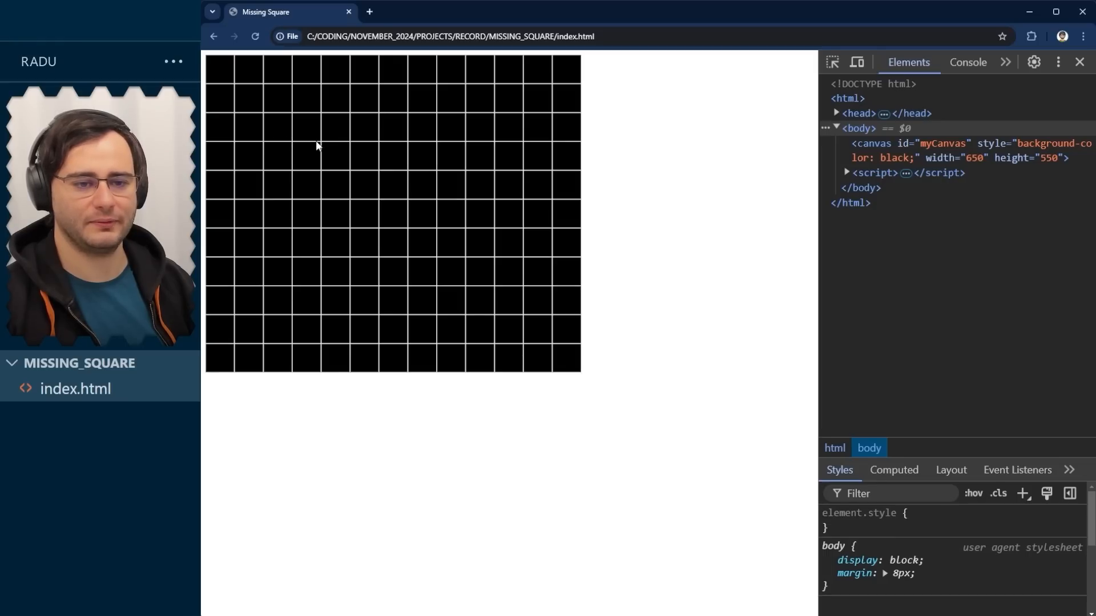
mouse_move(437, 145)
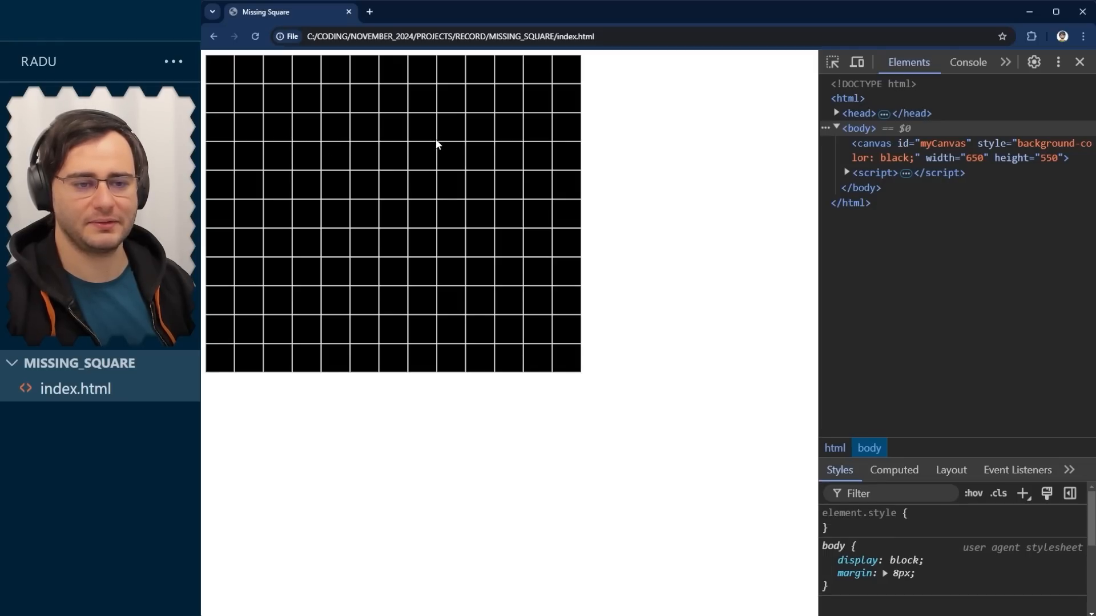
mouse_move(384, 125)
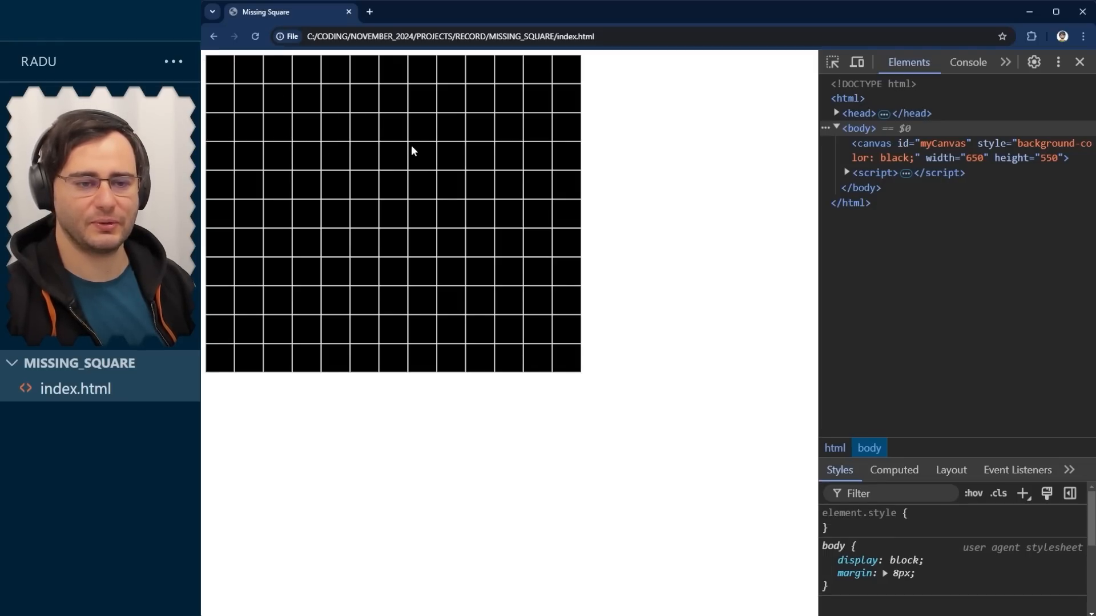
mouse_move(466, 218)
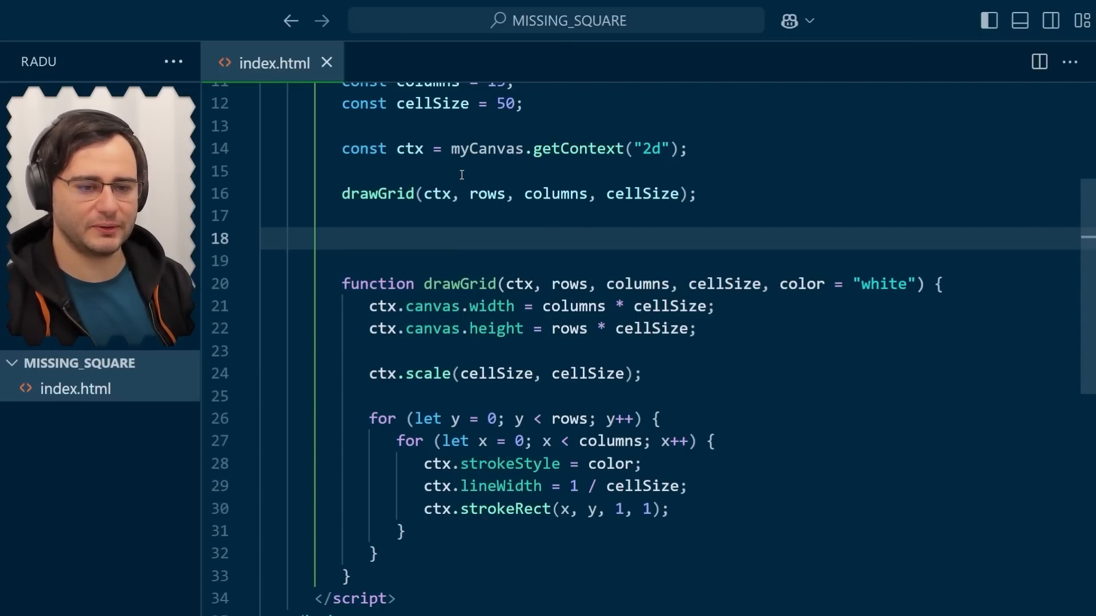
Define const poly1 as the points [0, 0], [0, 3], [8, 3].
text(const poly1)
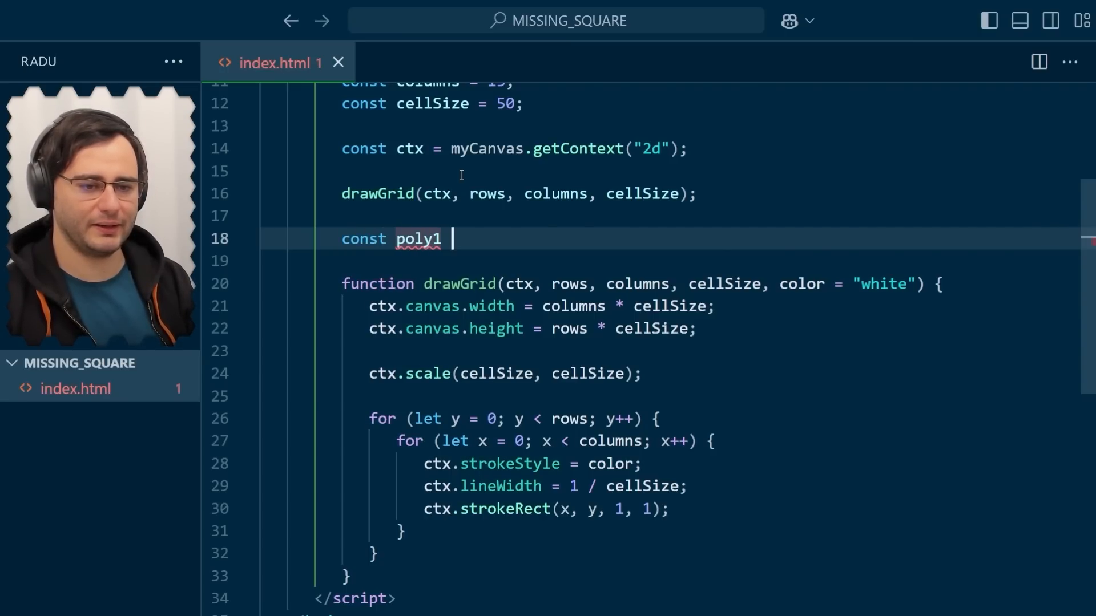
text(= [)
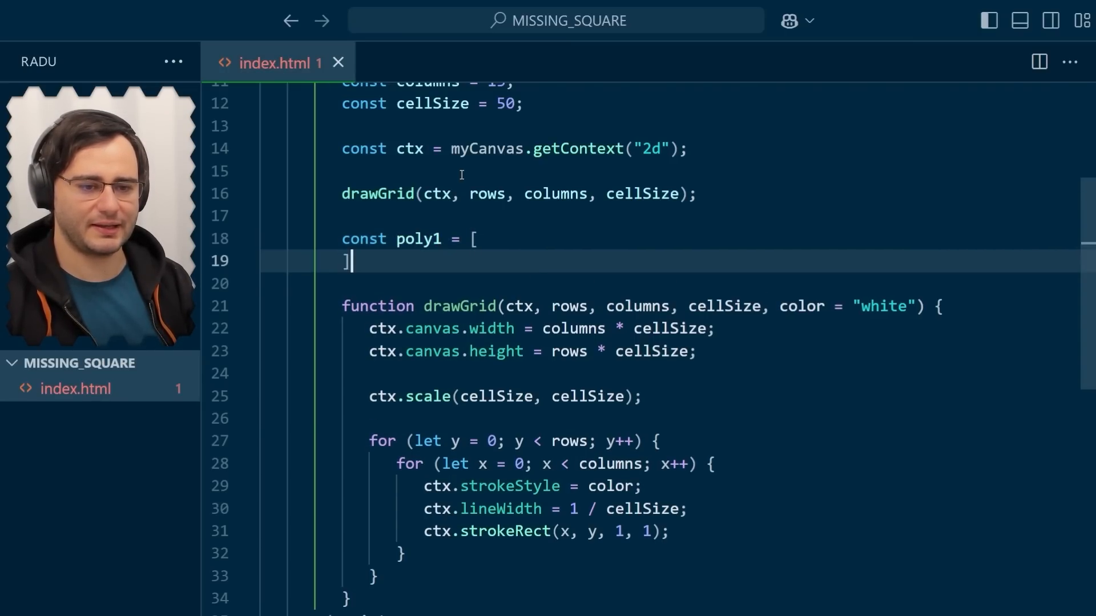
key(Enter)
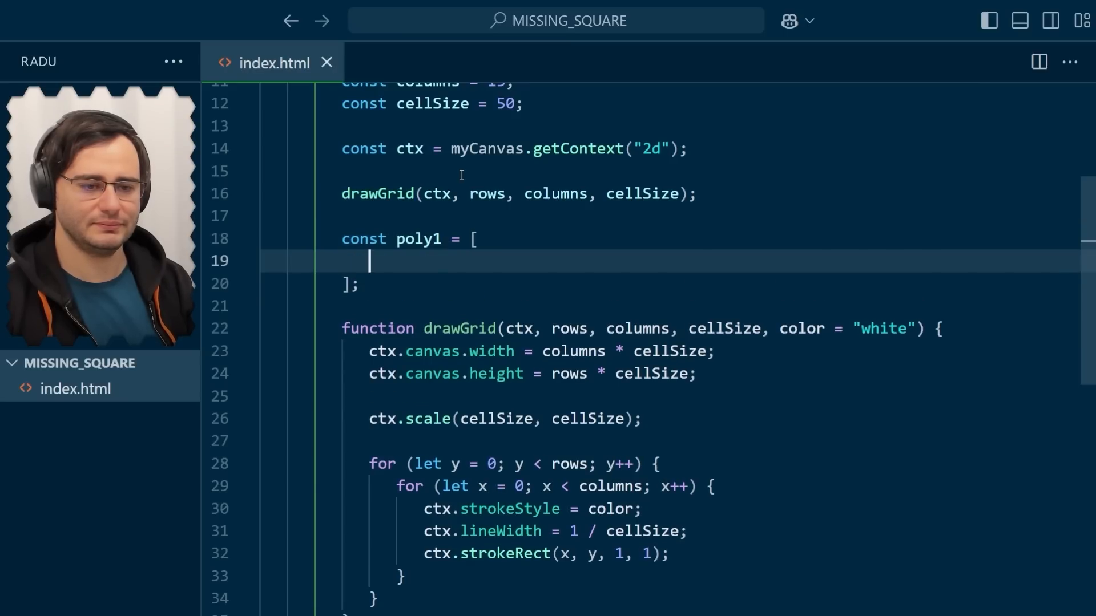
text([0, 0],)
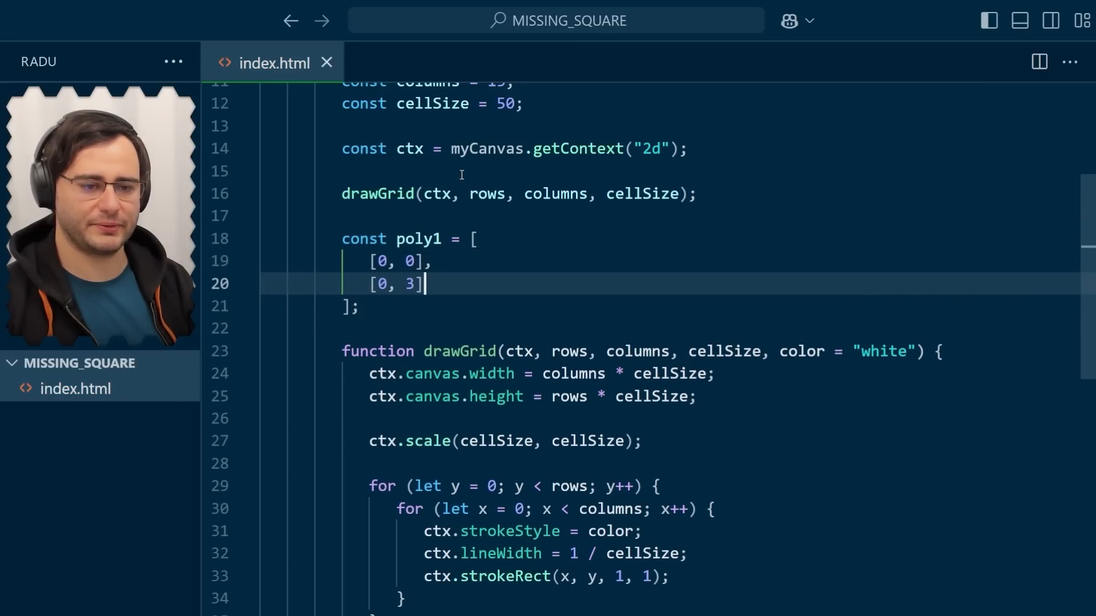
text([8, 3])
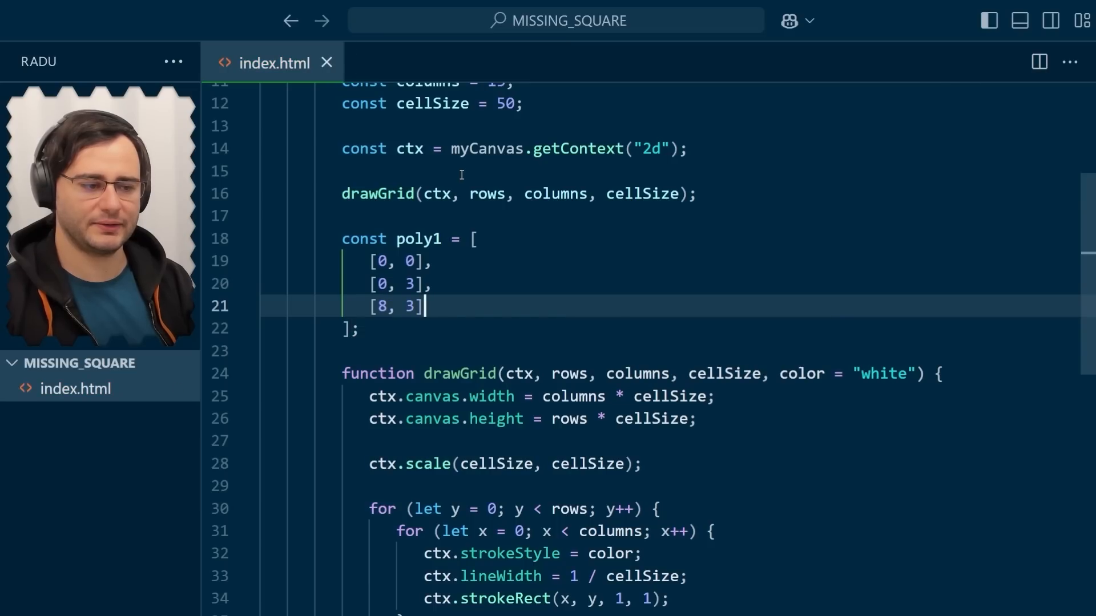
key(Enter)
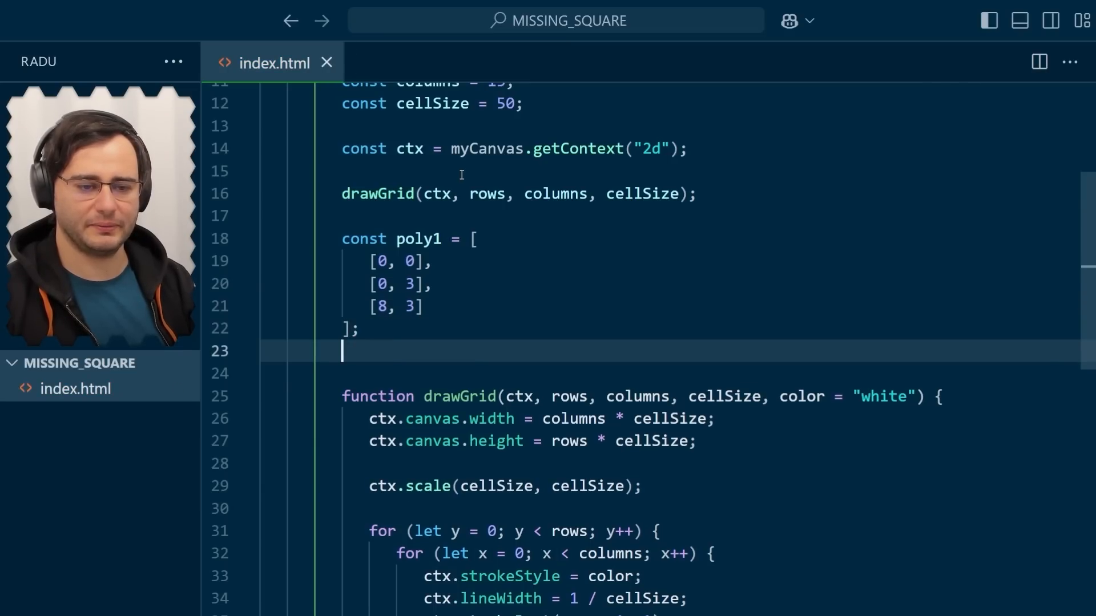
Add the call drawPoly(ctx, poly1, "red"); below drawGrid.
text(drawPol)
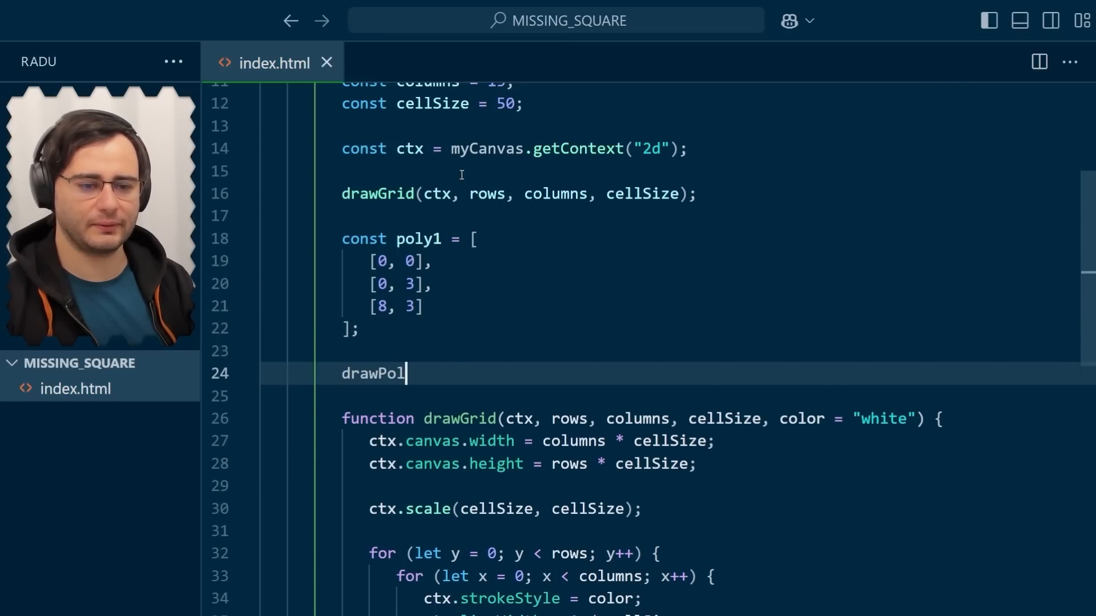
text(y(ctx,)
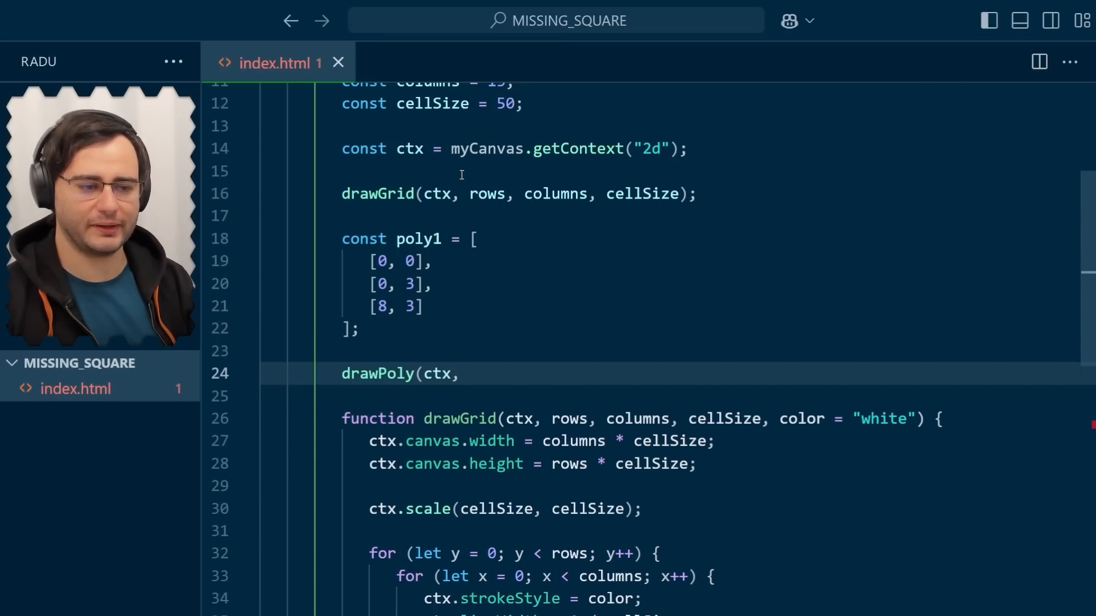
text(pol)
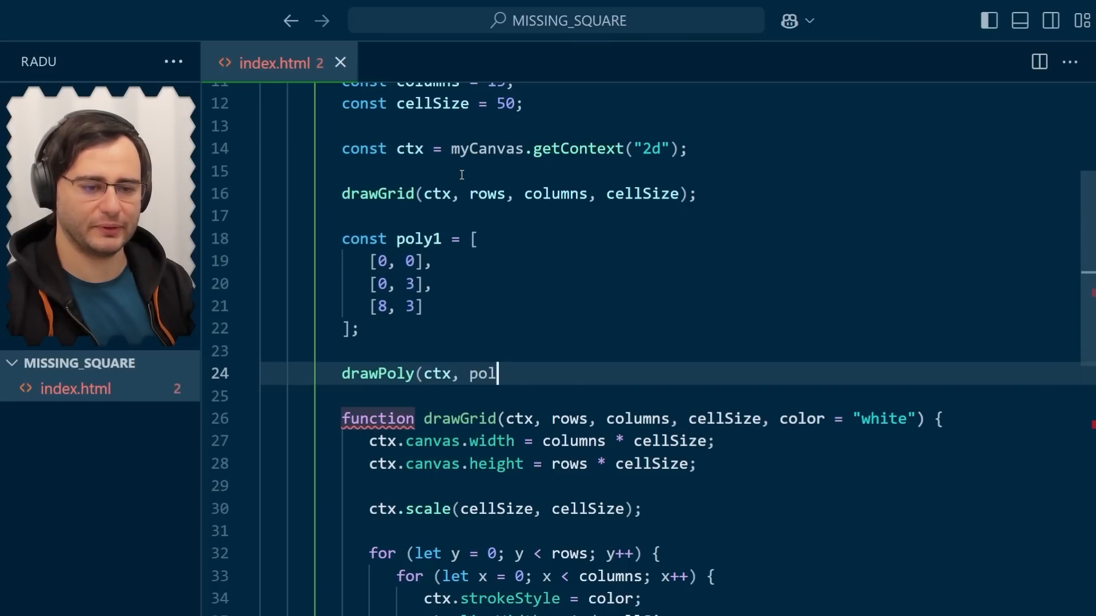
text(y1,)
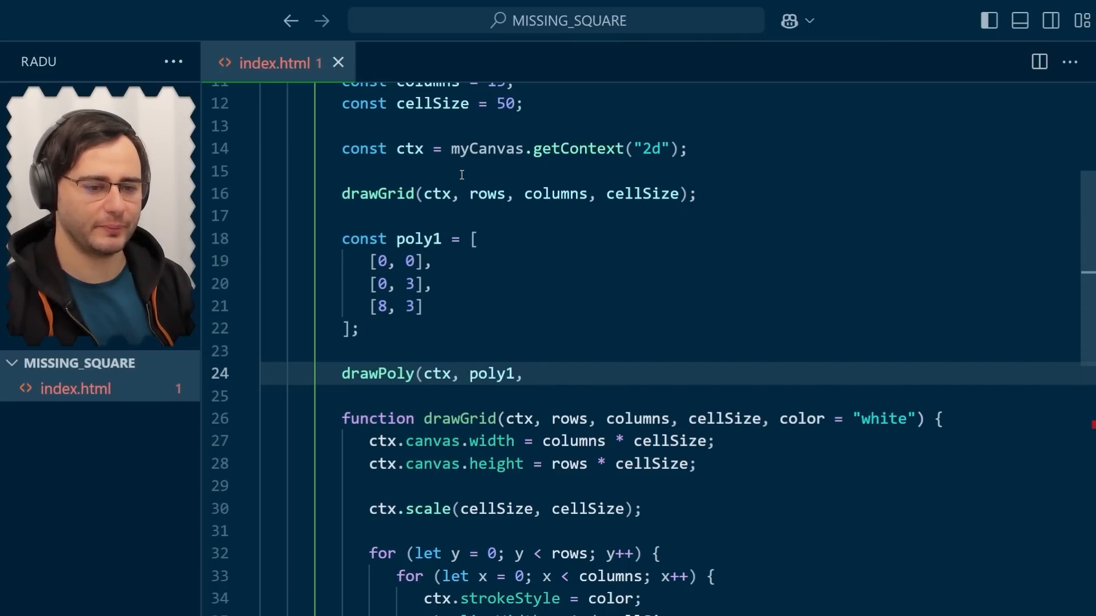
text("red");)
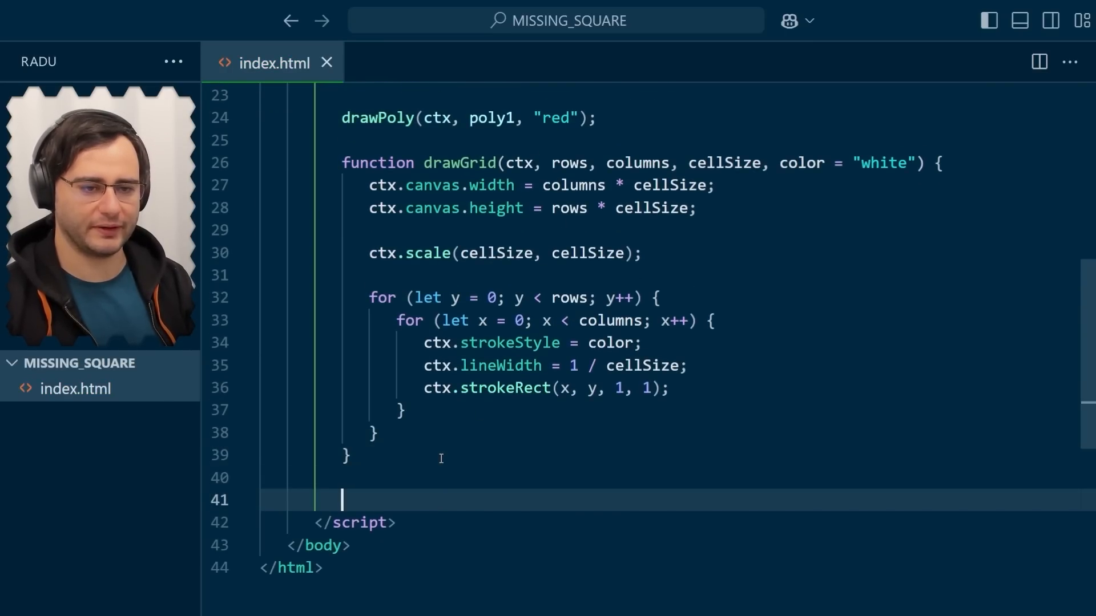
Declare function drawPoly(ctx, poly, color) starting with ctx.beginPath().
text(function)
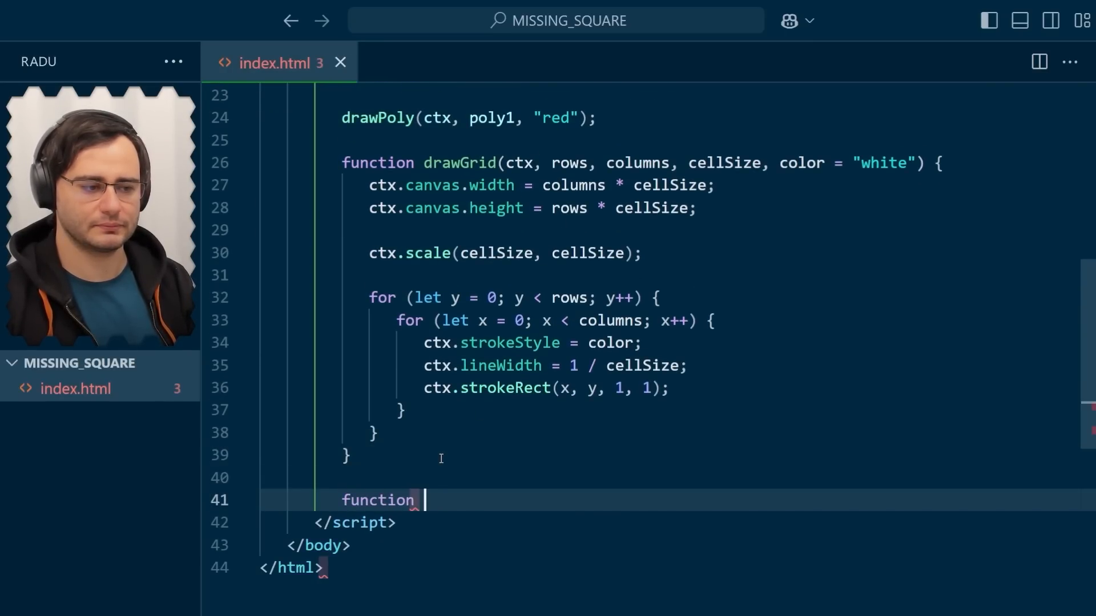
text(drawPoly(ctx, p)
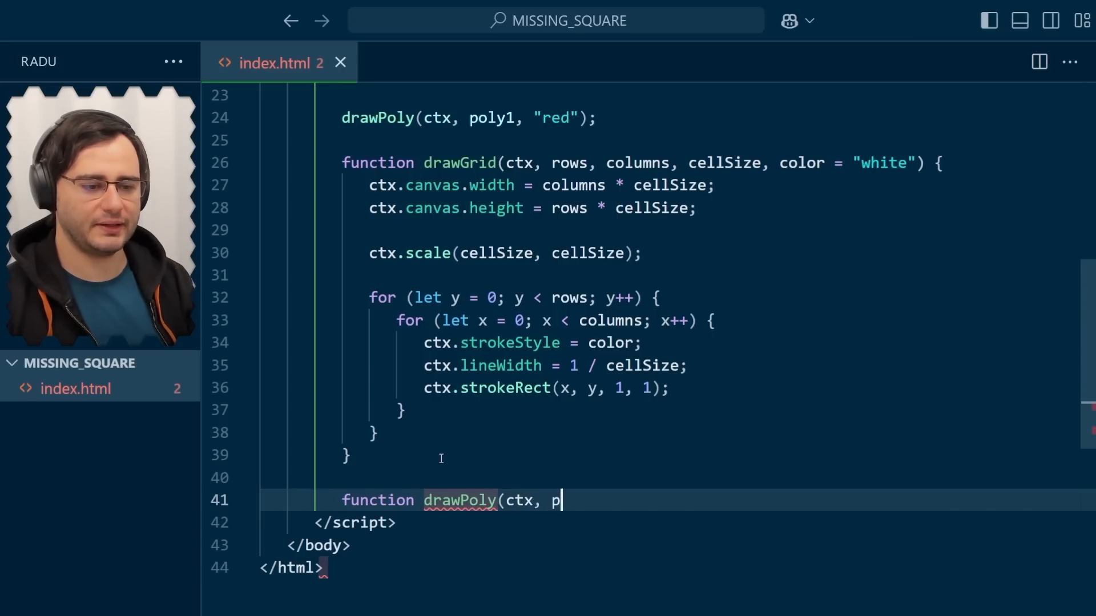
text(oly, color))
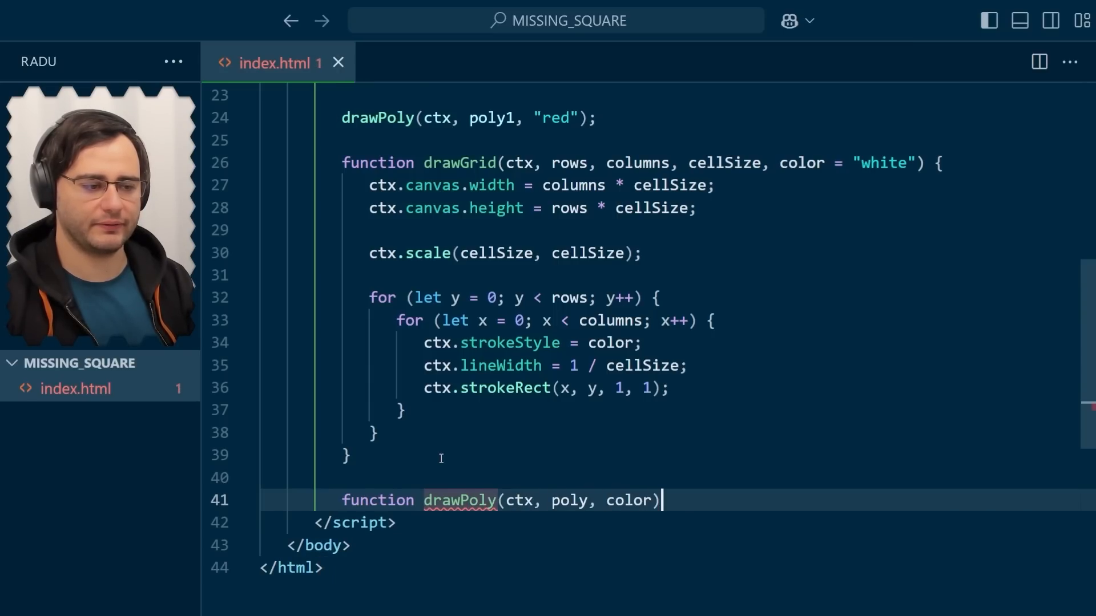
text({)
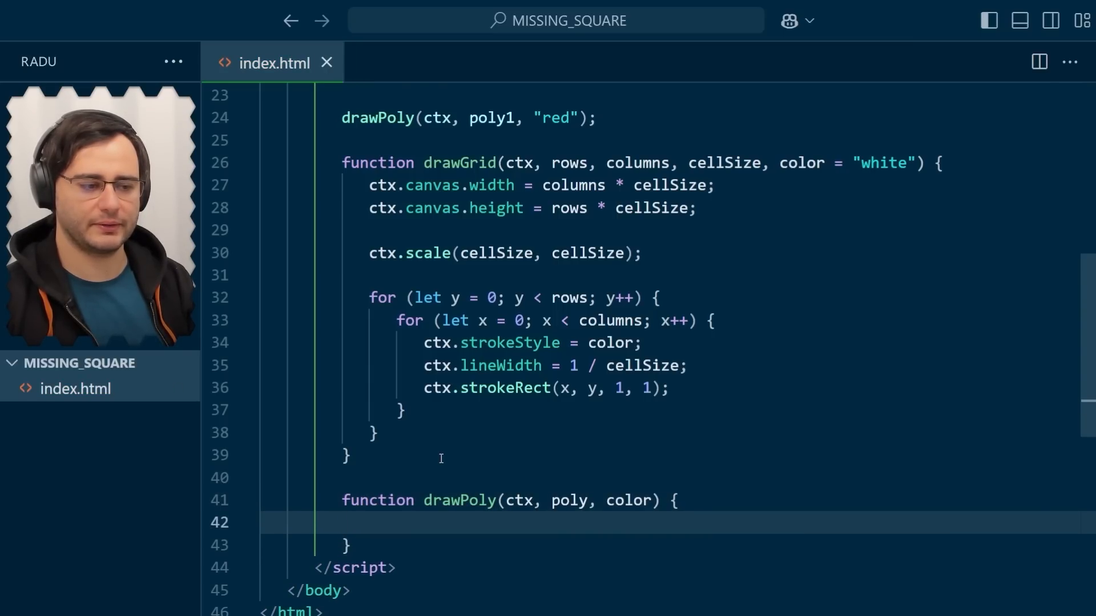
text(ctx.begi)
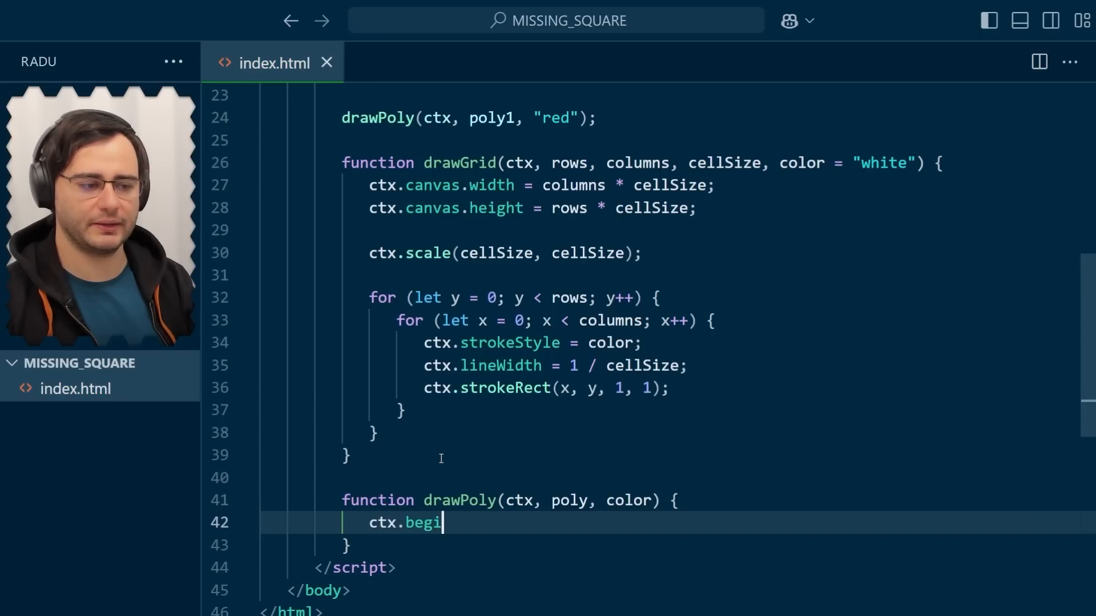
text(nPath();)
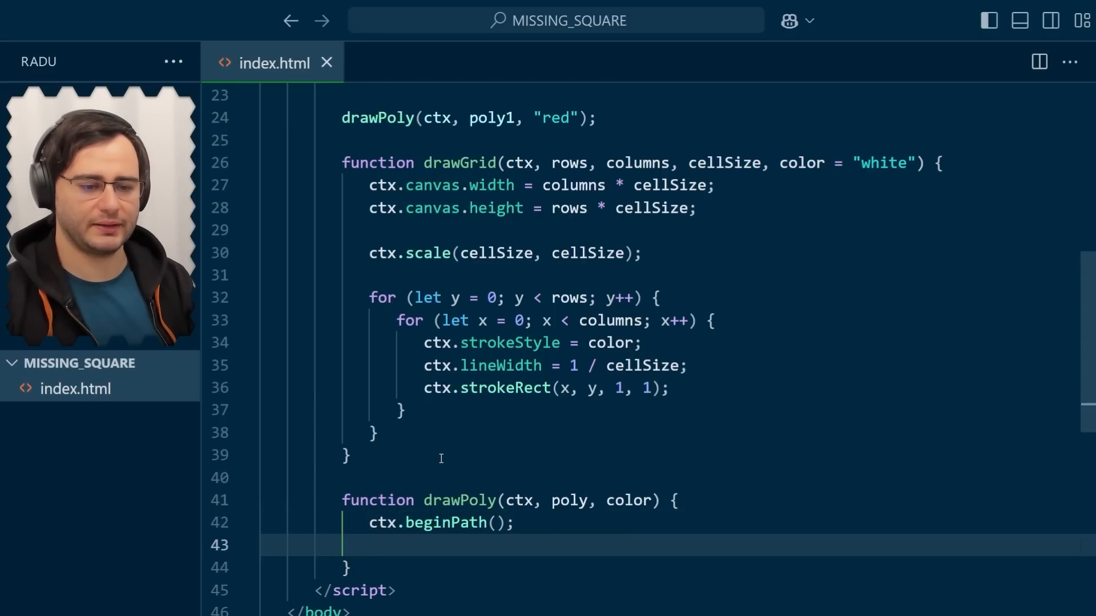
Loop over poly's points calling ctx.lineTo(...poly[i]) for each.
text(for (let i = 0; i < poly.lengt)
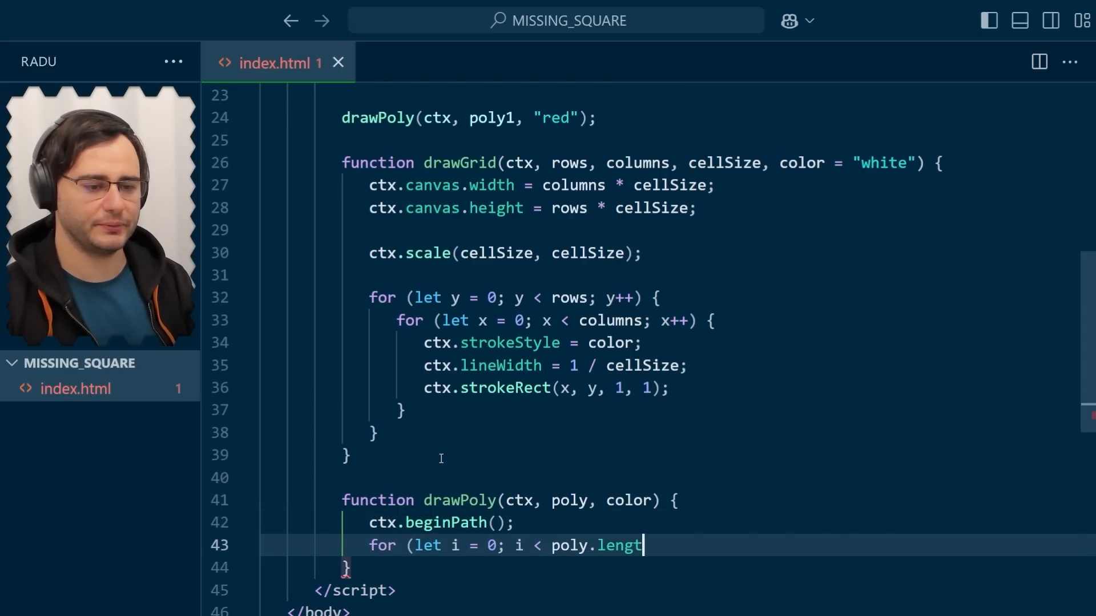
text(h; i++))
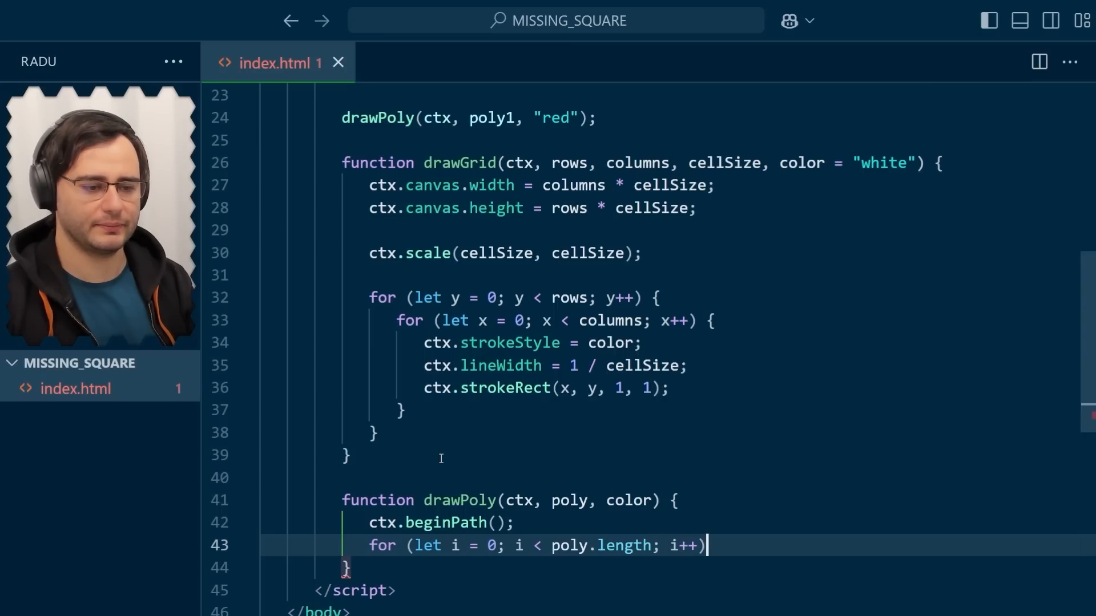
text({)
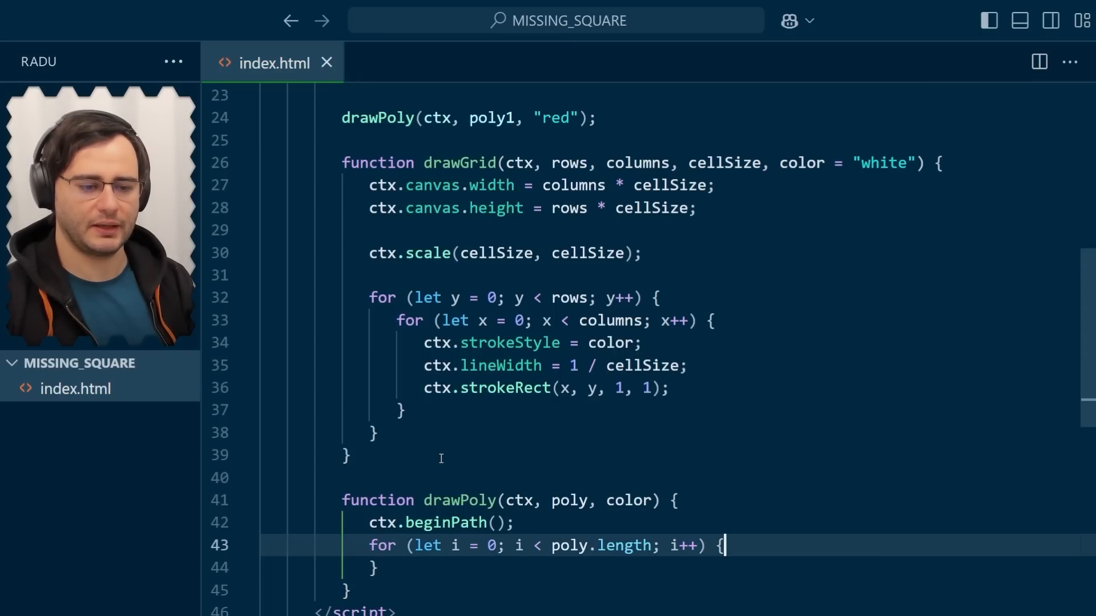
text(ctx.l)
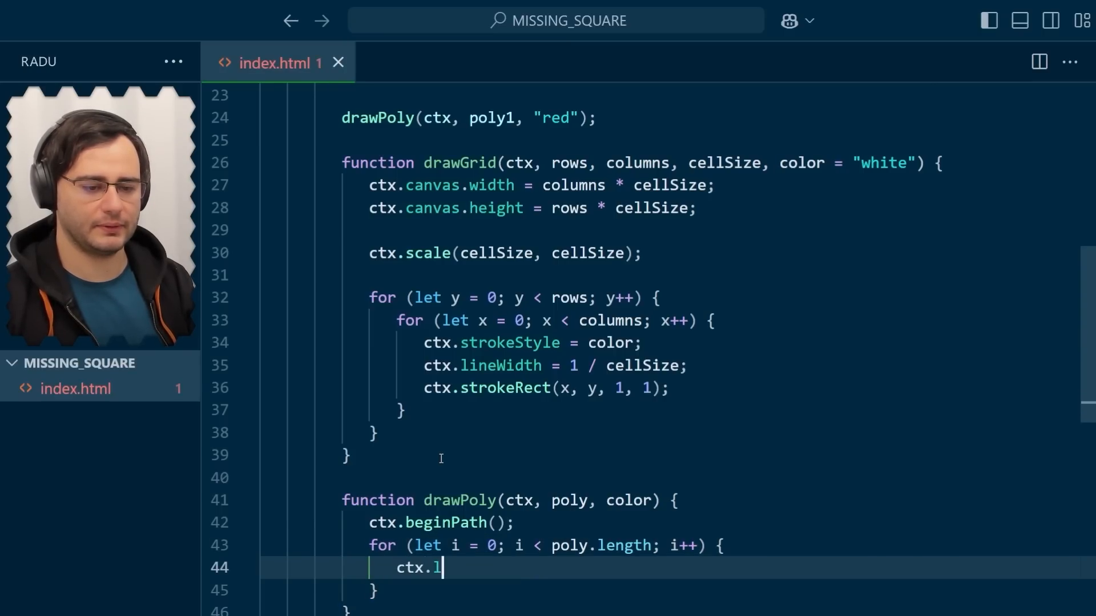
text(ineTo(...poly[)
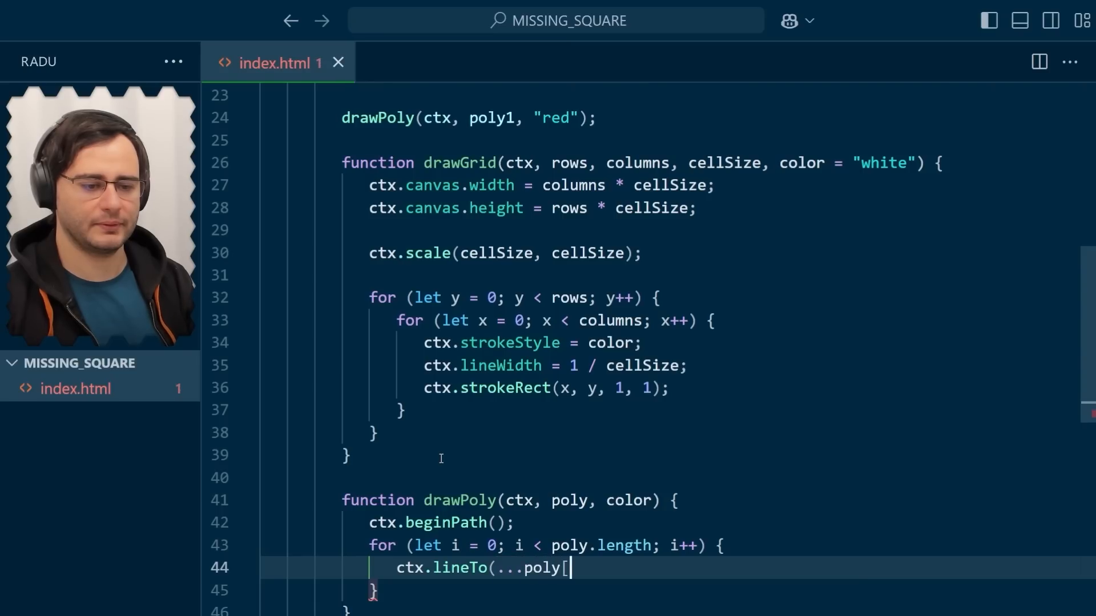
text(i]);)
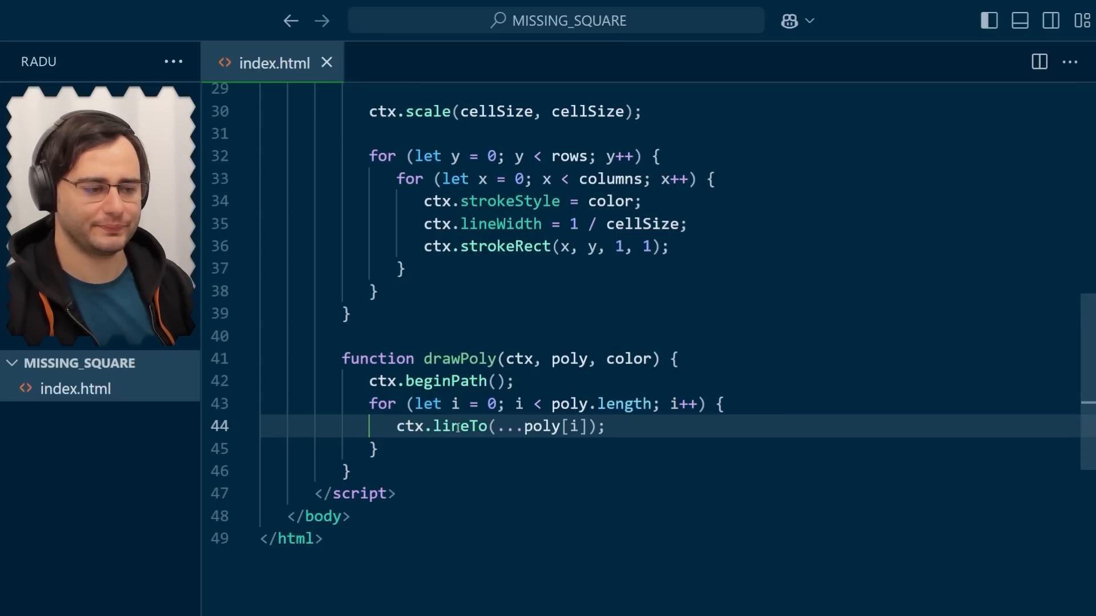
Finish drawPoly with ctx.fillStyle = color and ctx.fill().
text(ctx.fi)
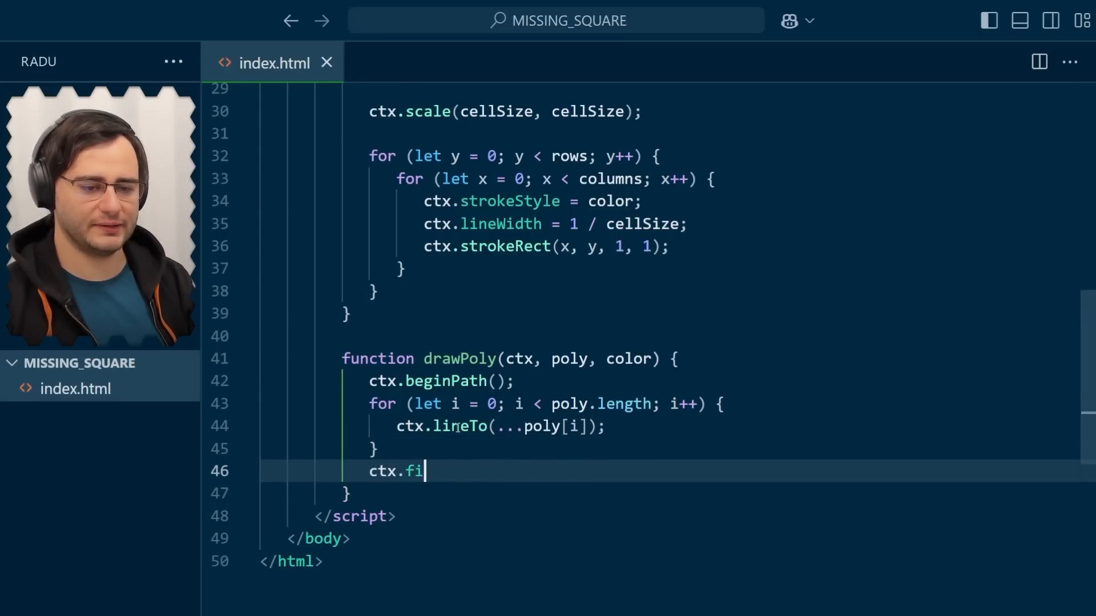
text(llStyle = color;)
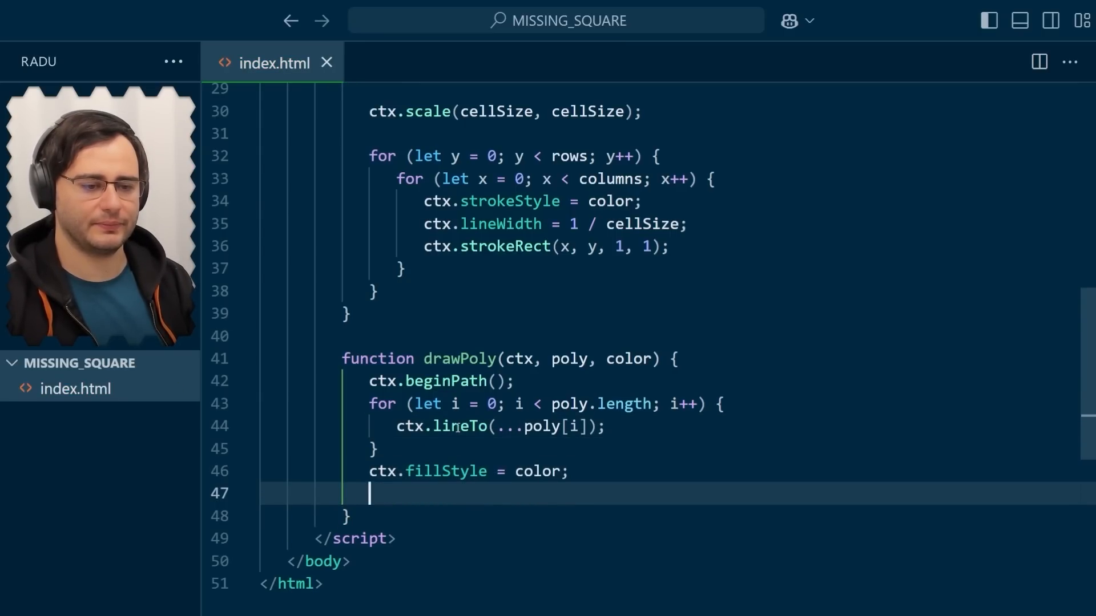
text(ctx.fill();)
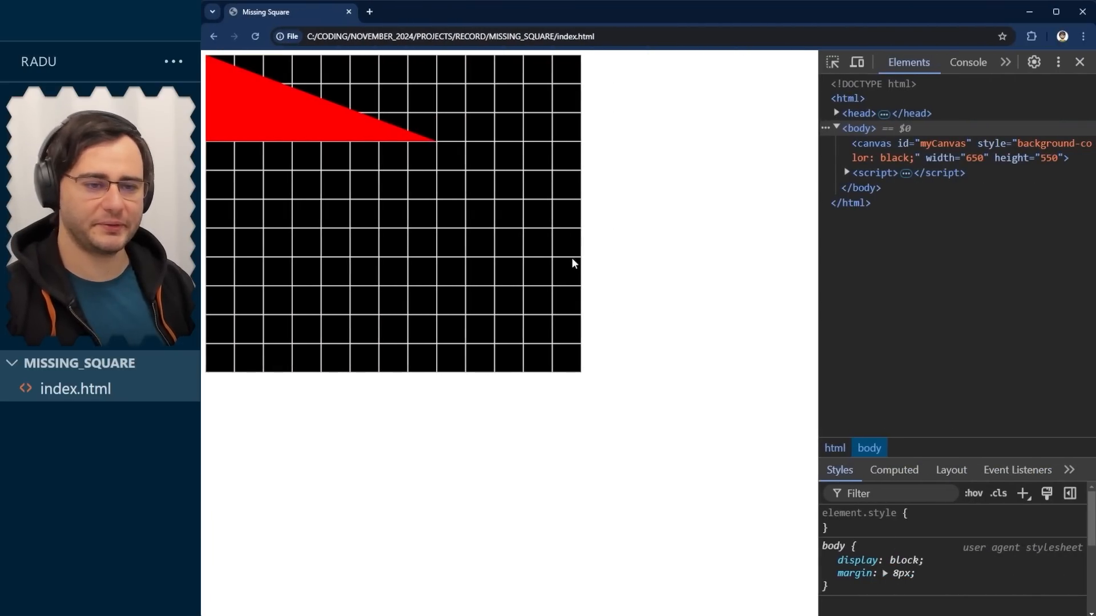
mouse_move(436, 177)
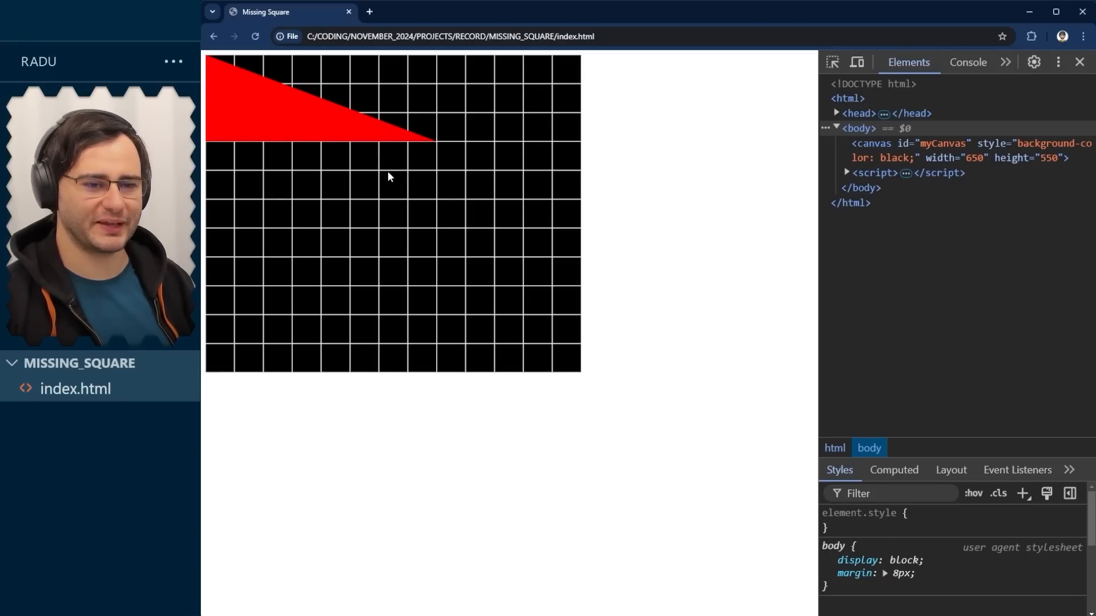
mouse_move(213, 92)
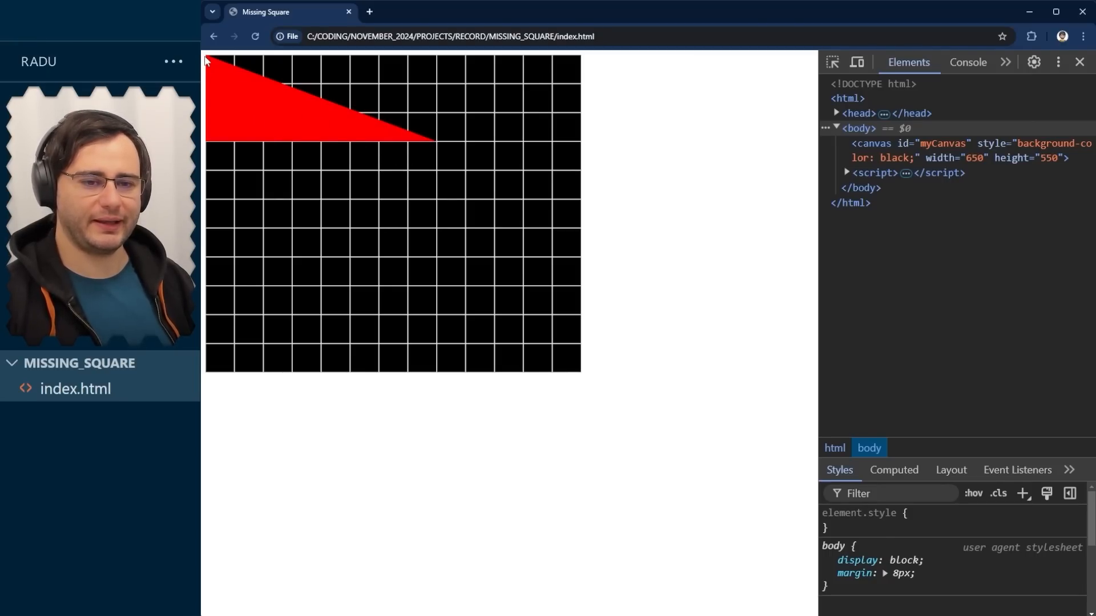
mouse_move(290, 154)
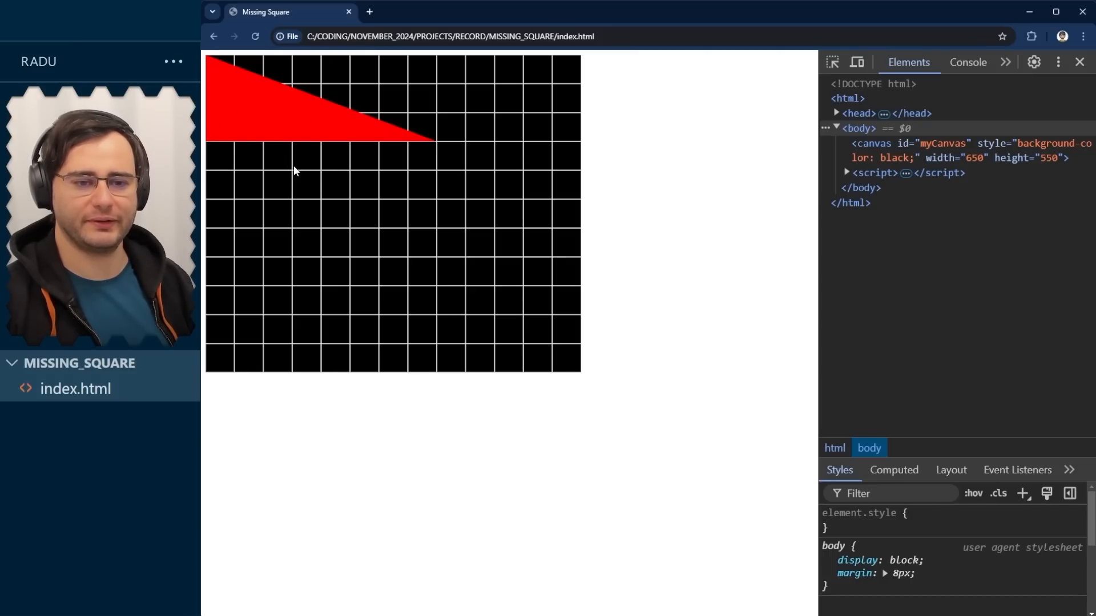
mouse_move(214, 161)
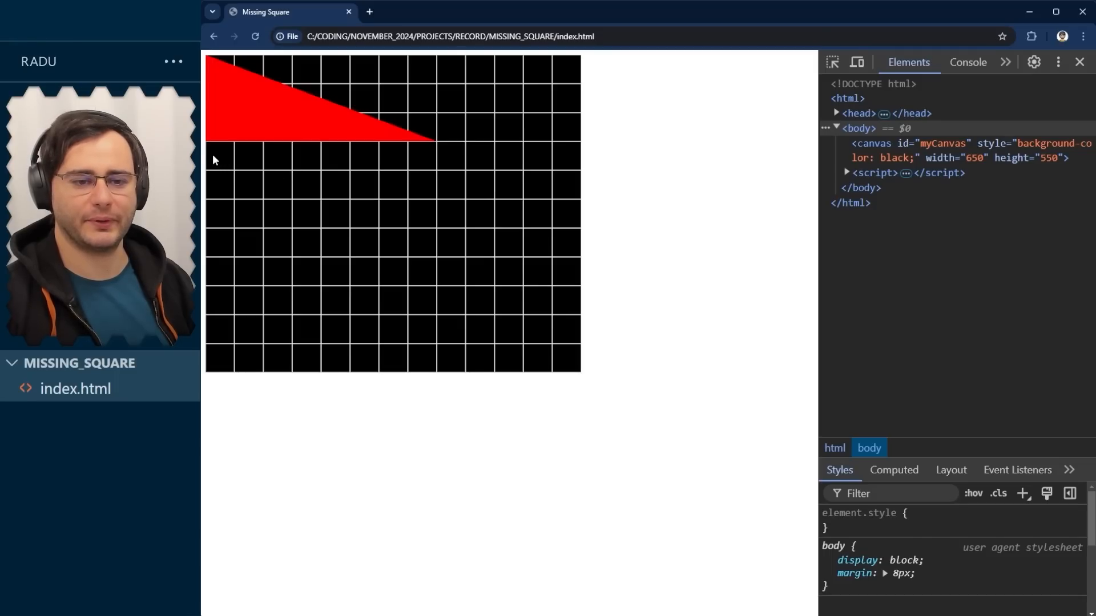
mouse_move(278, 134)
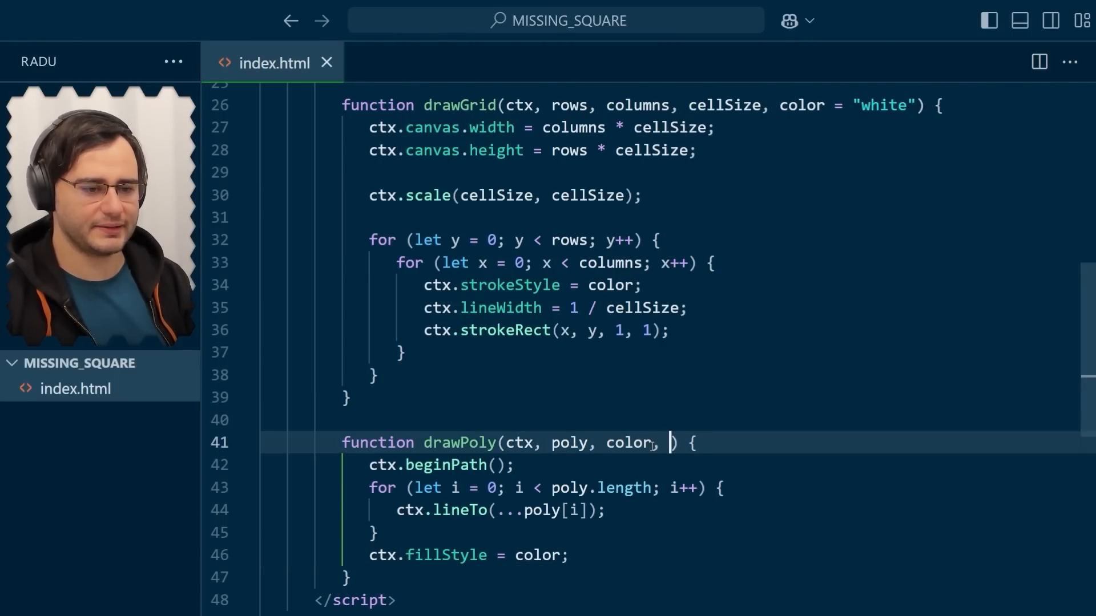
Add offset[0] and offset[1] to each poly point inside drawPoly's lineTo.
text(offset)
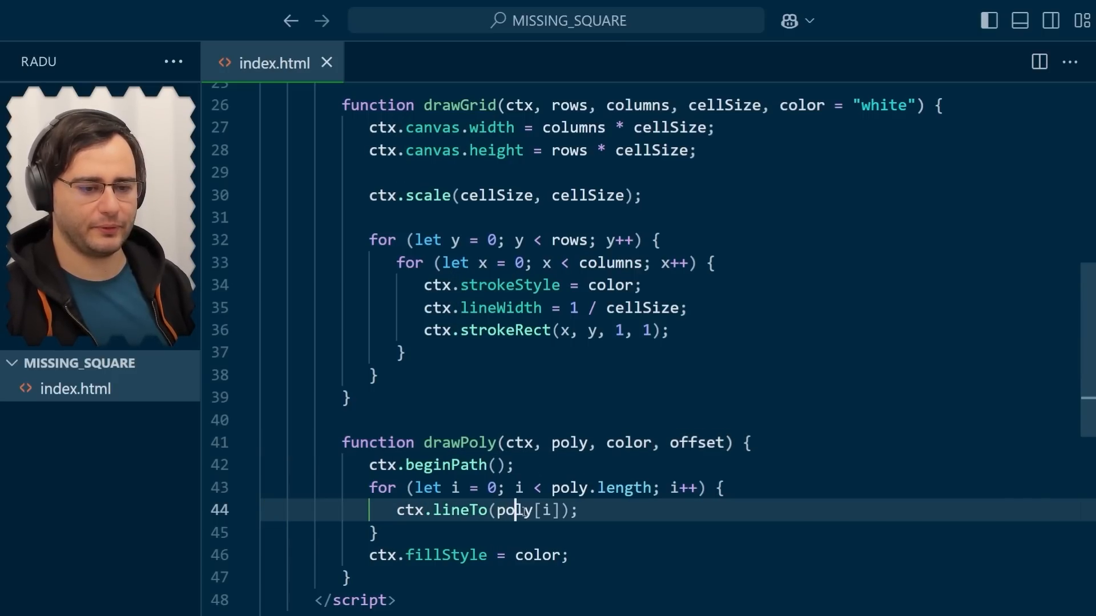
text([])
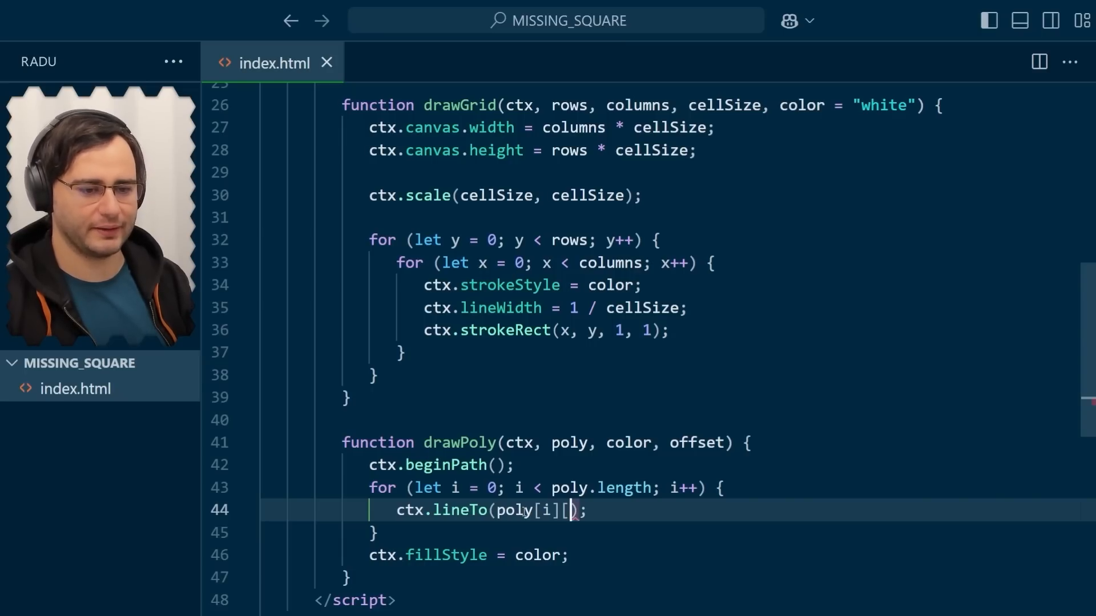
text(0])
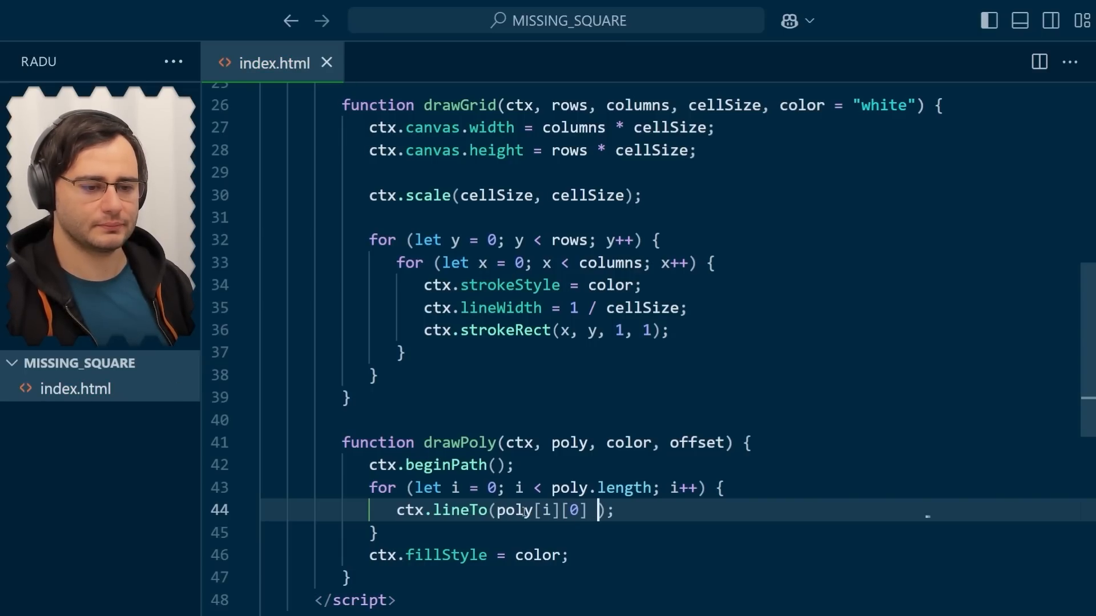
text(+ offset)
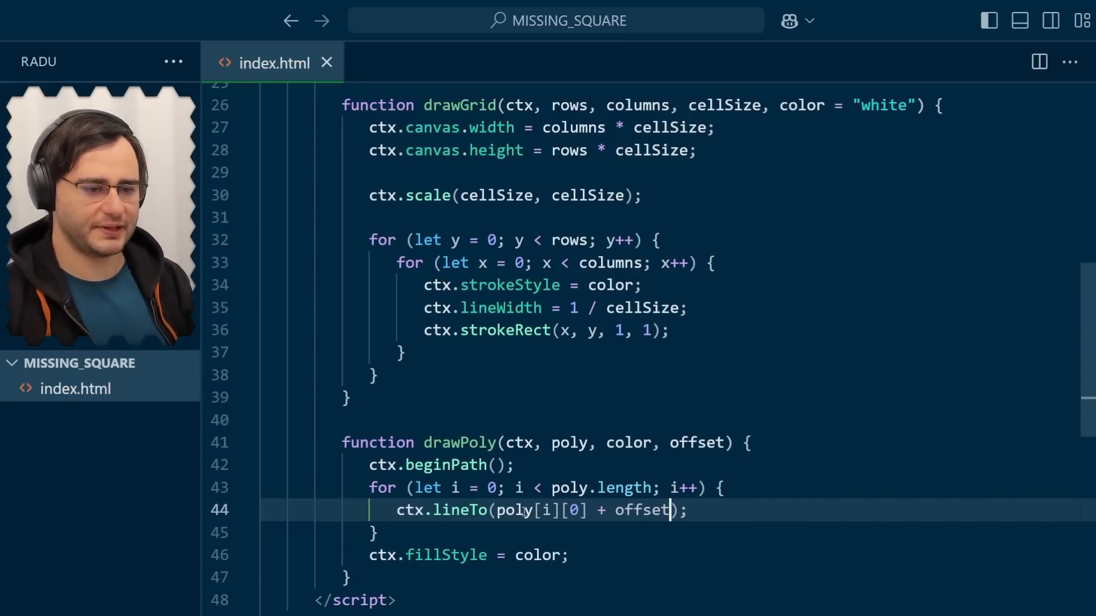
text([0],)
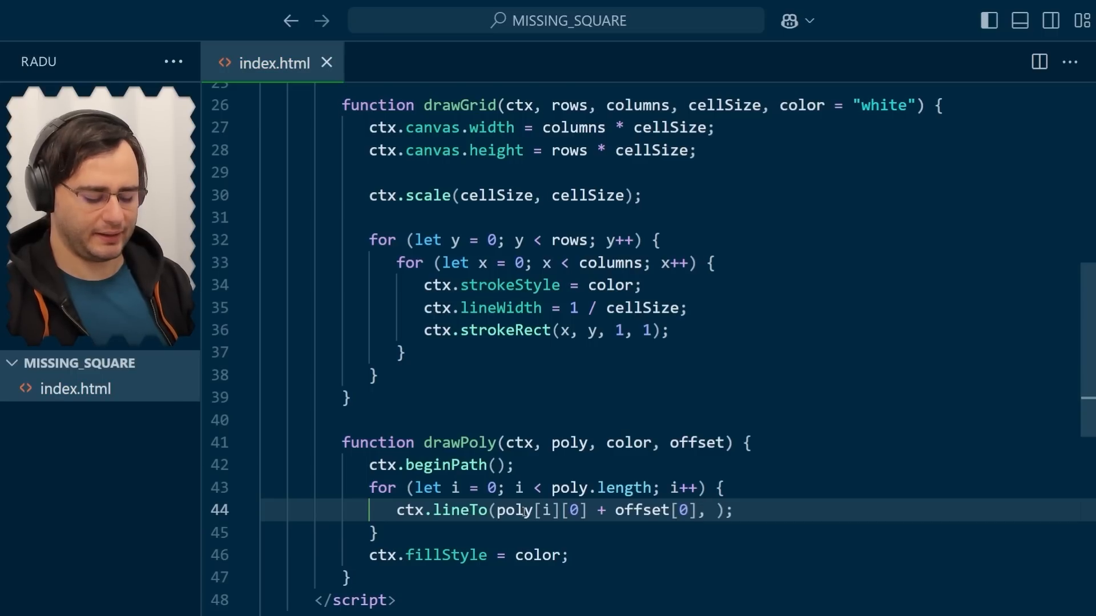
text(poly[i][1] + offset)
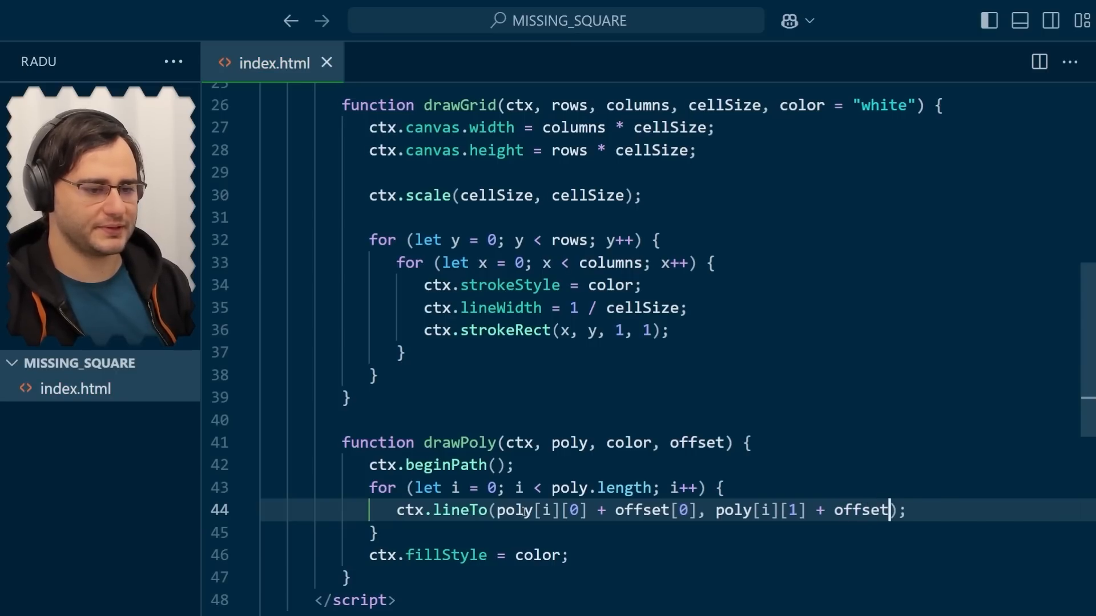
text([1])
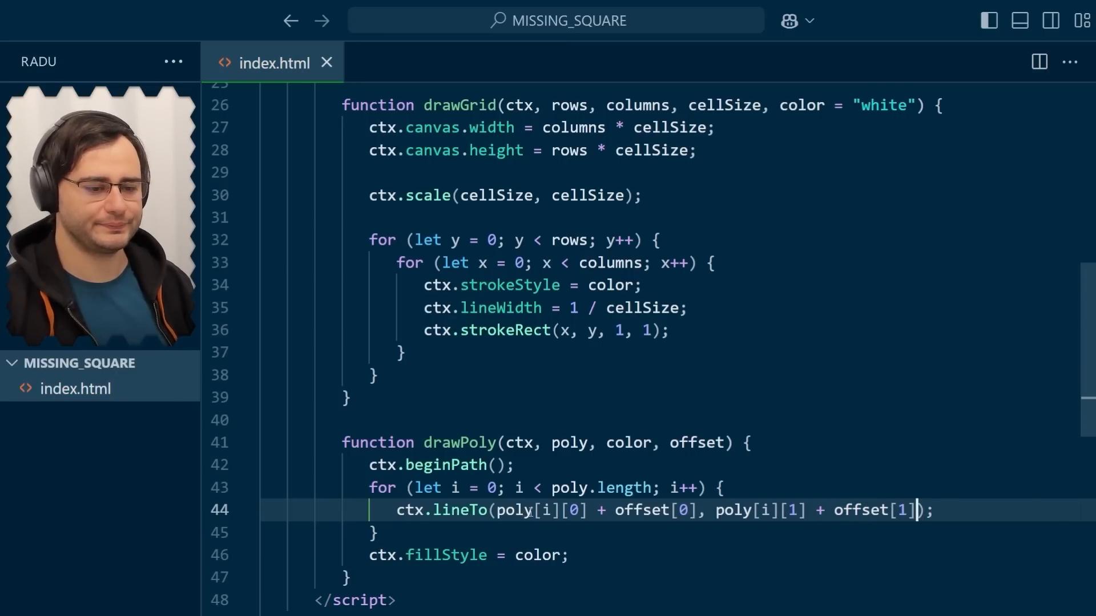
Default the offset parameter to [0, 0] and pass [5, 2] in the red drawPoly call.
text(= {})
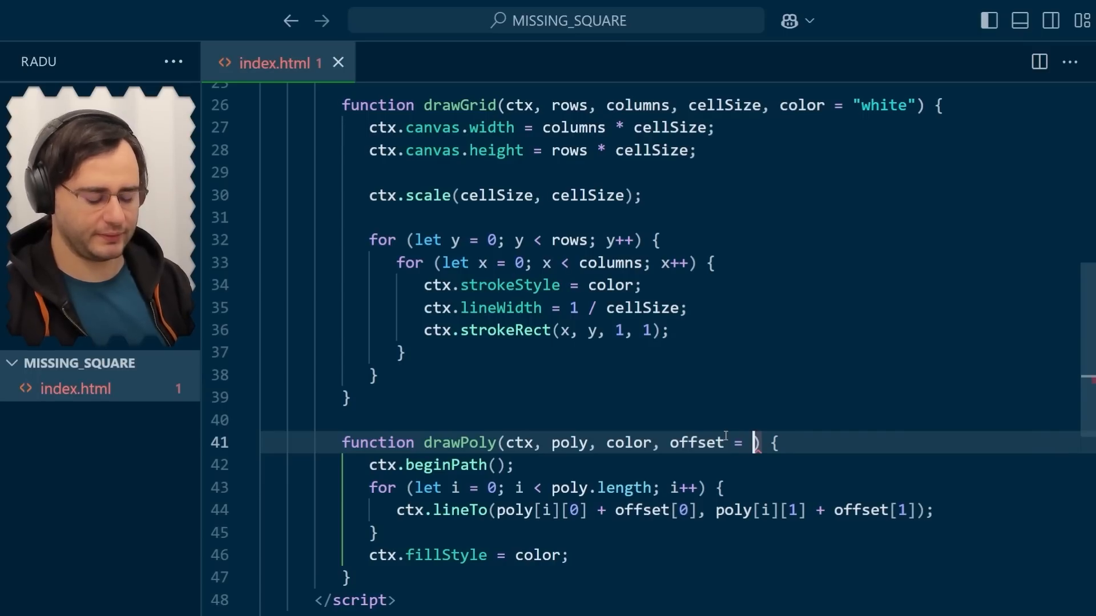
text([0,)
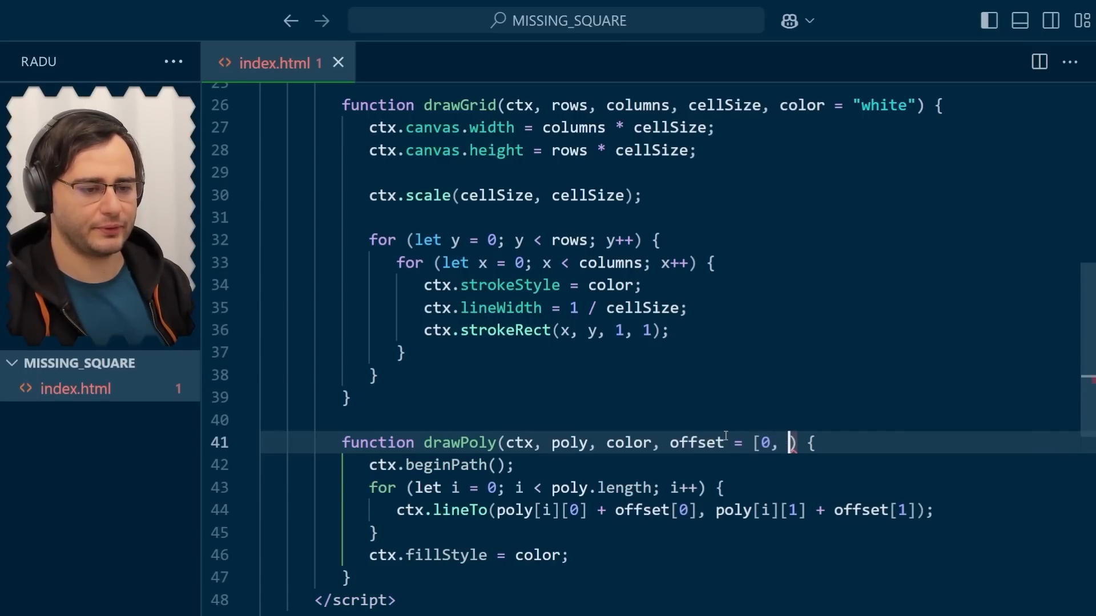
text(0)
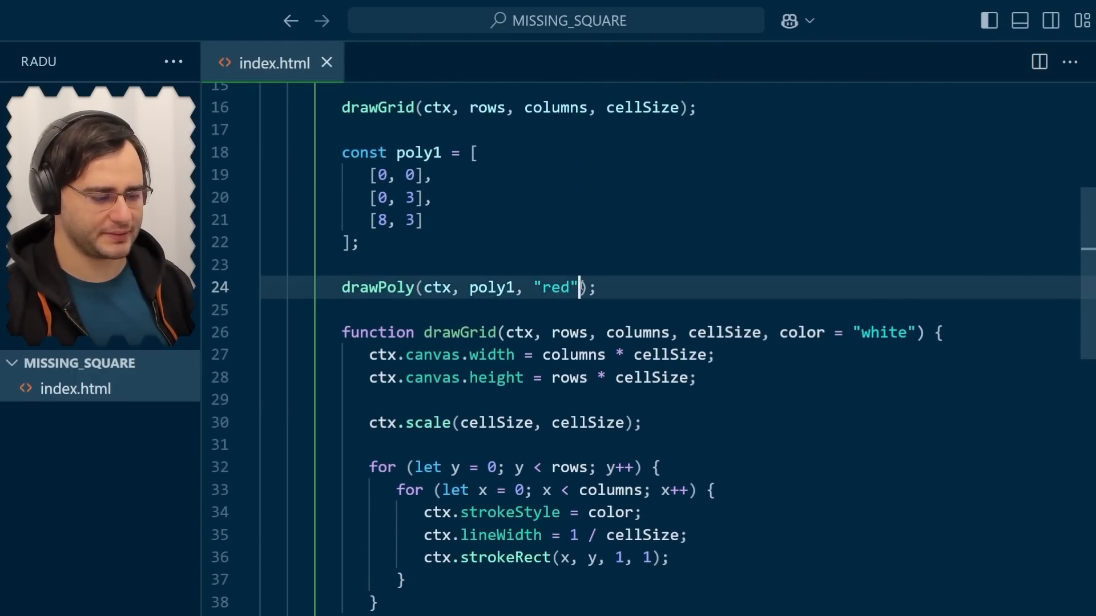
text(, [)
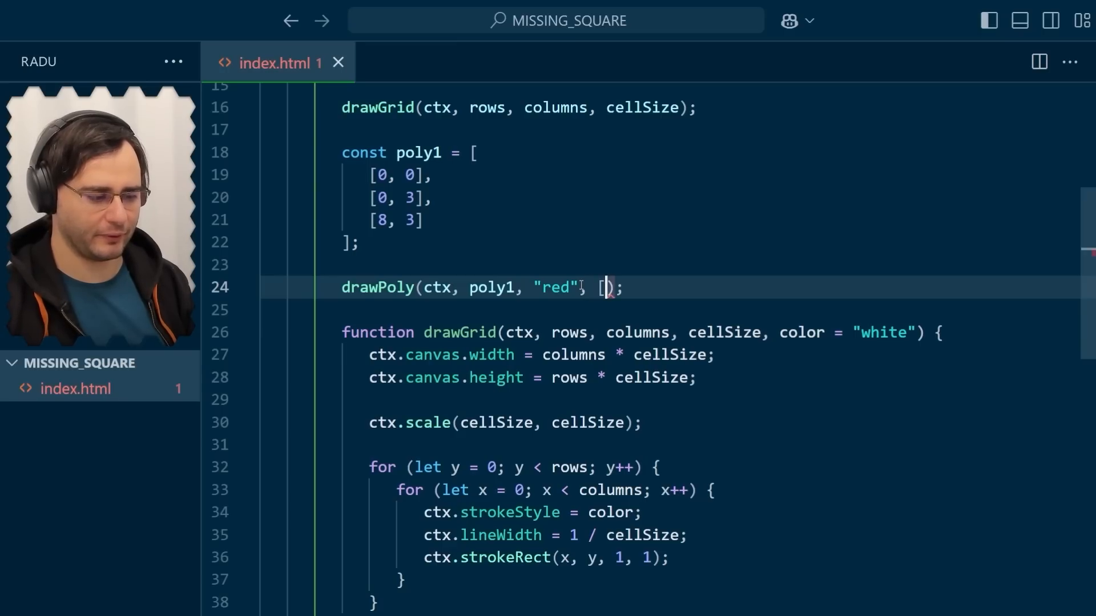
text(5,)
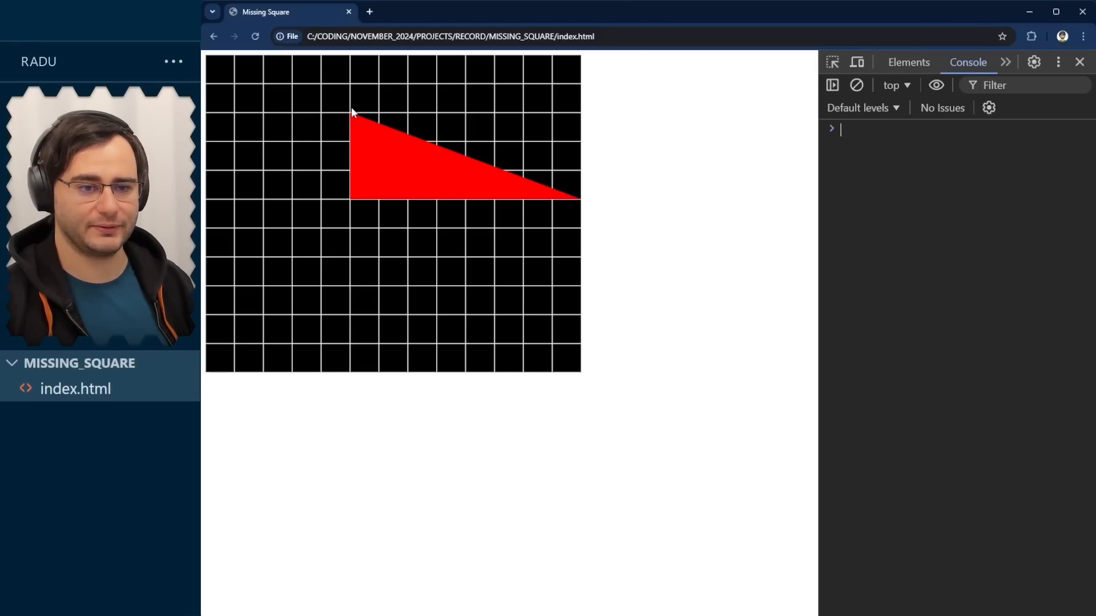
mouse_move(345, 128)
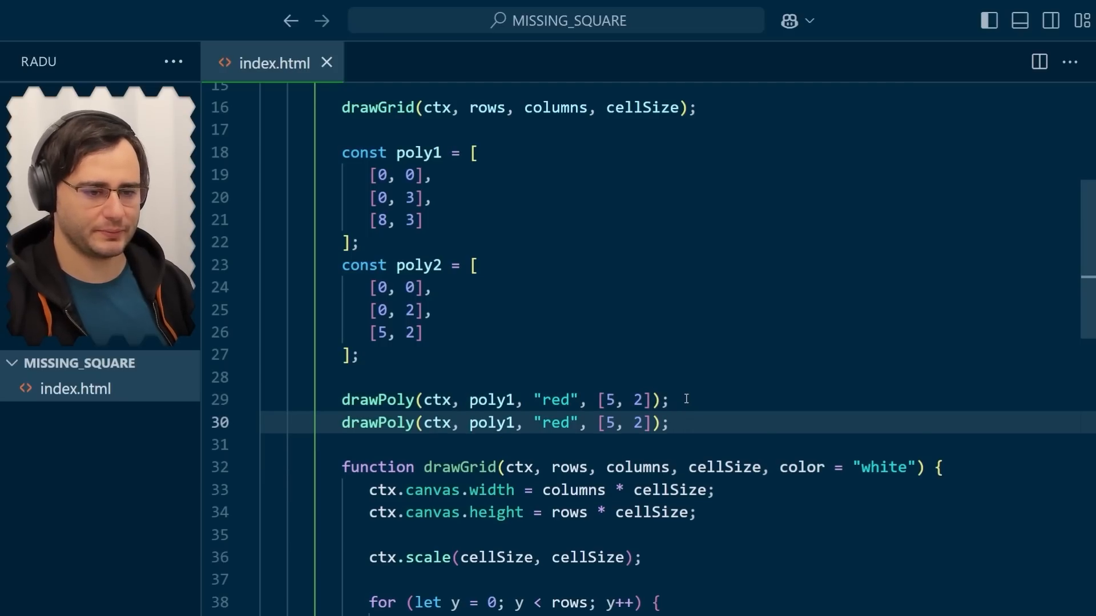
Change the duplicated drawPoly call for poly2 to colour "cyan" and reload the browser.
double_click(556, 422)
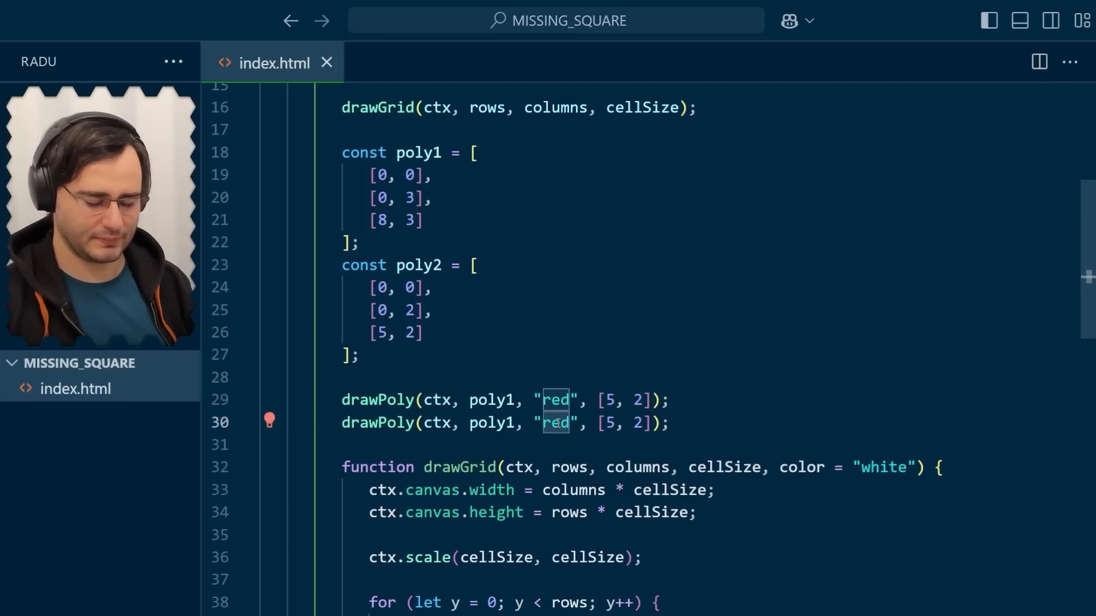
text(cyan)
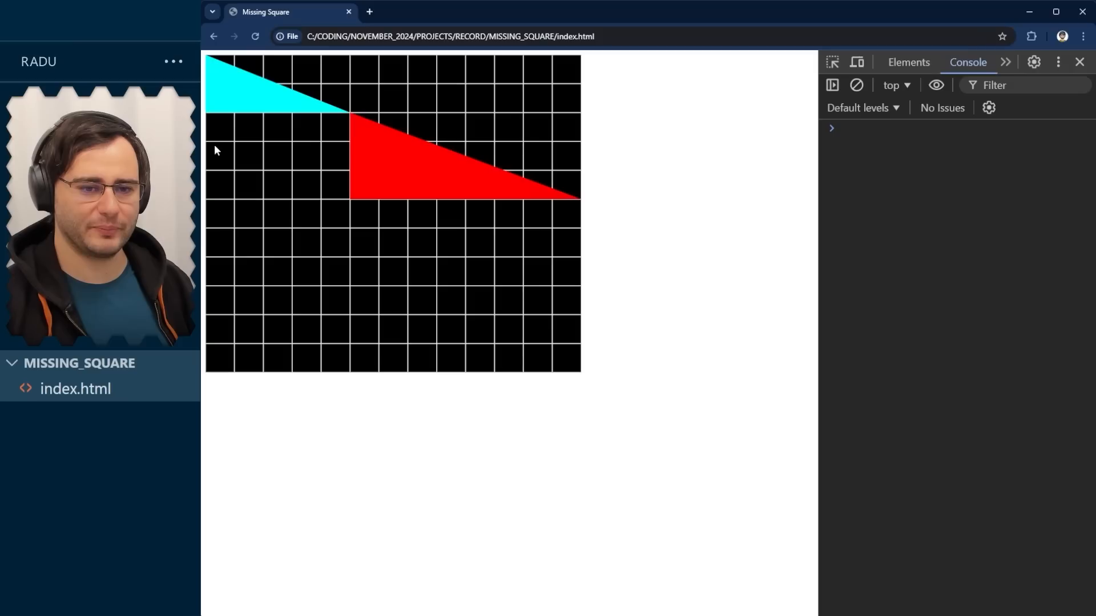
click(908, 128)
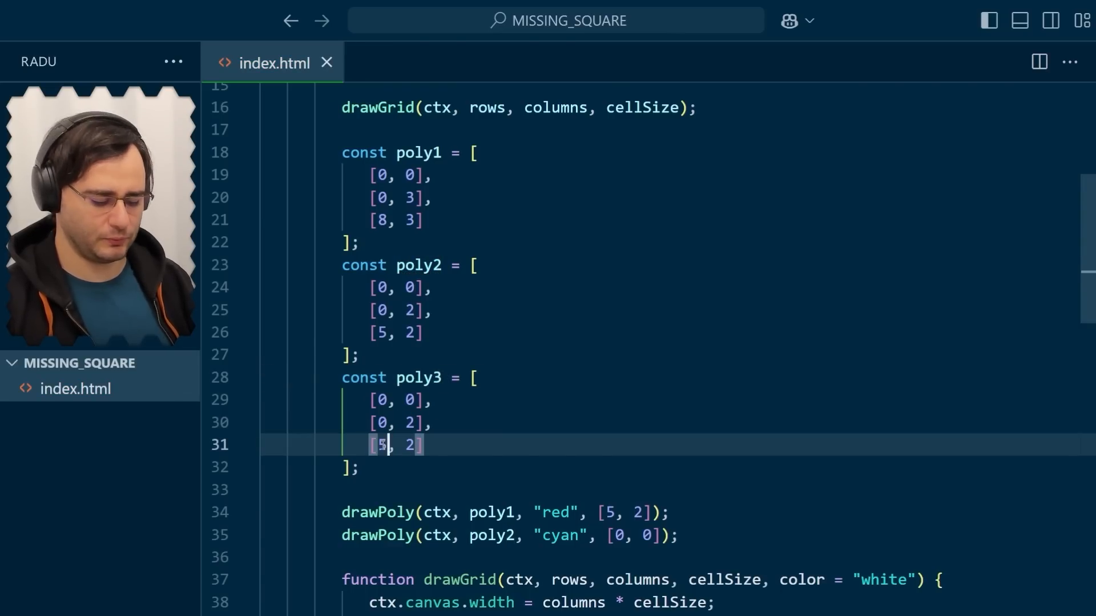
Finish poly3's six points [0,0],[0,2],[2,2],[2,1],[5,1],[5,0].
text(2)
text([2, 1],)
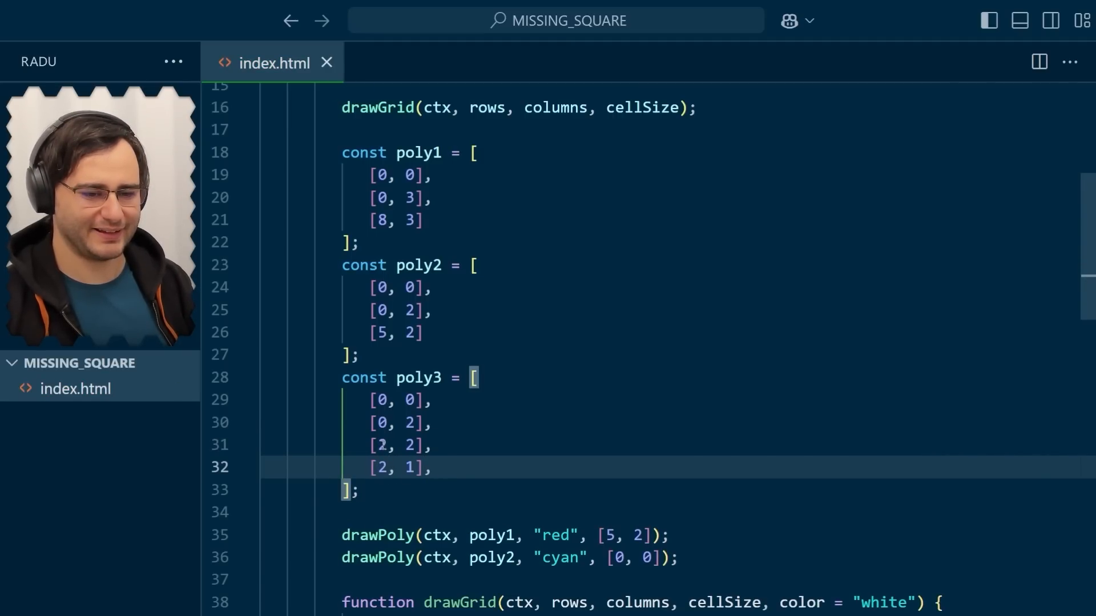
text([5,)
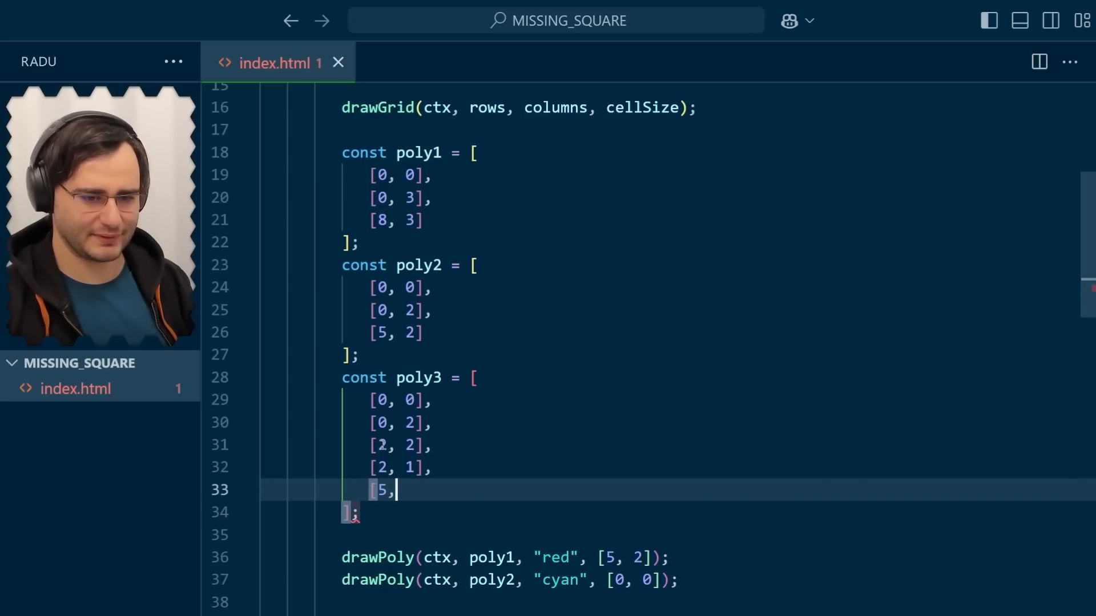
text(1],)
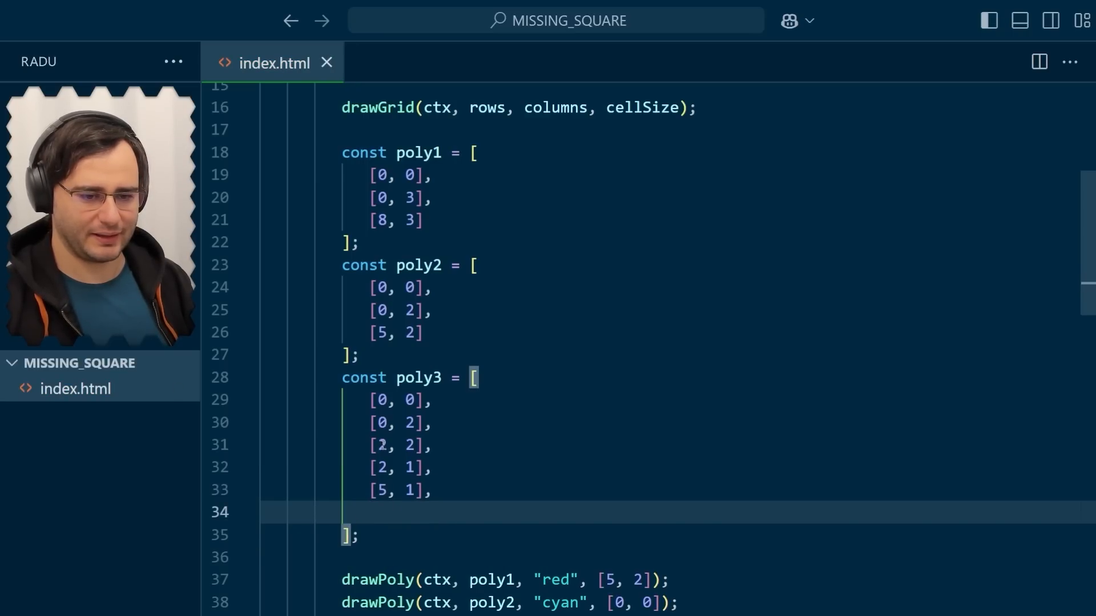
text([5)
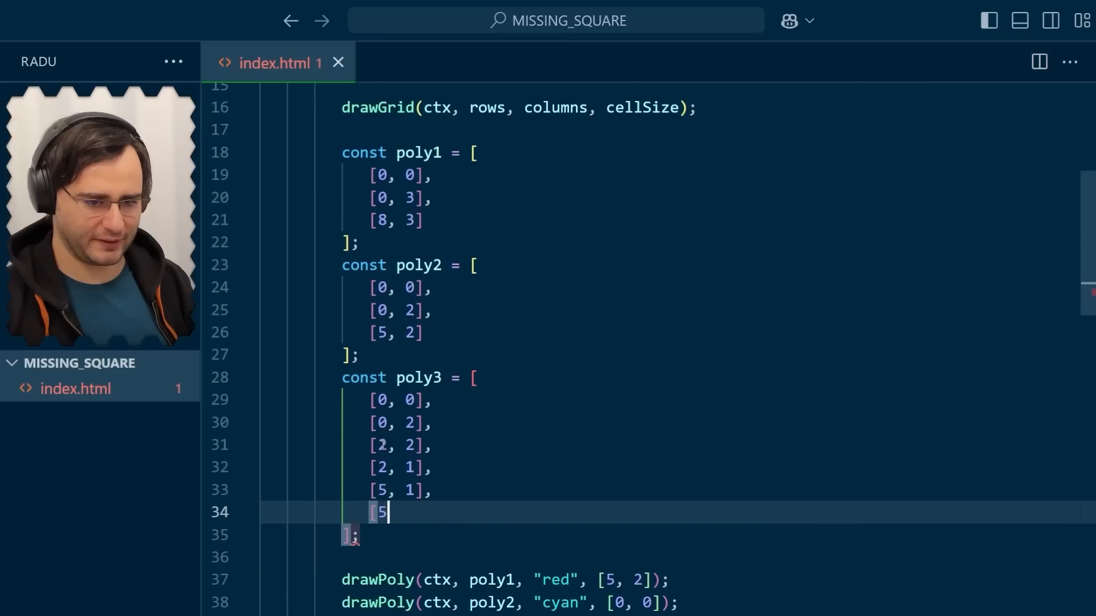
text(, 0])
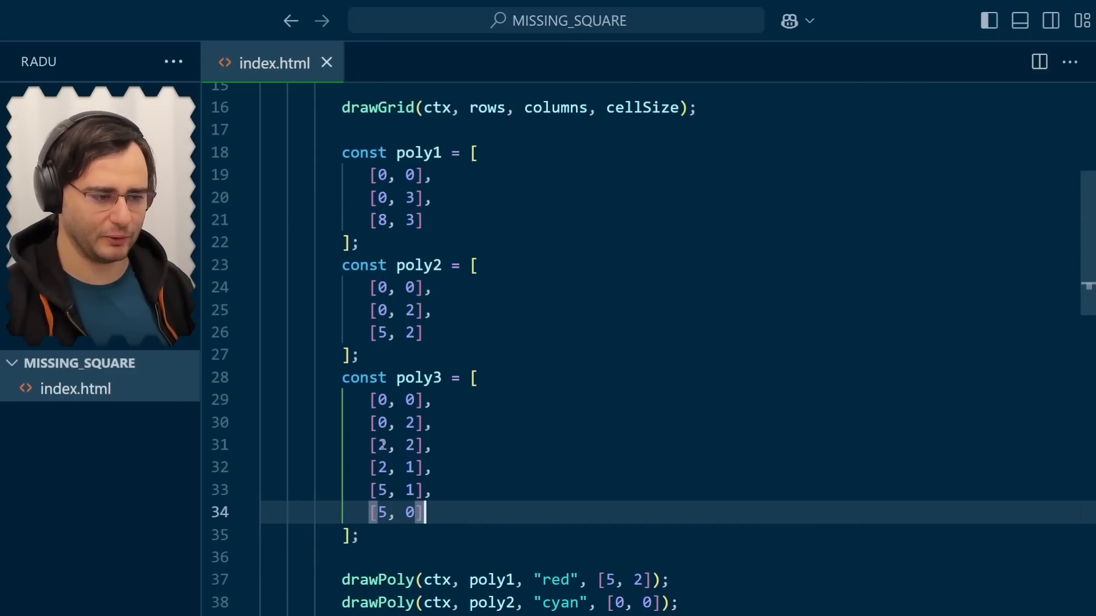
Add drawPoly(ctx, poly3, "yellow", [0, 2]); and switch to Chrome to check it.
scroll(down, 3)
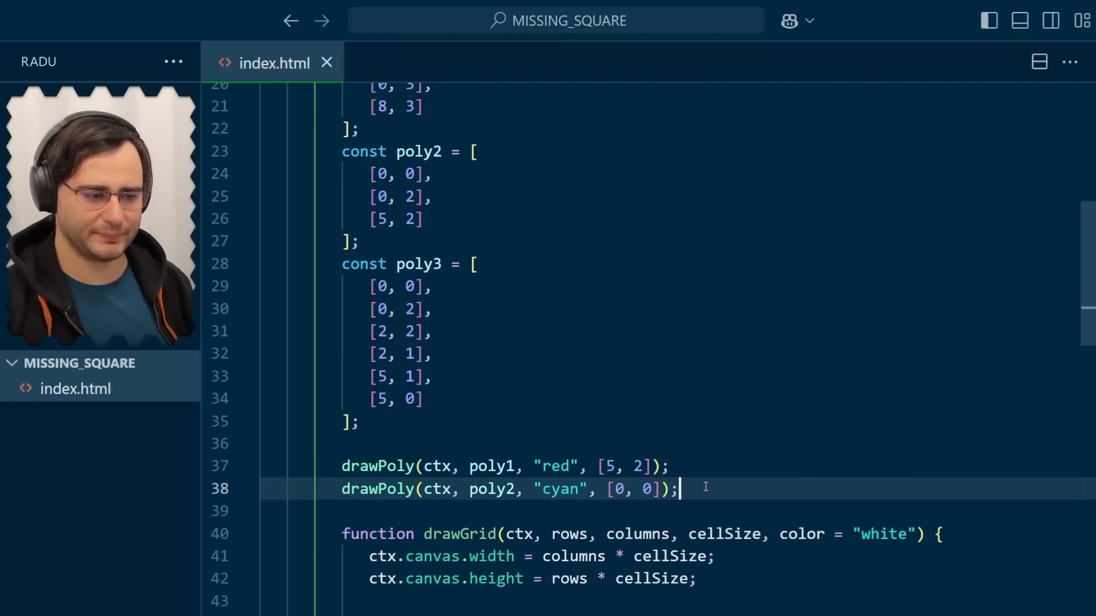
text(drawPoly(ctx, poly3, "cyan", [0, 0]);)
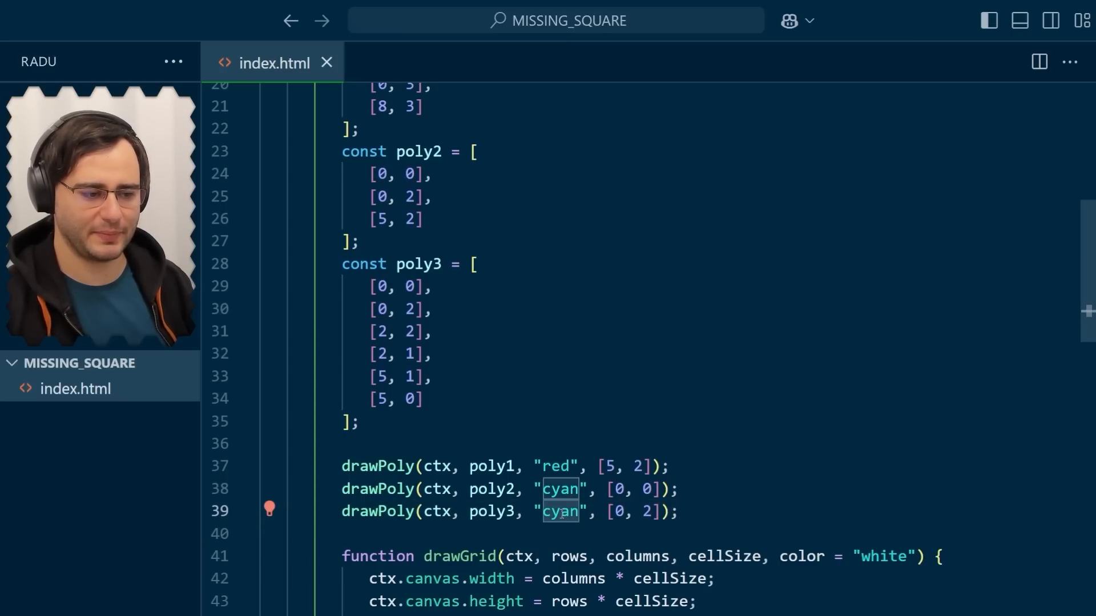
text(yellow)
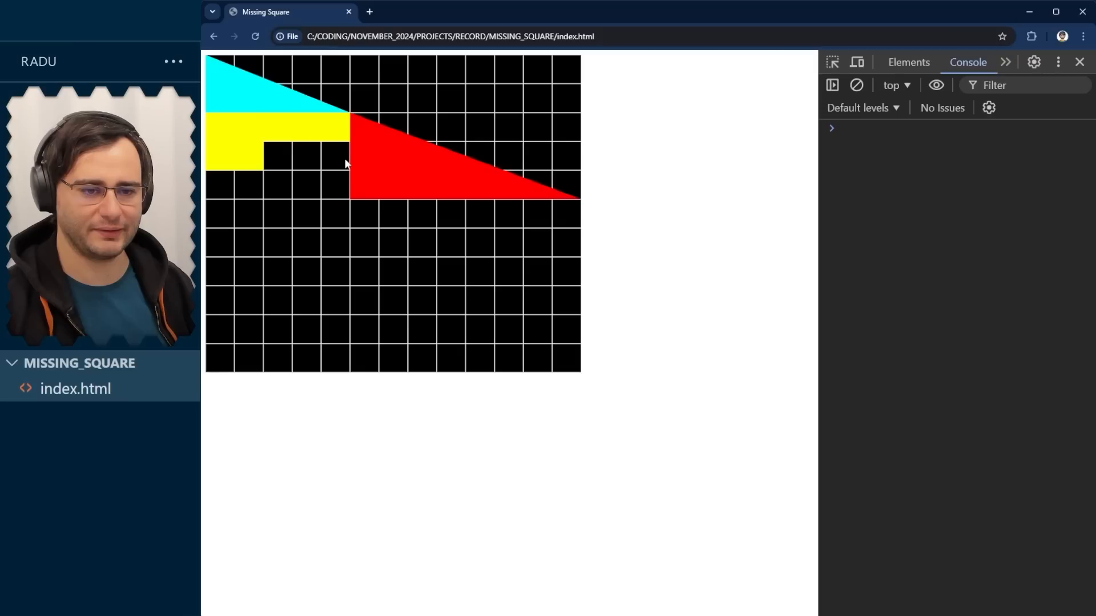
key(alt+tab)
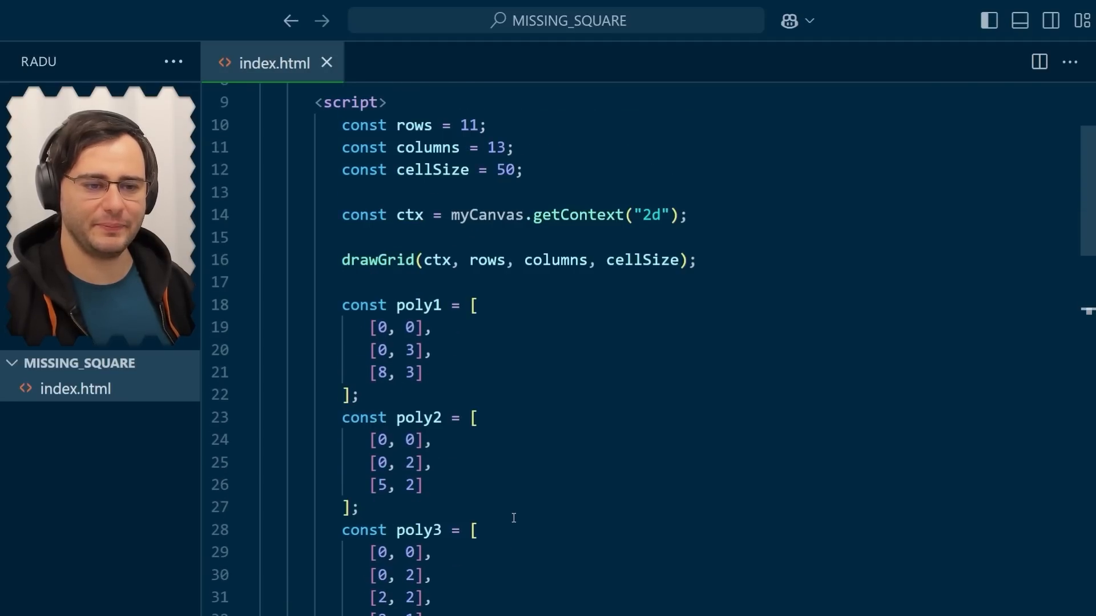
Duplicate the poly3 call as drawPoly for poly4 in "green" at offset [0, 3].
scroll(down, 3)
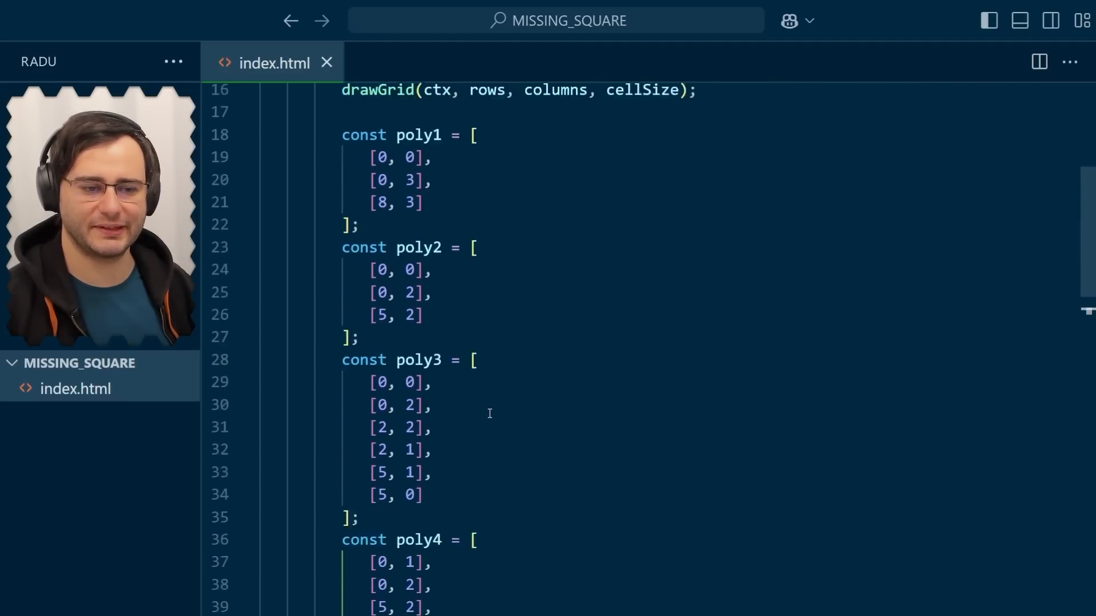
scroll(down, 3)
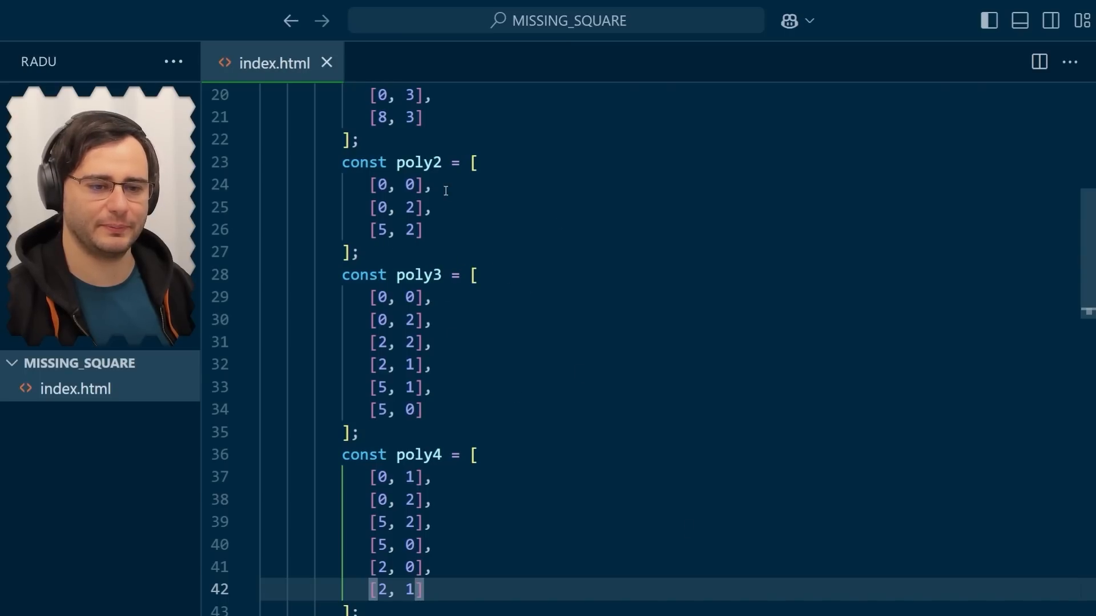
mouse_move(529, 420)
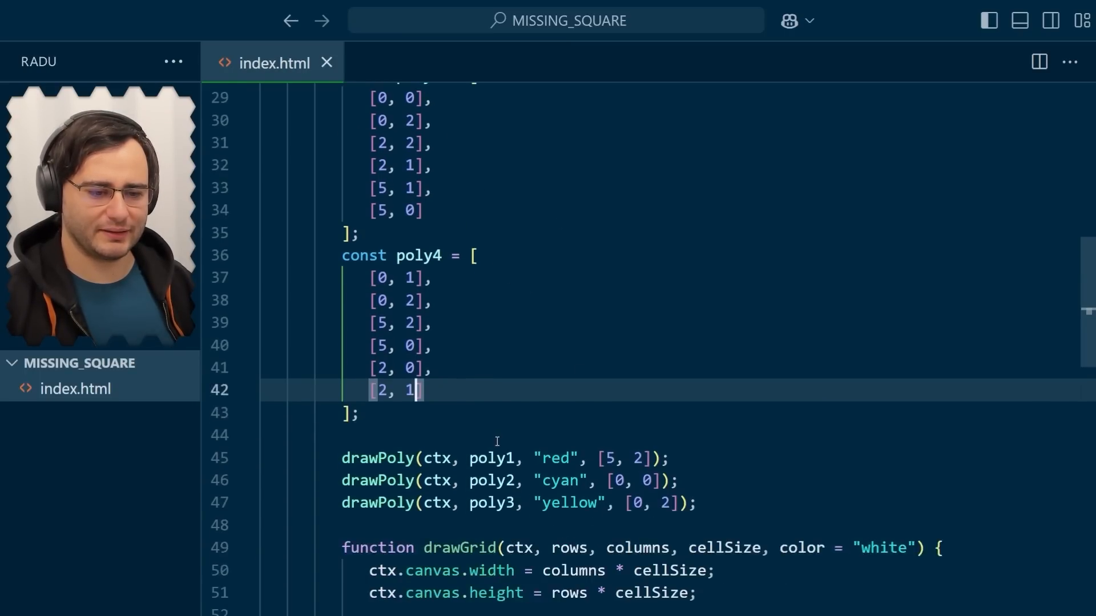
text(drawPoly(ctx, poly3, "yellow", [0, 2]);)
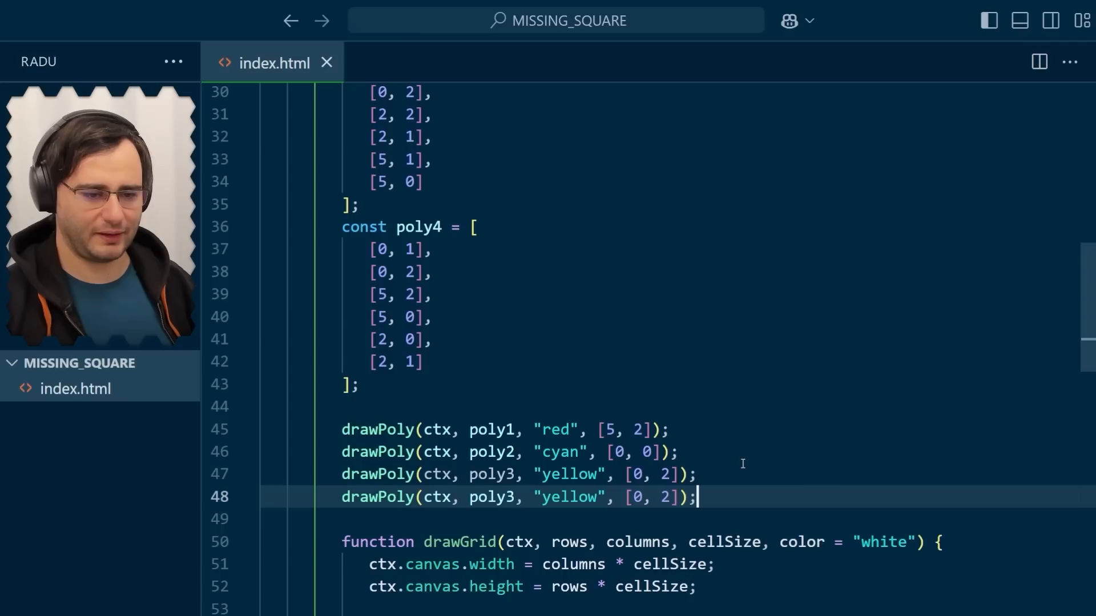
double_click(492, 496)
text(4)
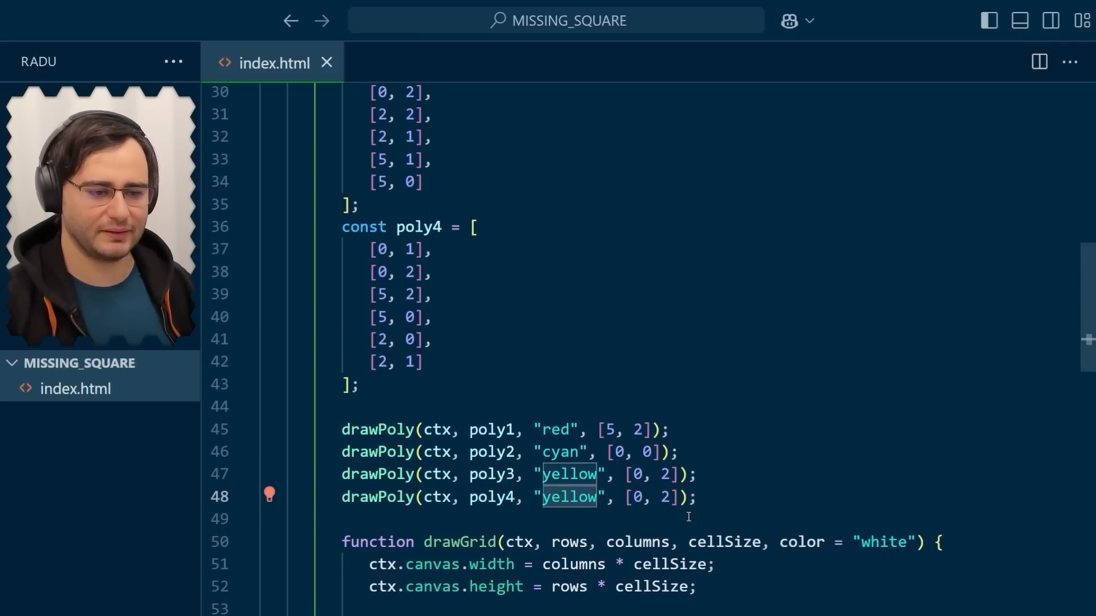
text(gree)
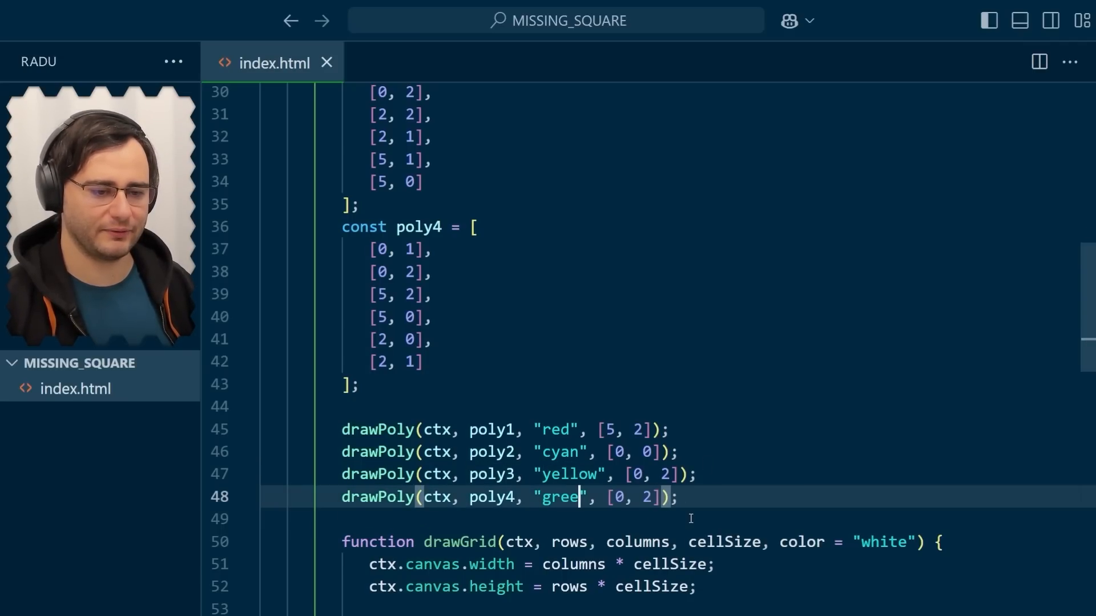
text(n)
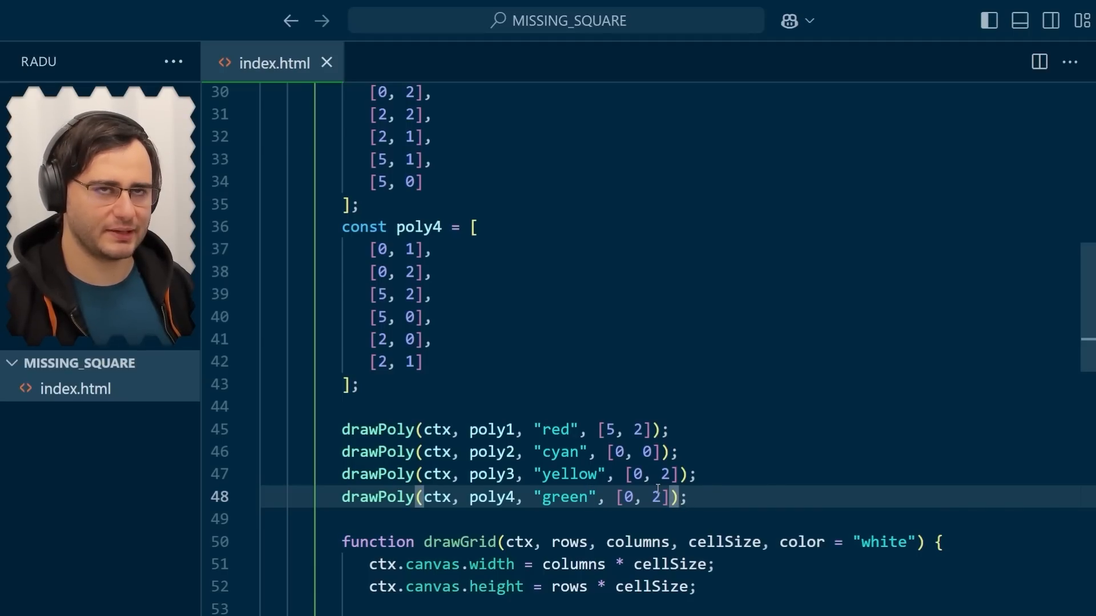
double_click(655, 497)
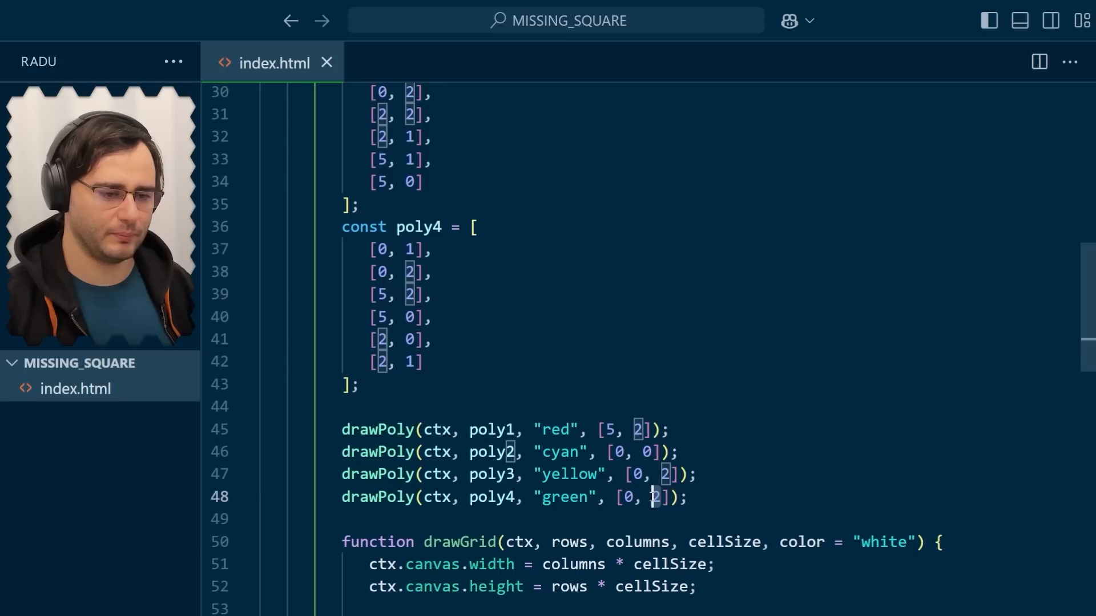
text(3)
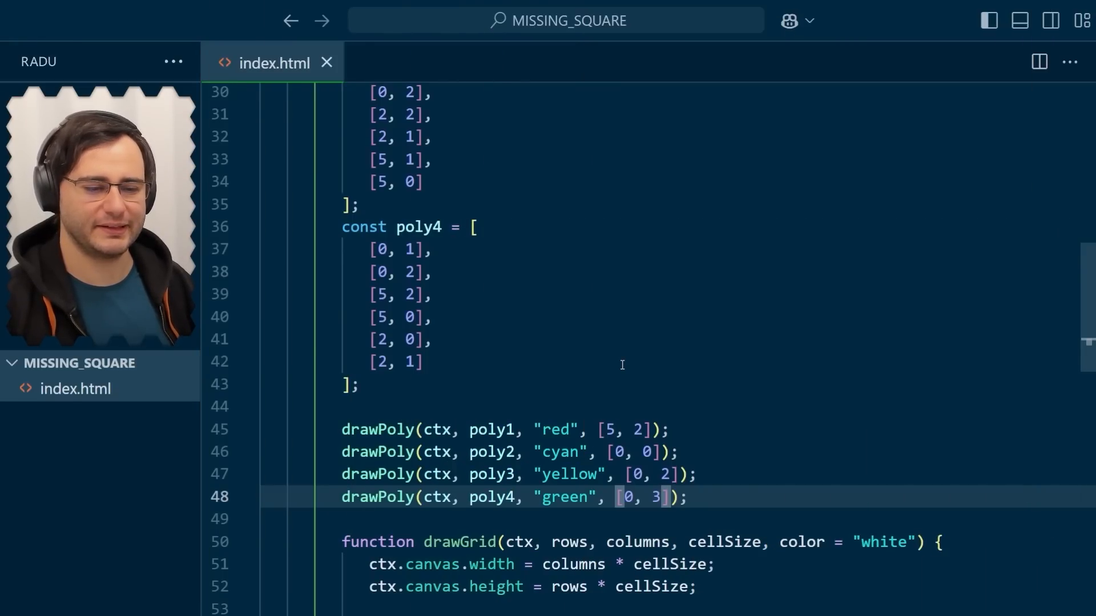
scroll(down, 3)
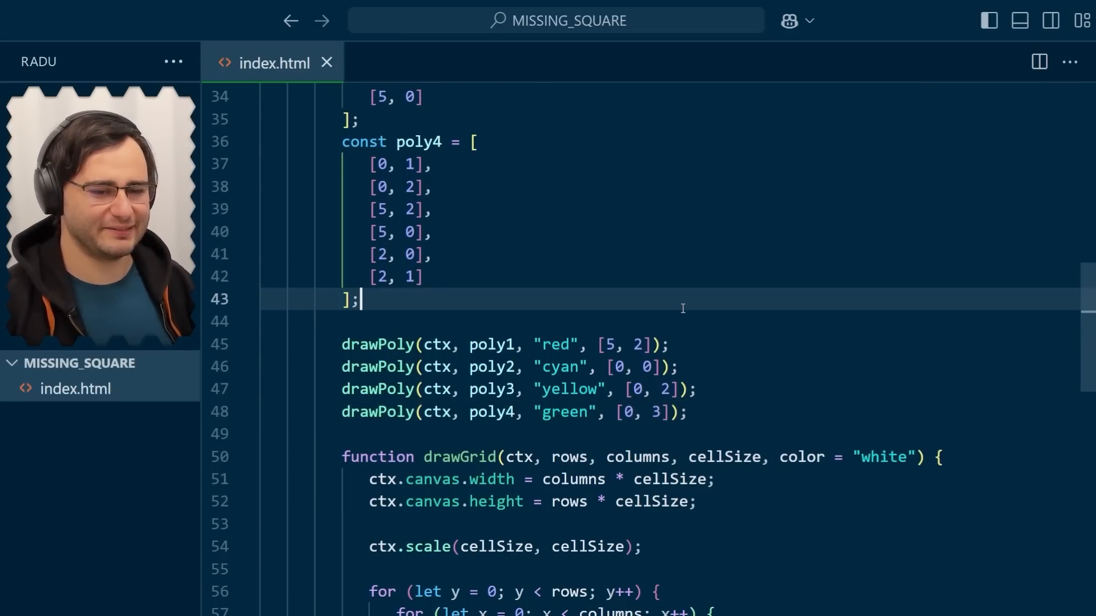
Set ctx.globalAlpha = 0.5 before the drawPoly calls and reload Chrome.
key(Enter)
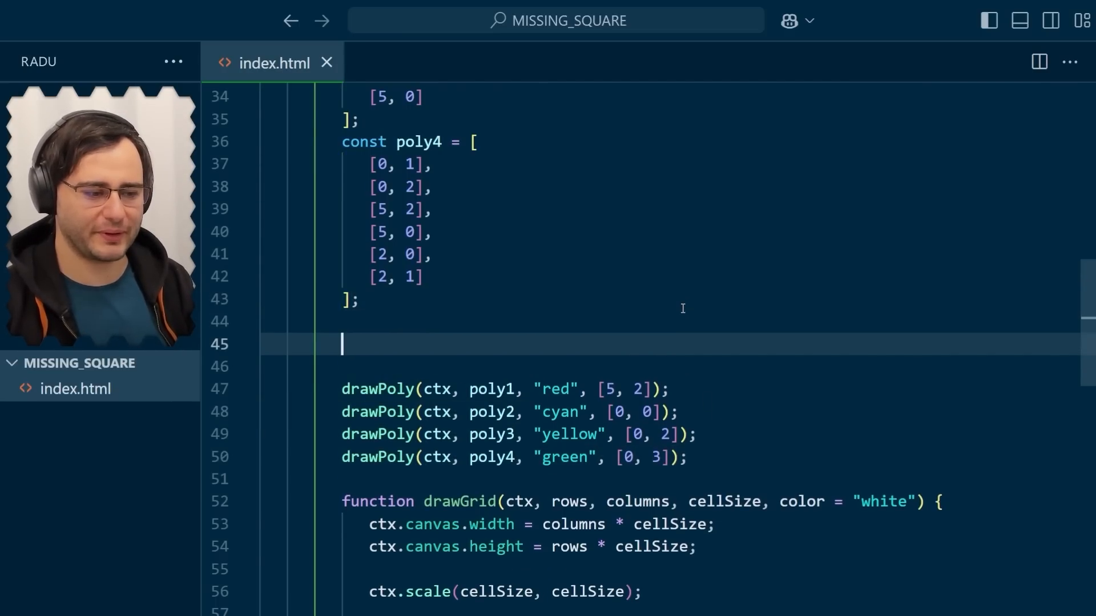
text(ctx.globalAlp)
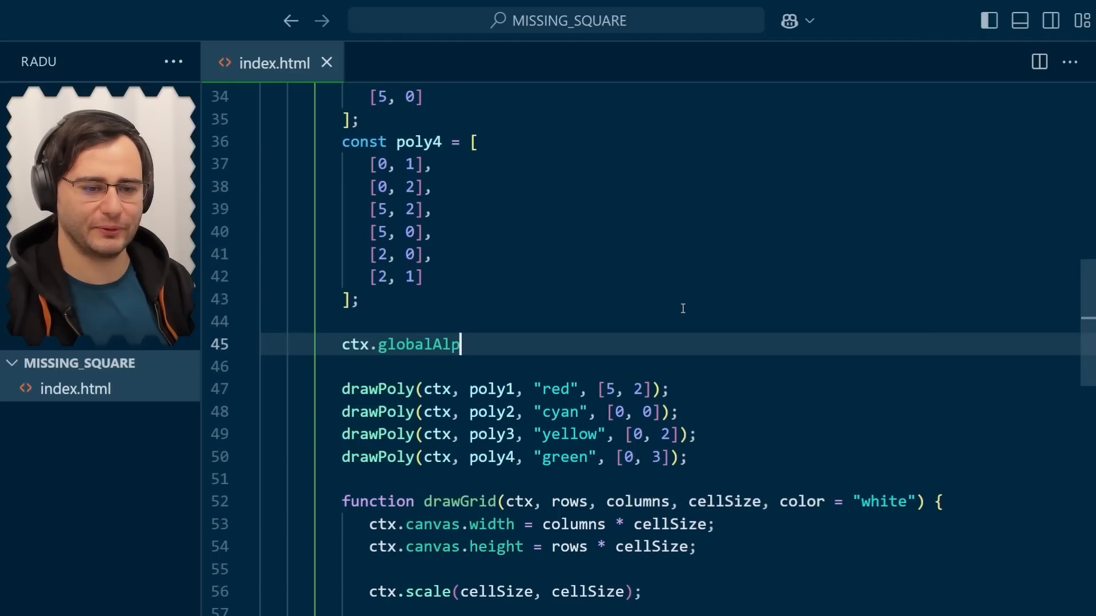
text(ha = 0.5;)
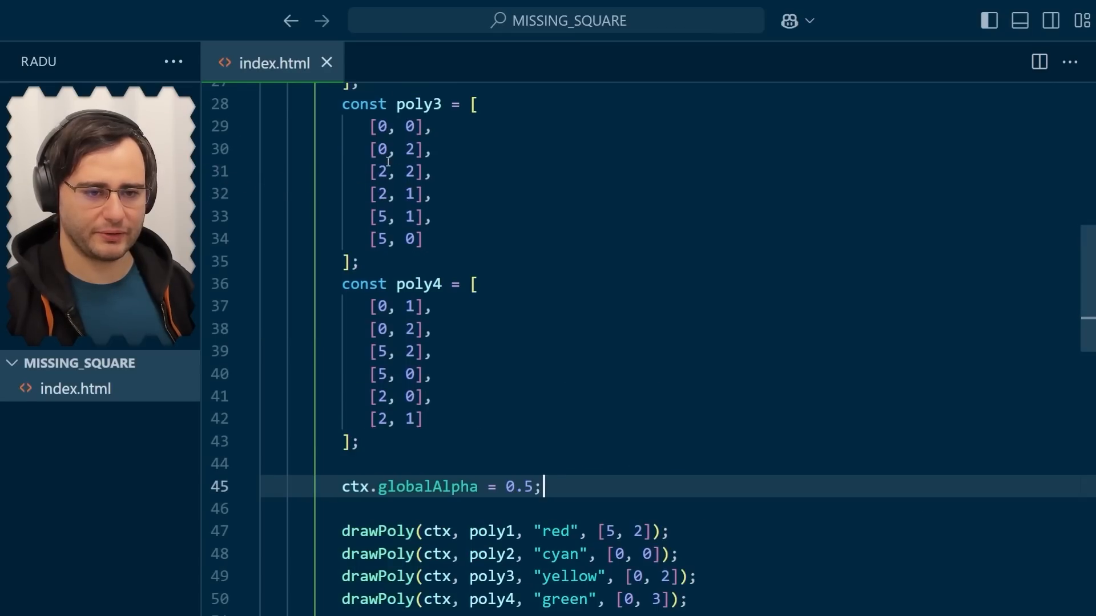
click(381, 171)
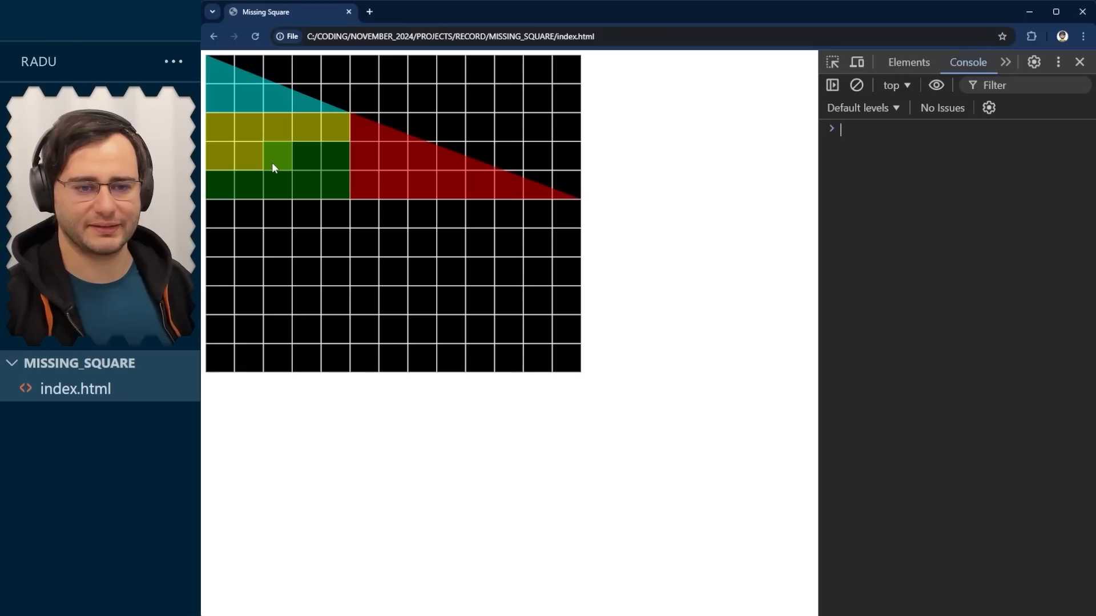
mouse_move(307, 166)
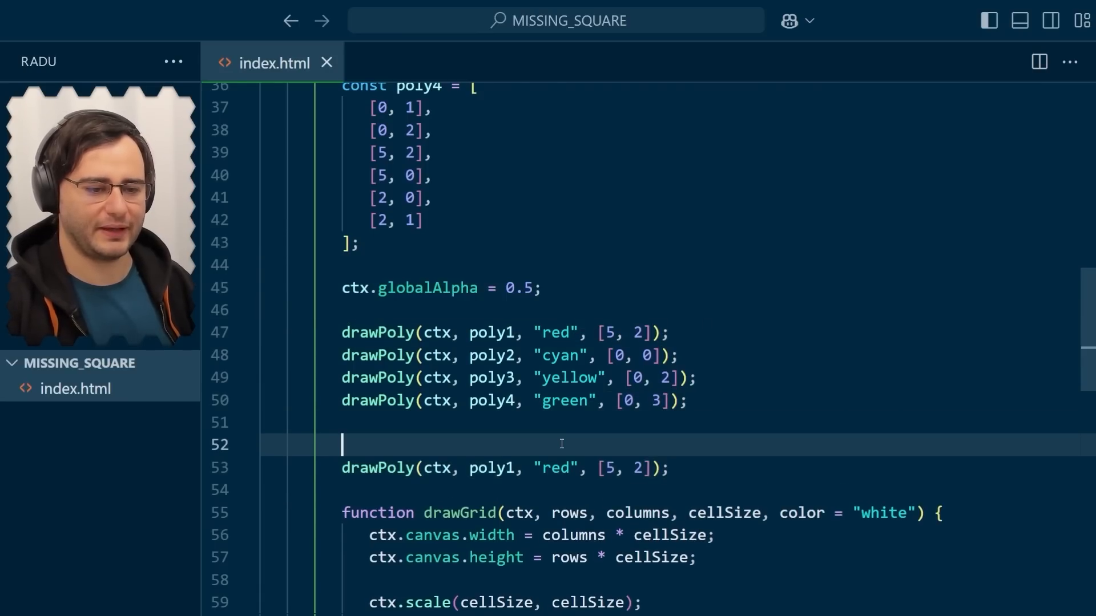
Add lower-triangle drawPoly calls: poly1 red at [0, 6] and poly2 cyan at [8, 9].
key(Backspace)
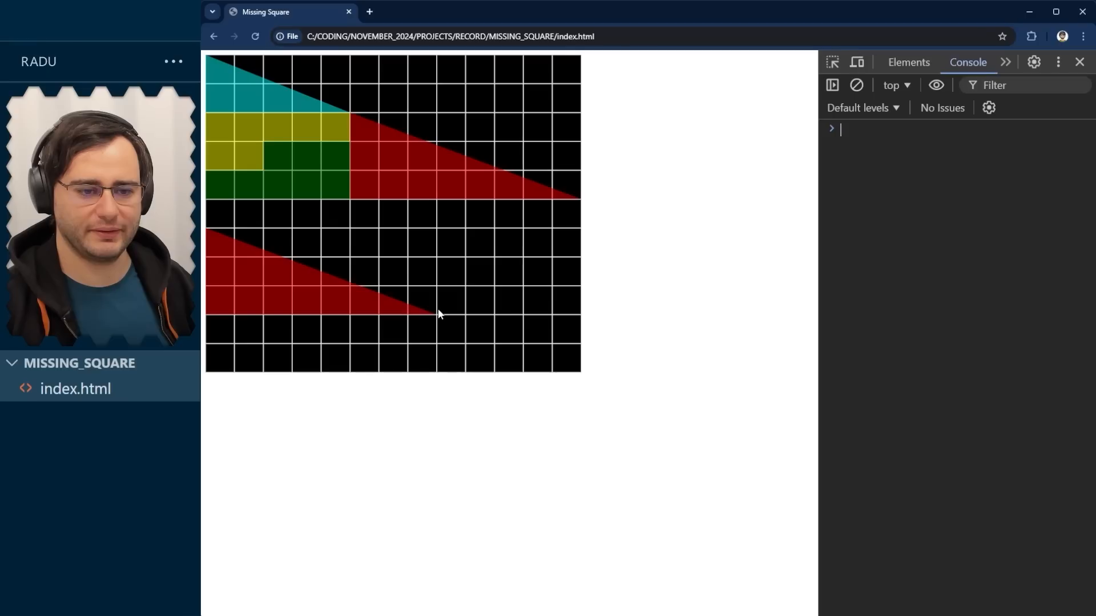
mouse_move(440, 328)
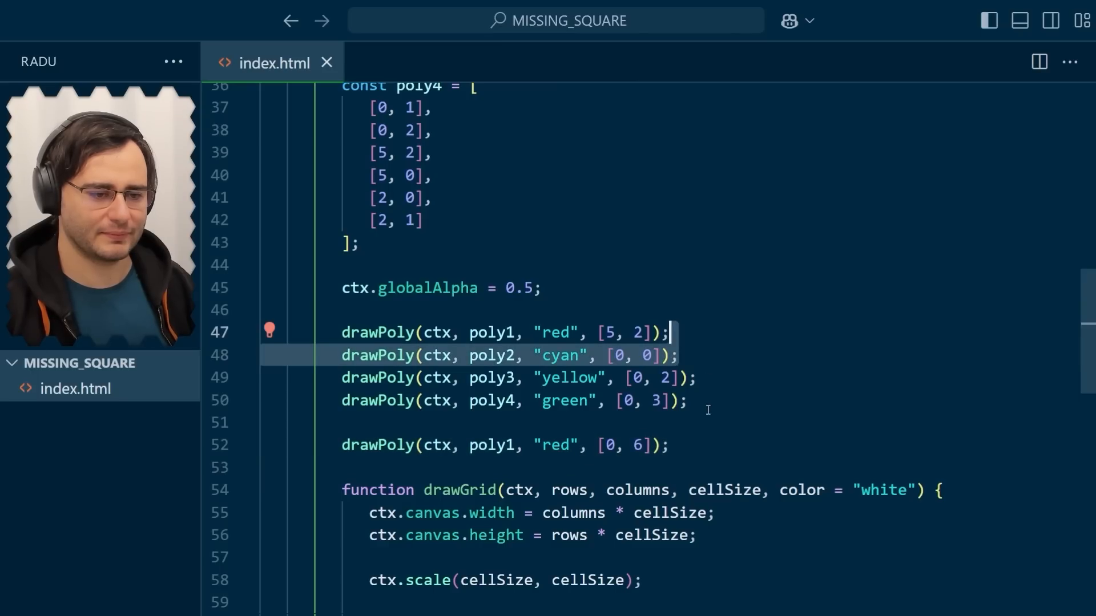
text(drawPoly(ctx, poly2, "cyan", [0, 0]);)
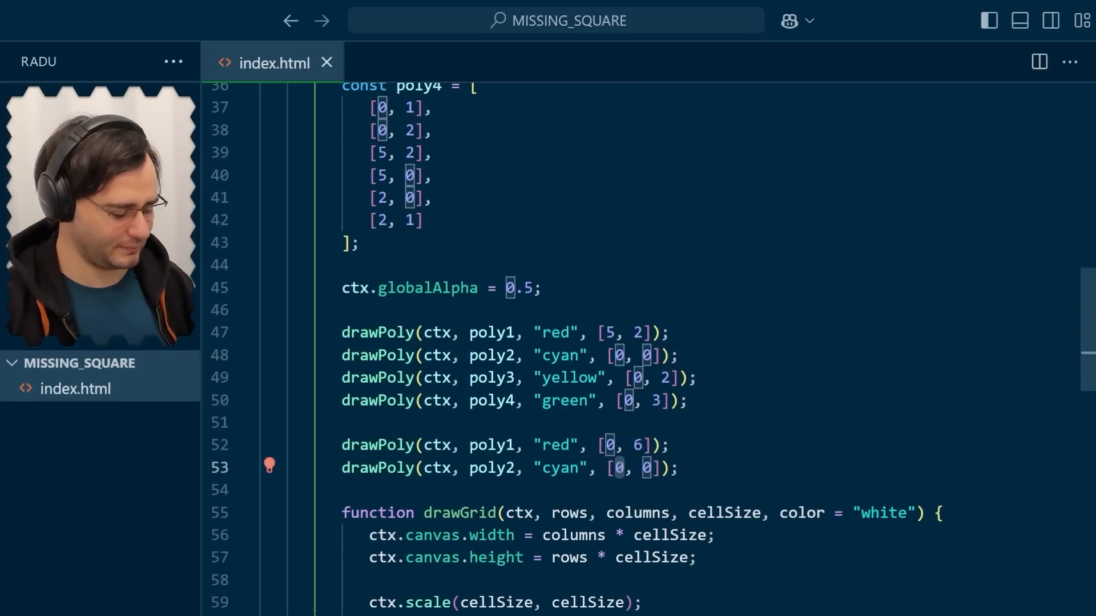
text(8)
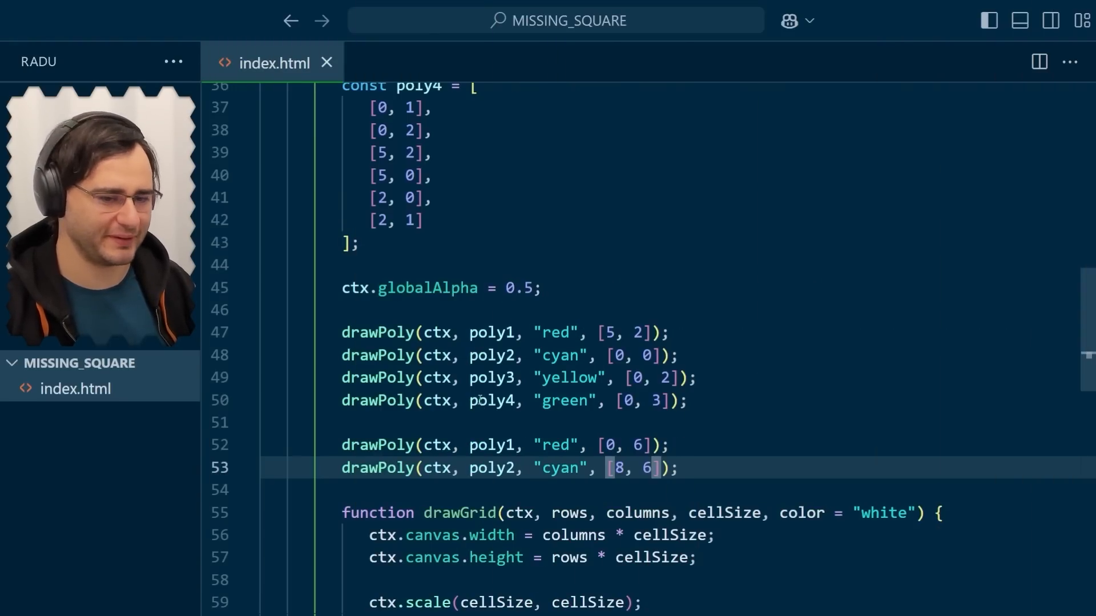
text(9)
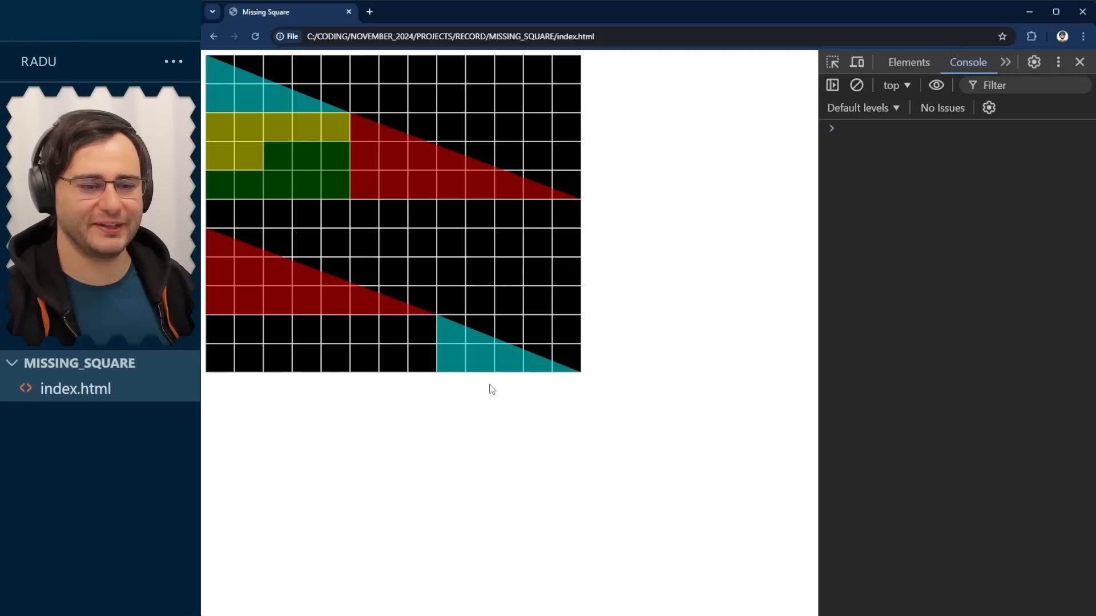
mouse_move(535, 385)
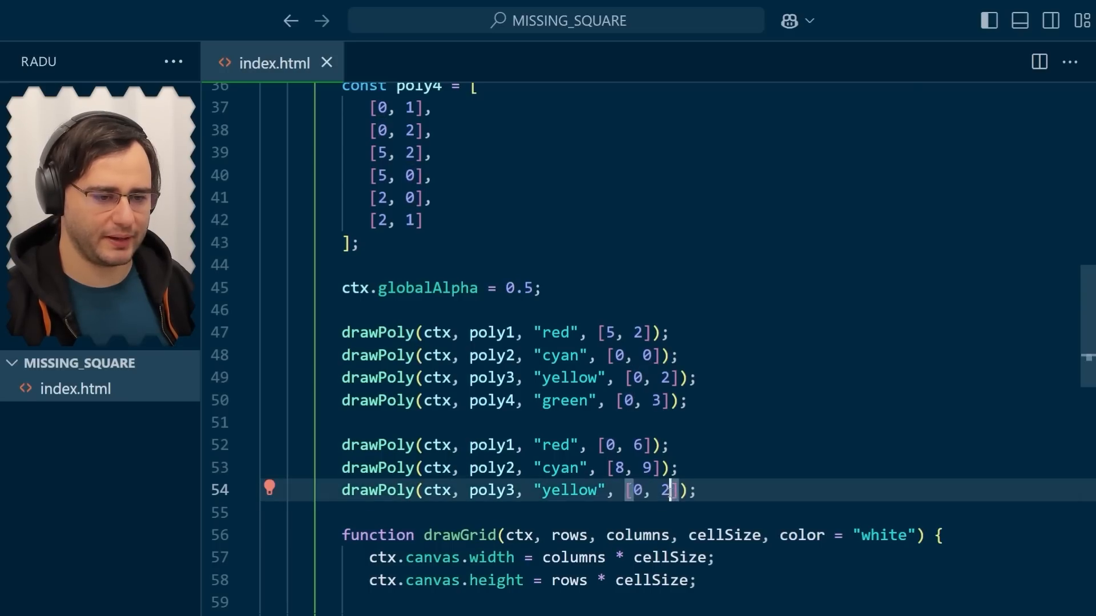
Adjust the bottom-row offset to 9 for the yellow and green drawPoly calls.
text(9)
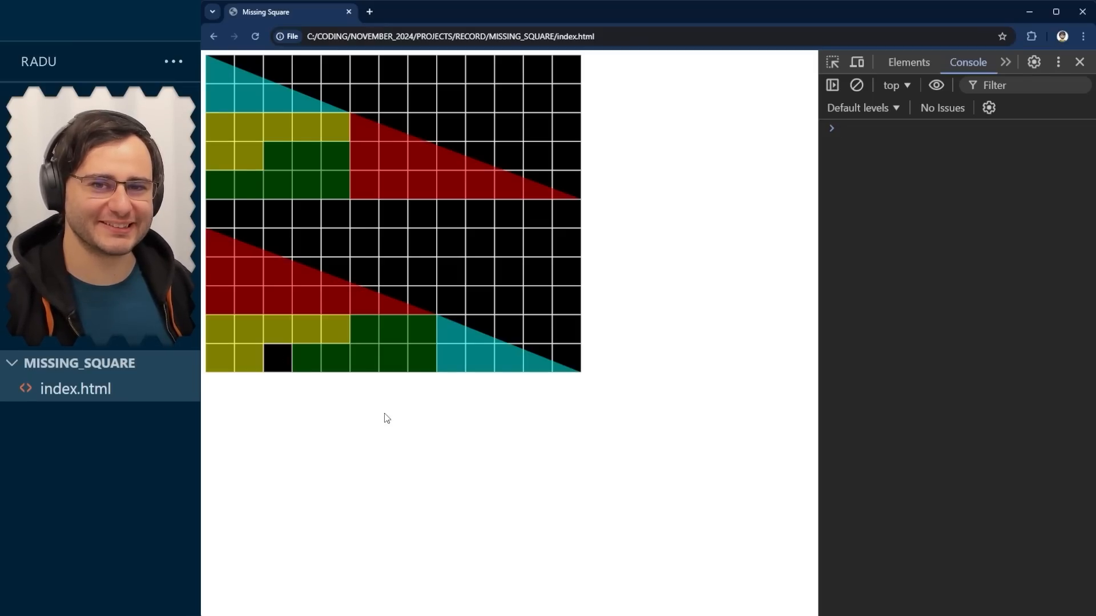
mouse_move(452, 427)
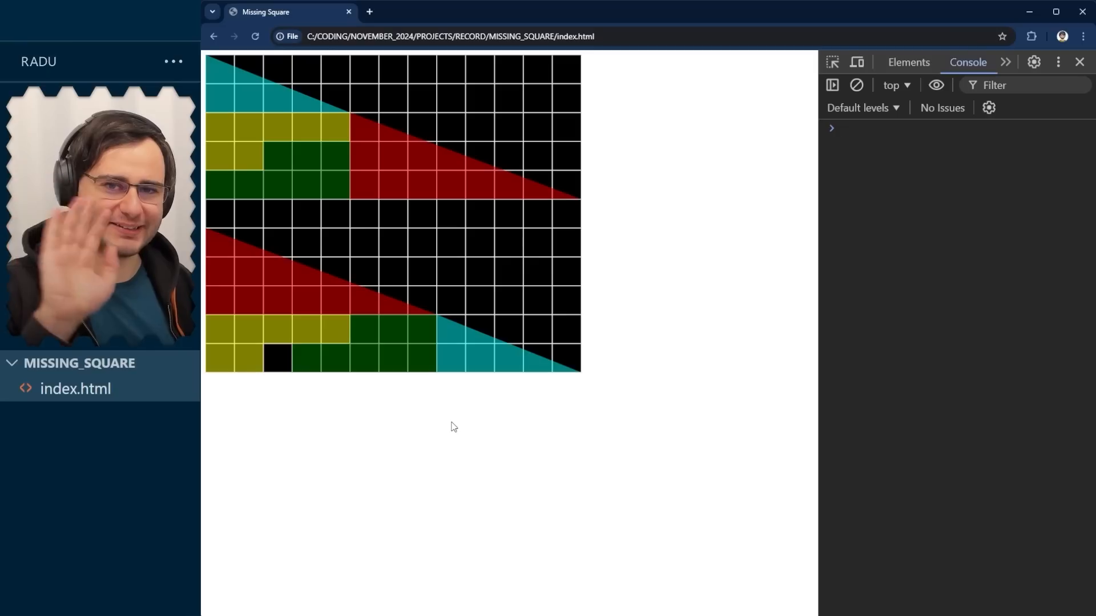